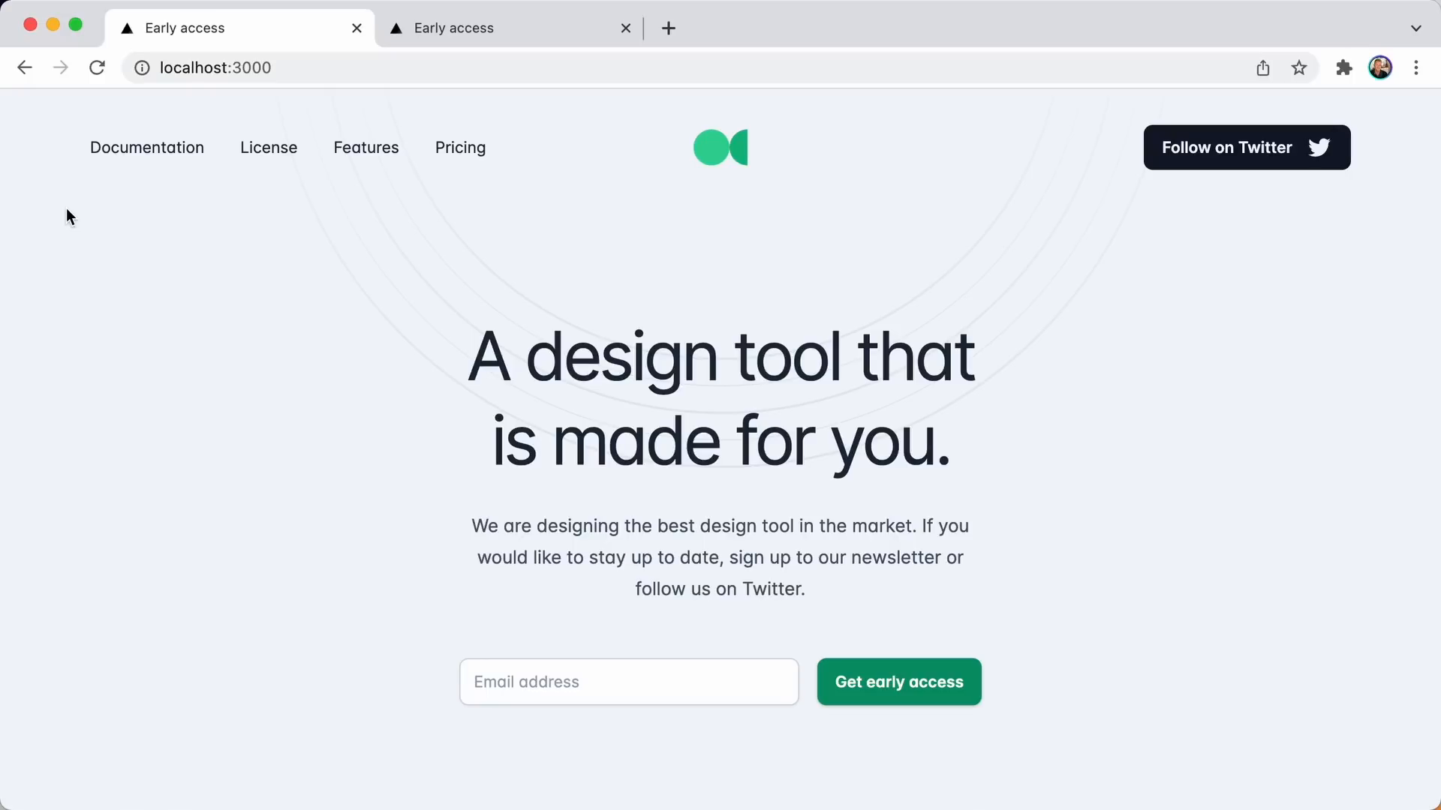
{"action": "mouse_move", "coordinate": [518, 33]}
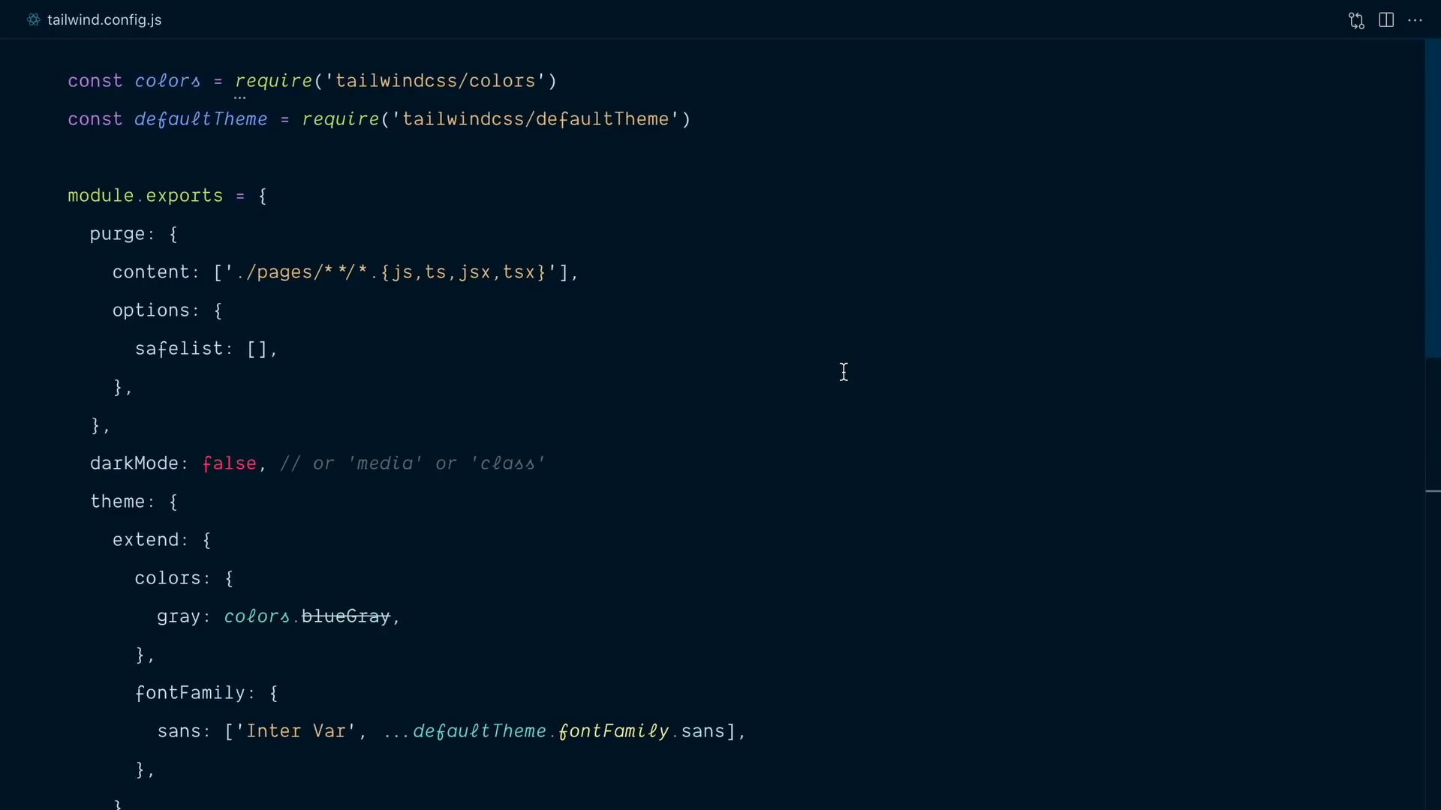
Step: Scroll through the rest of tailwind.config.js to the active variant and forms plugin
{"action": "scroll", "scroll_direction": "down", "scroll_amount": 3}
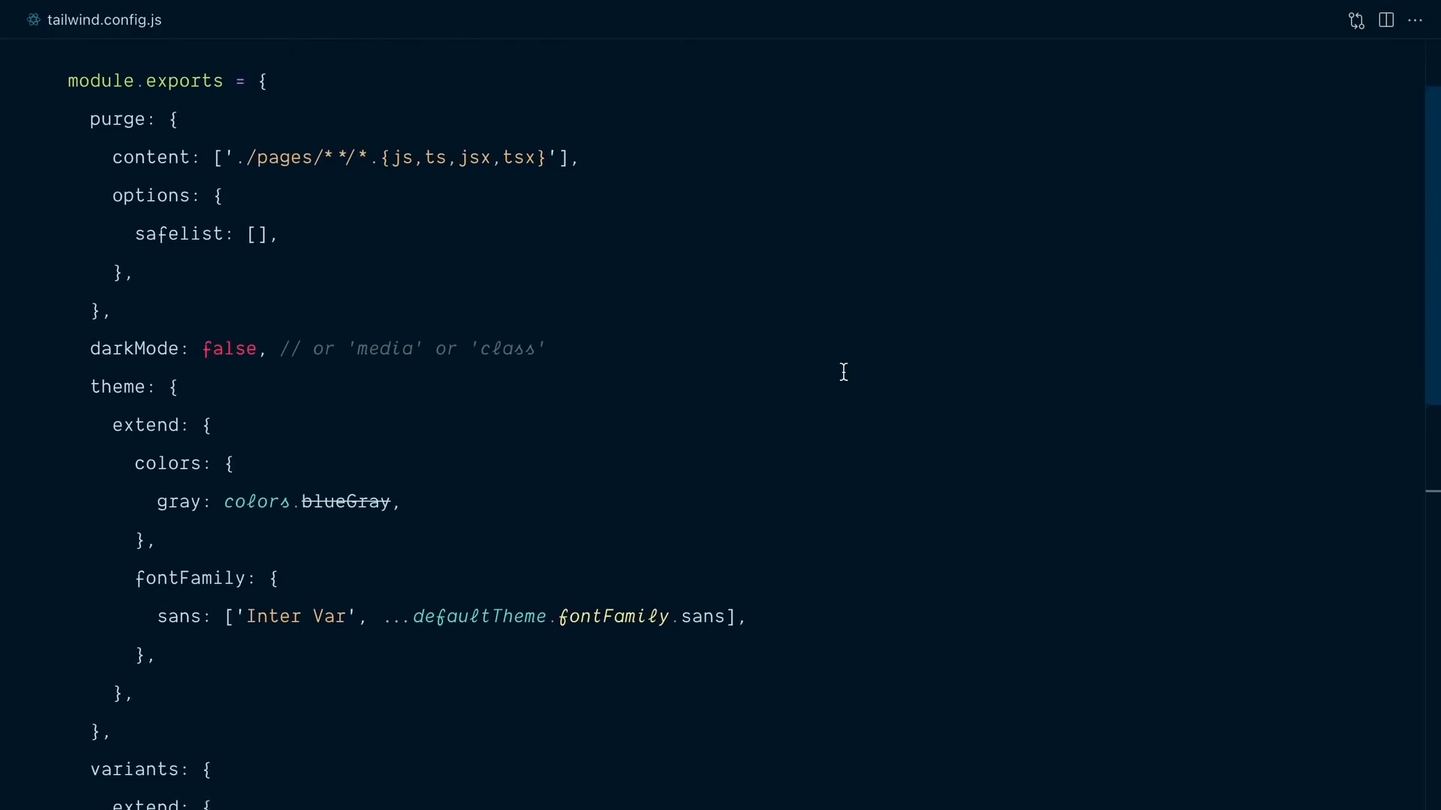
{"action": "scroll", "scroll_direction": "down", "scroll_amount": 3}
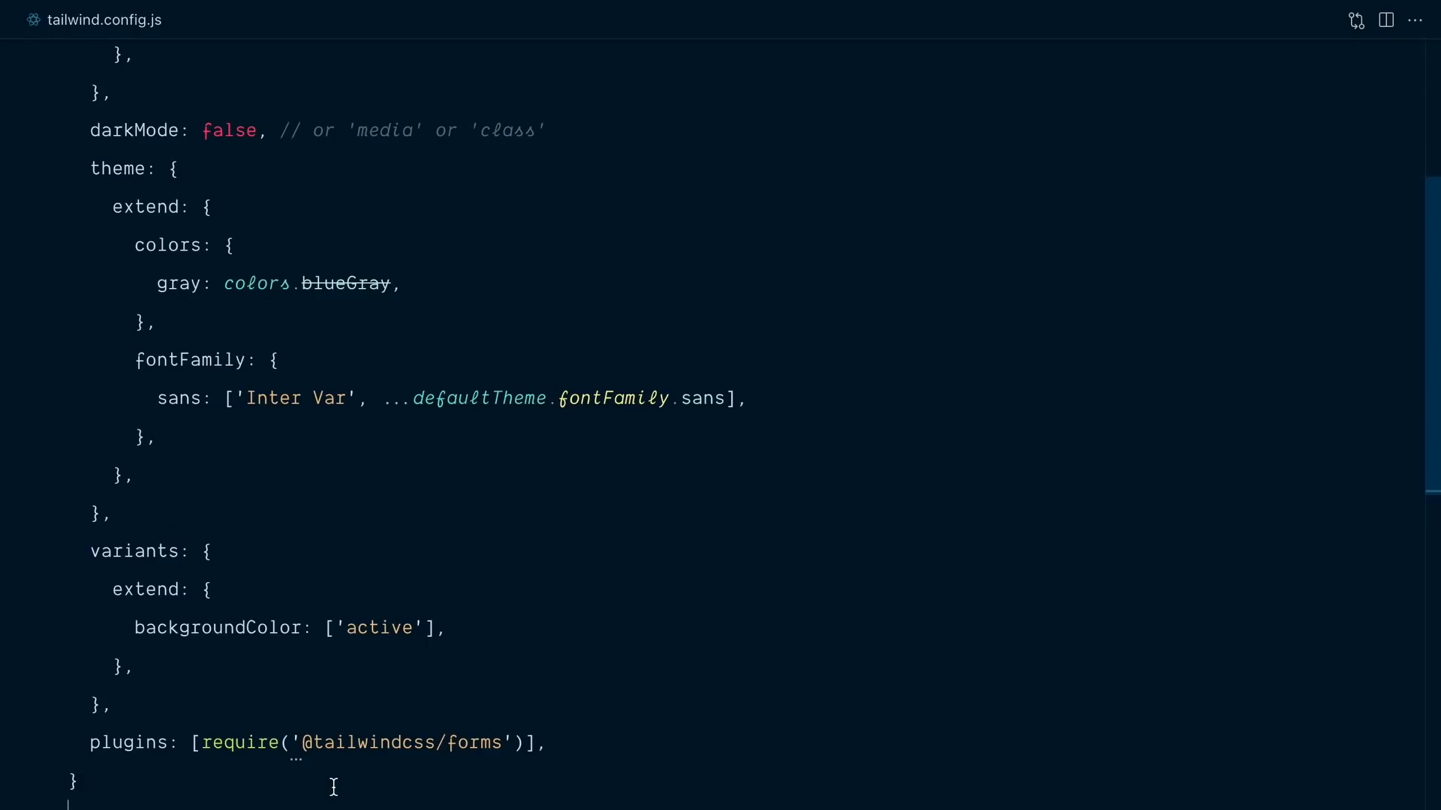
{"action": "mouse_move", "coordinate": [487, 783]}
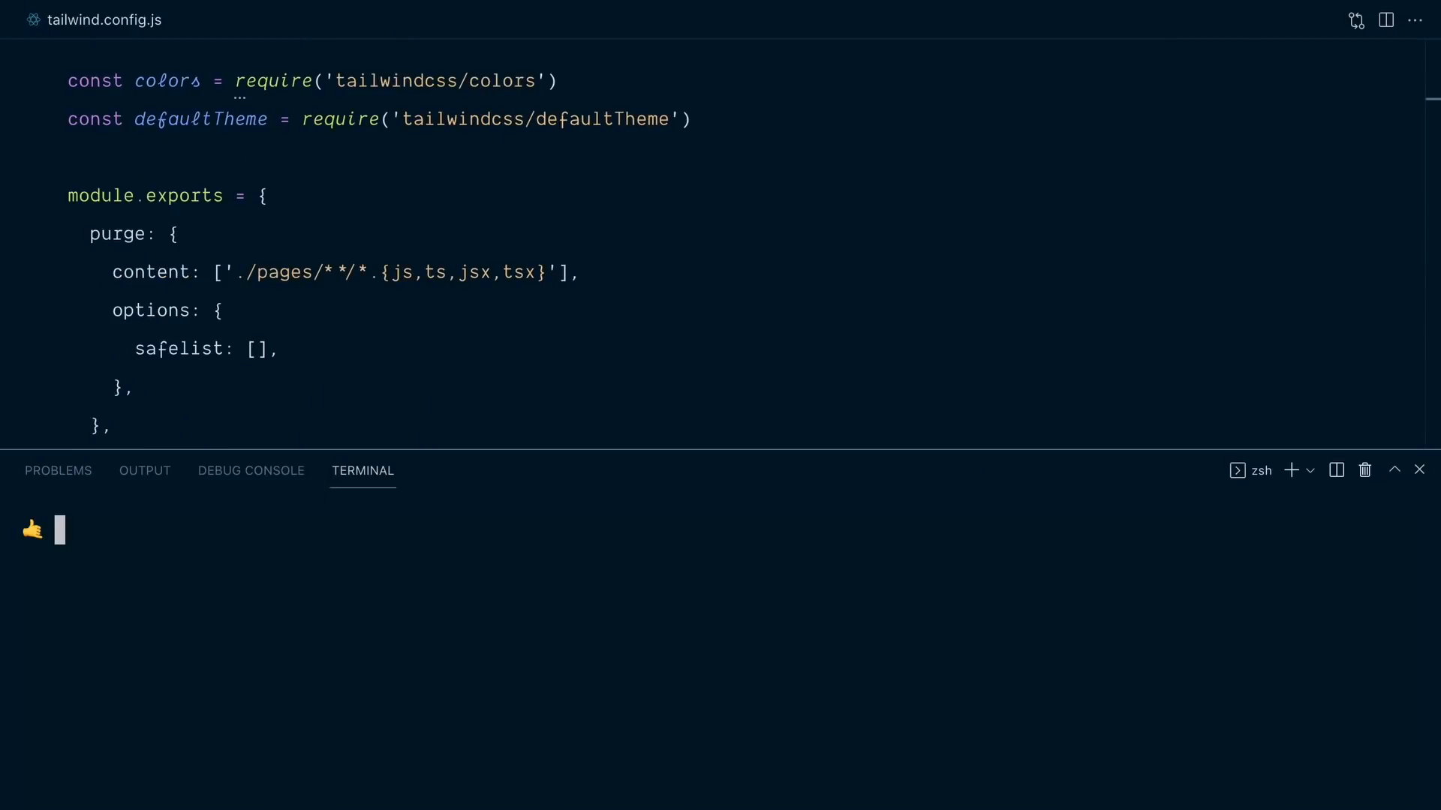
Step: Run npm install -D tailwindcss@latest autoprefixer@latest in the terminal
{"action": "type", "text": "npm install -D tailwind"}
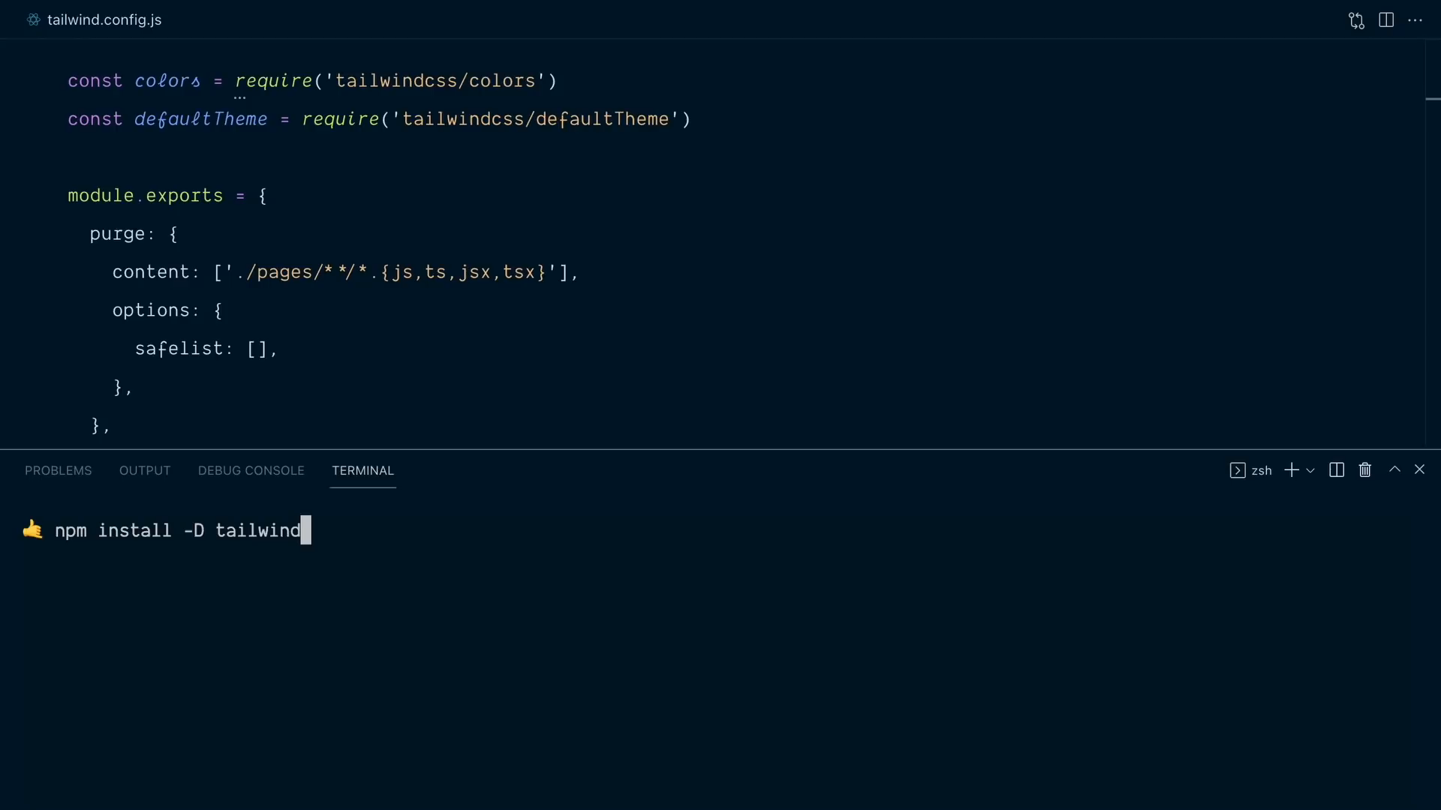
{"action": "type", "text": "css@latest"}
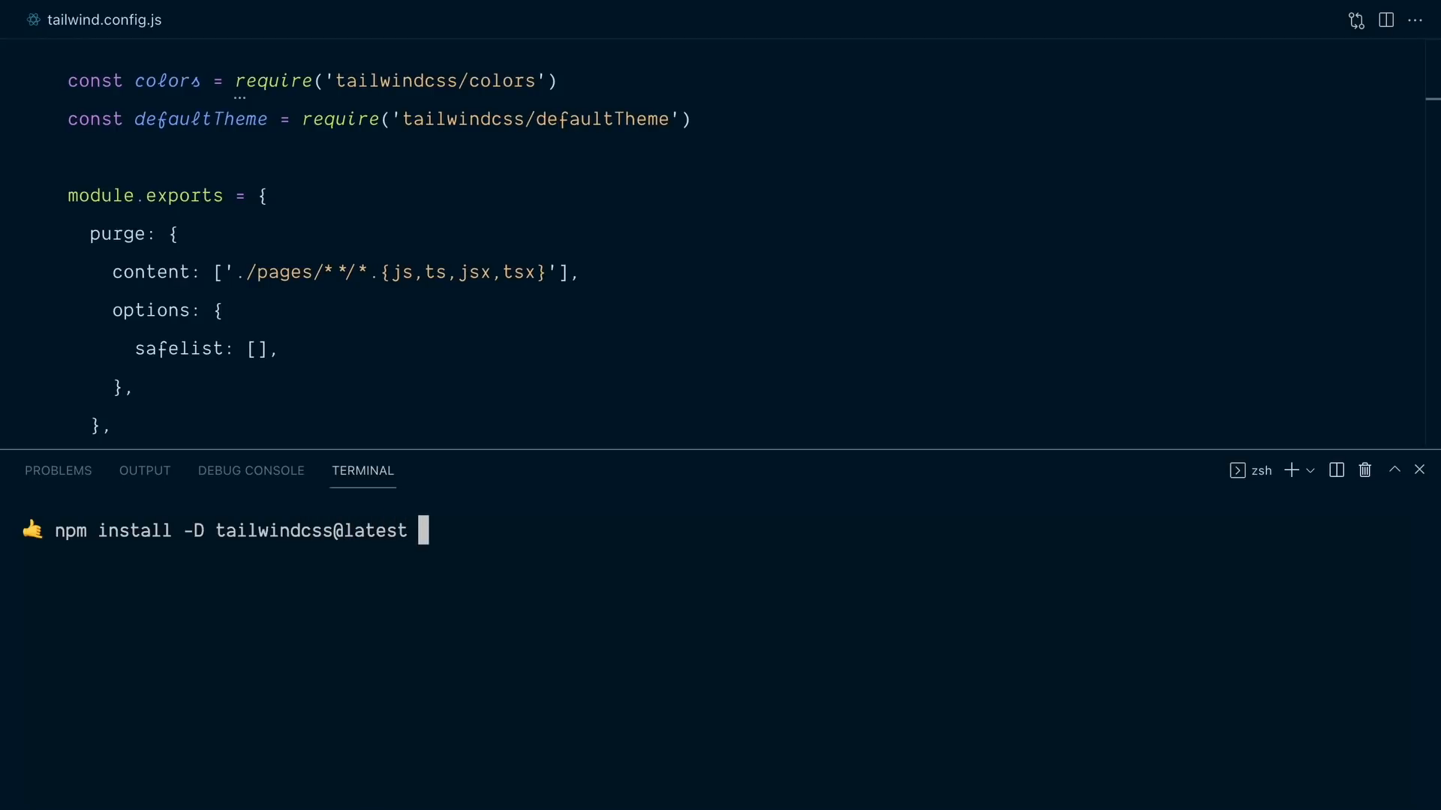
{"action": "type", "text": "autopr"}
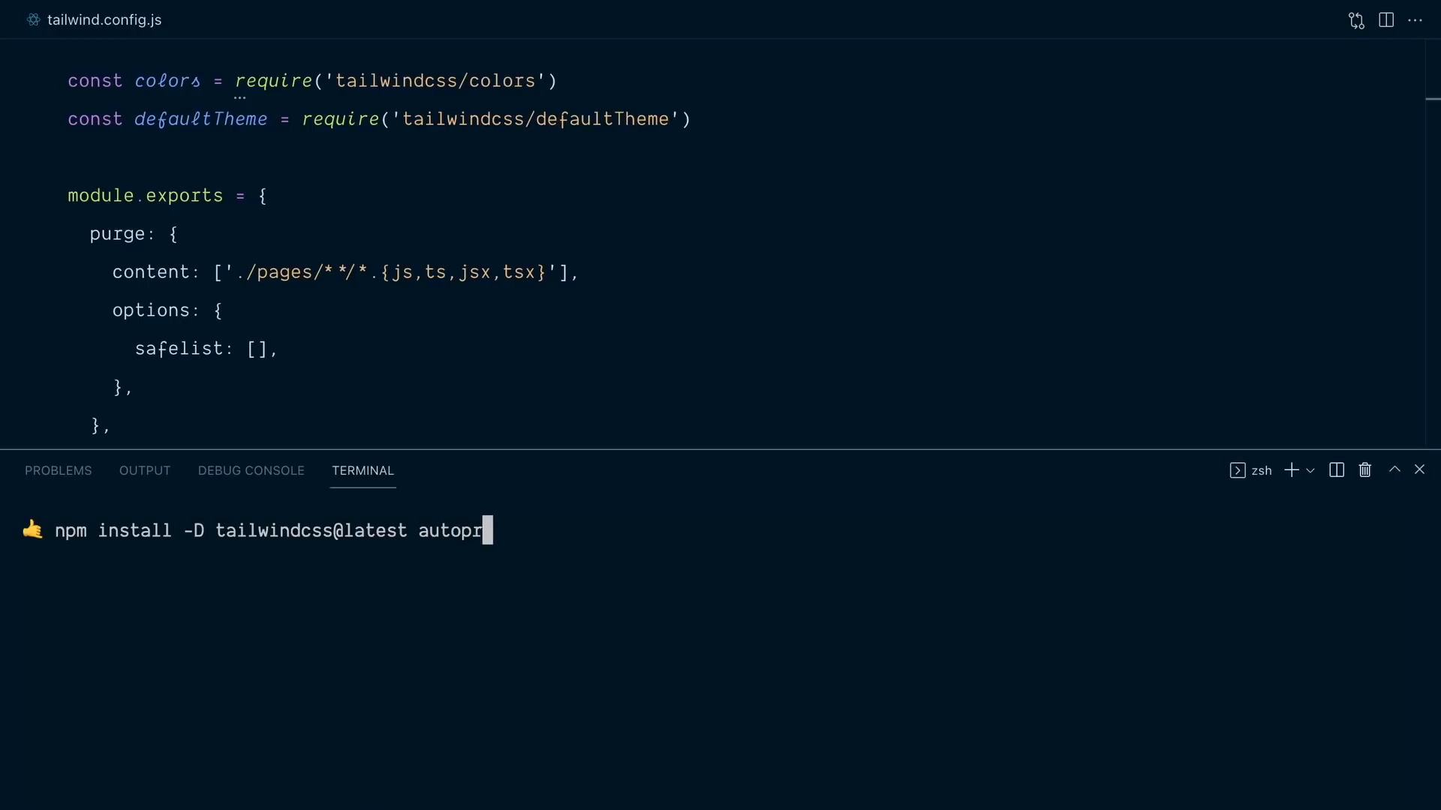
{"action": "type", "text": "efixer@latest"}
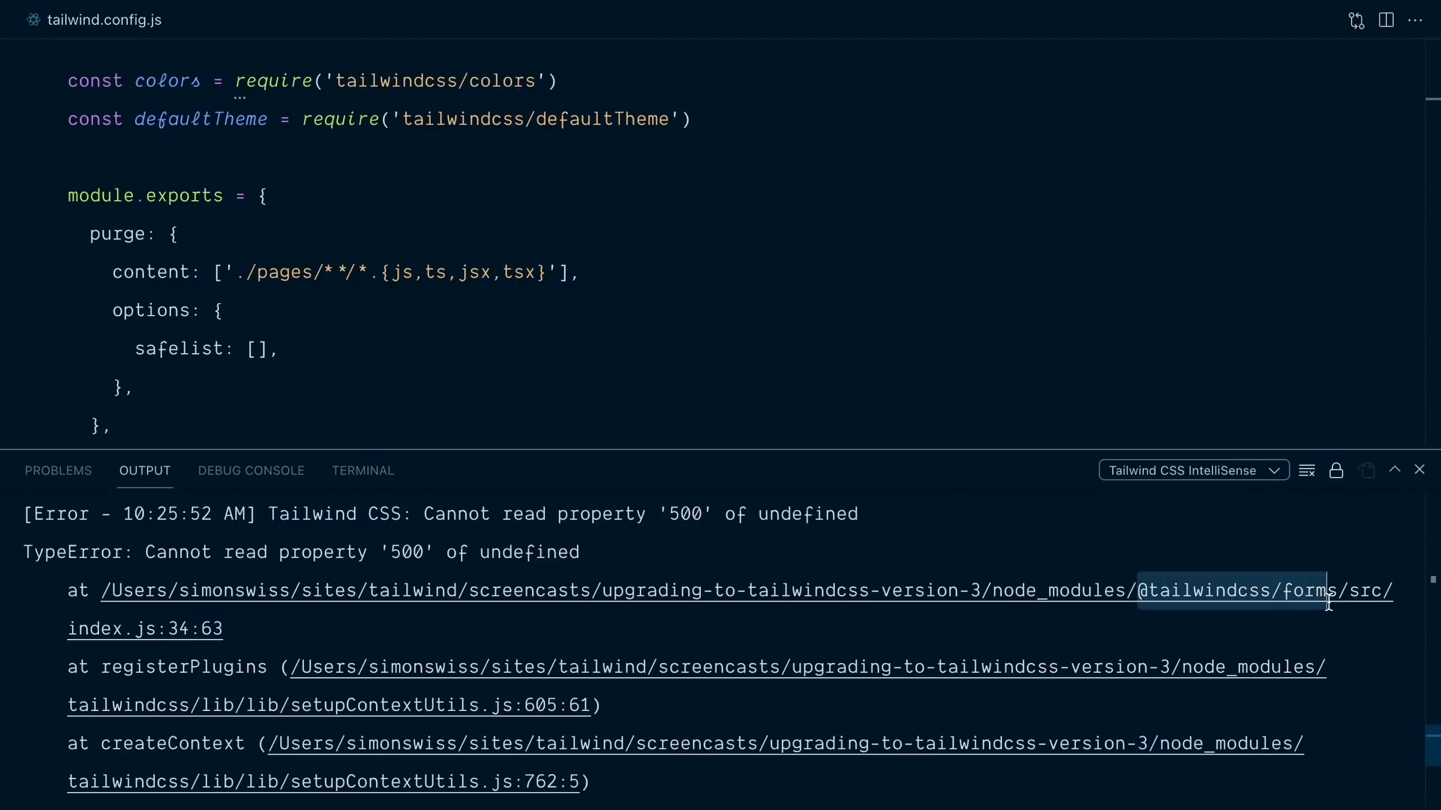
{"action": "left_click", "coordinate": [361, 470]}
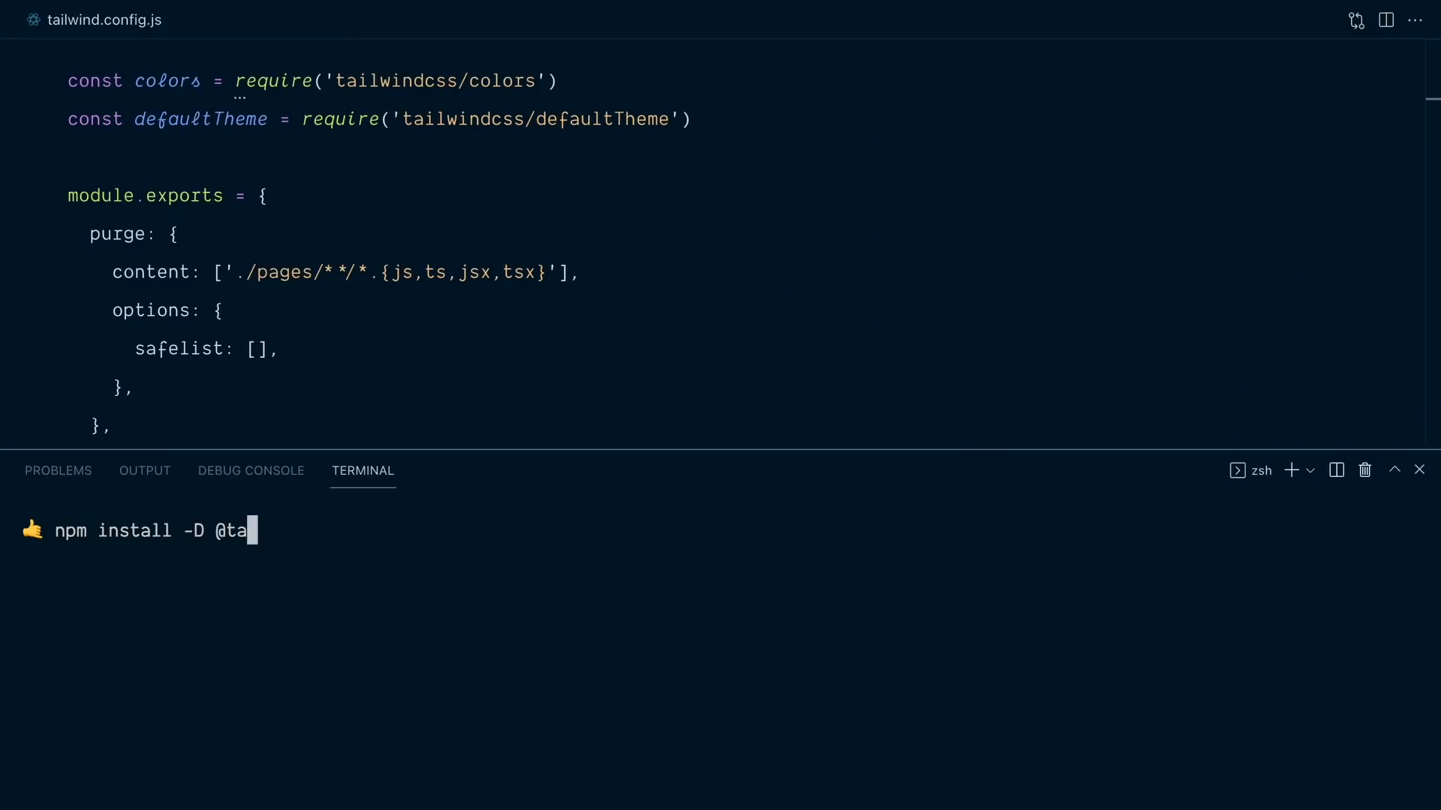
{"action": "type", "text": "ilwindcss/forms"}
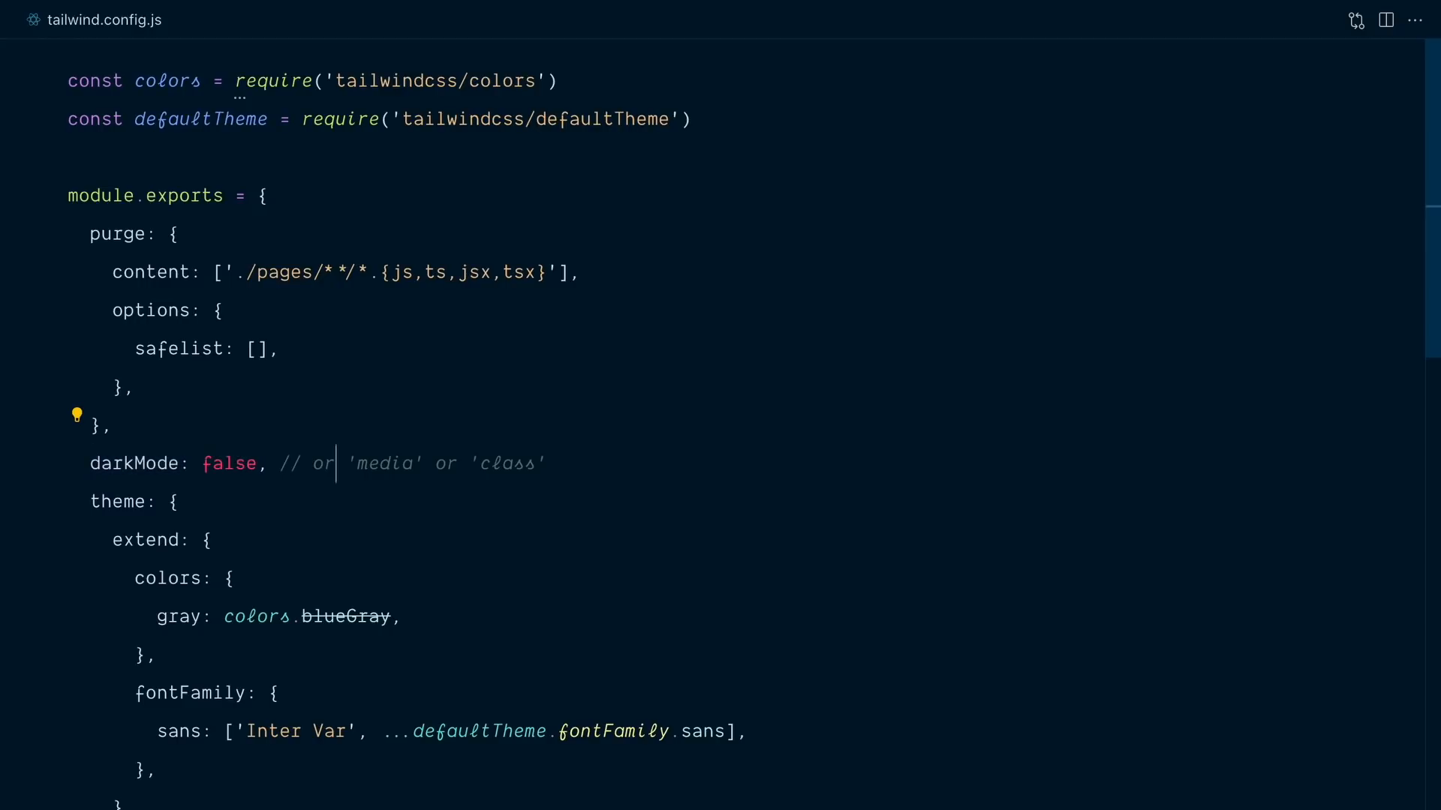
Step: Inspect the darkMode 'media' option and its comment, then remove the darkMode line
{"action": "double_click", "coordinate": [384, 463]}
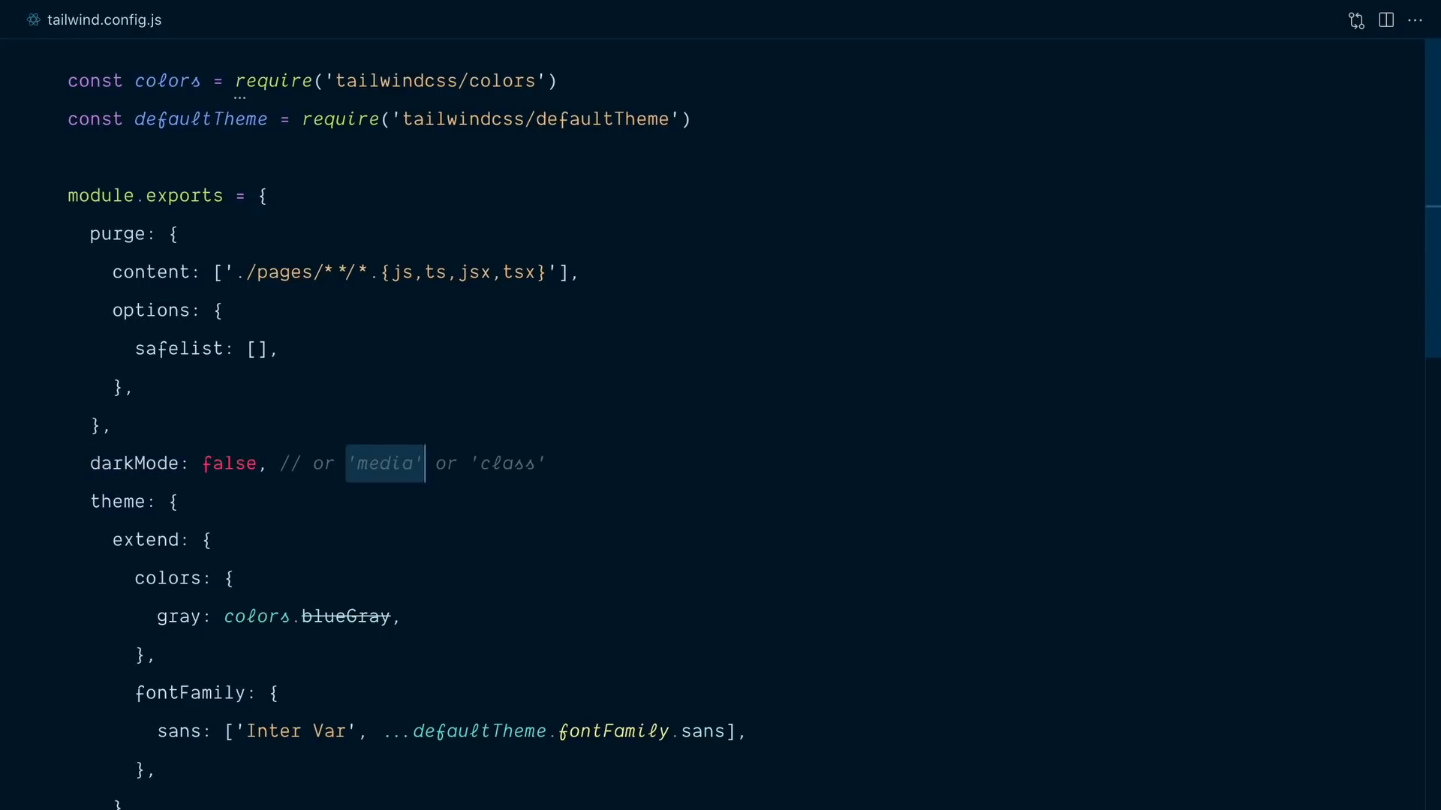
{"action": "double_click", "coordinate": [229, 463]}
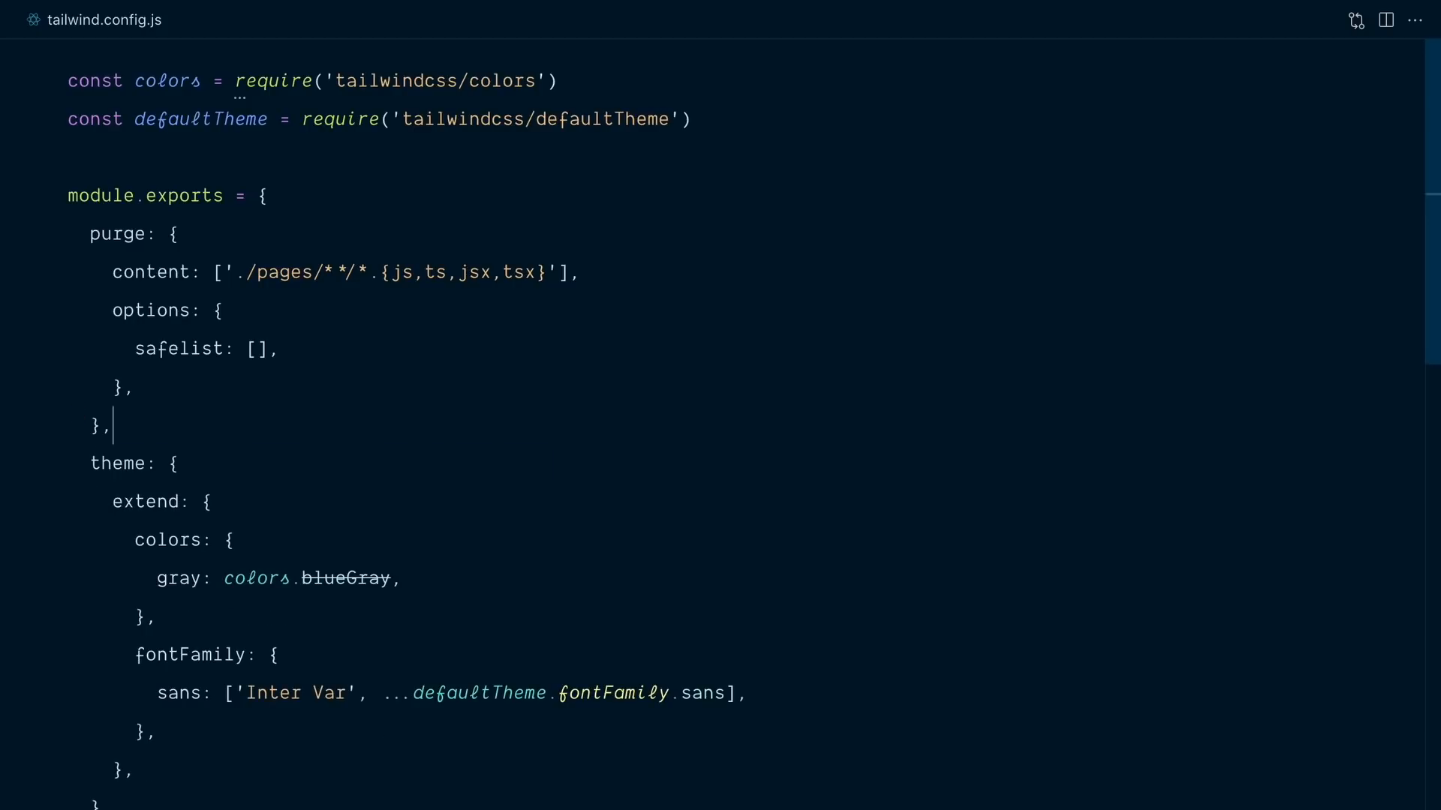
{"action": "scroll", "scroll_direction": "down", "scroll_amount": 3}
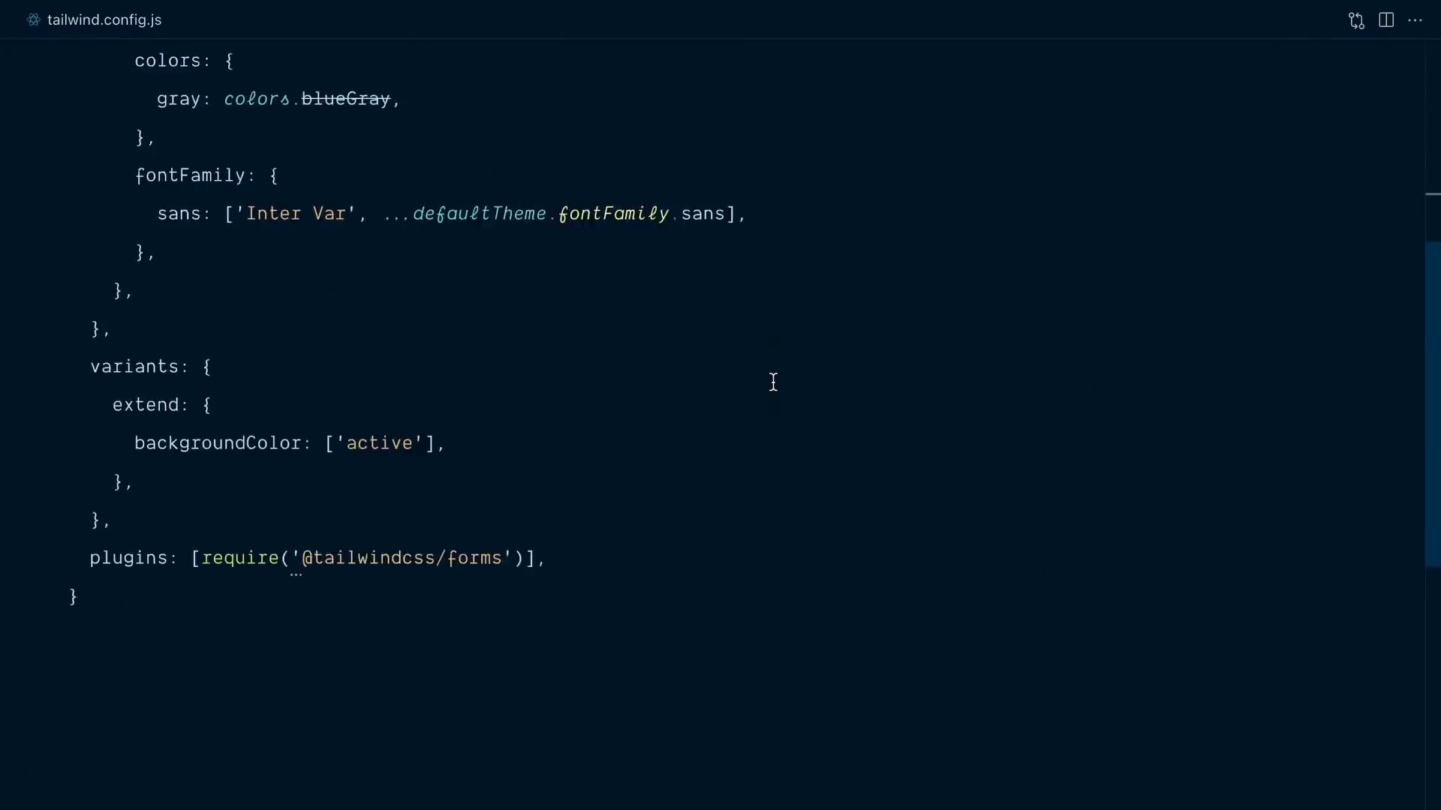
Step: Inspect the active backgroundColor variant and delete the whole variants block
{"action": "scroll", "scroll_direction": "down", "scroll_amount": 3}
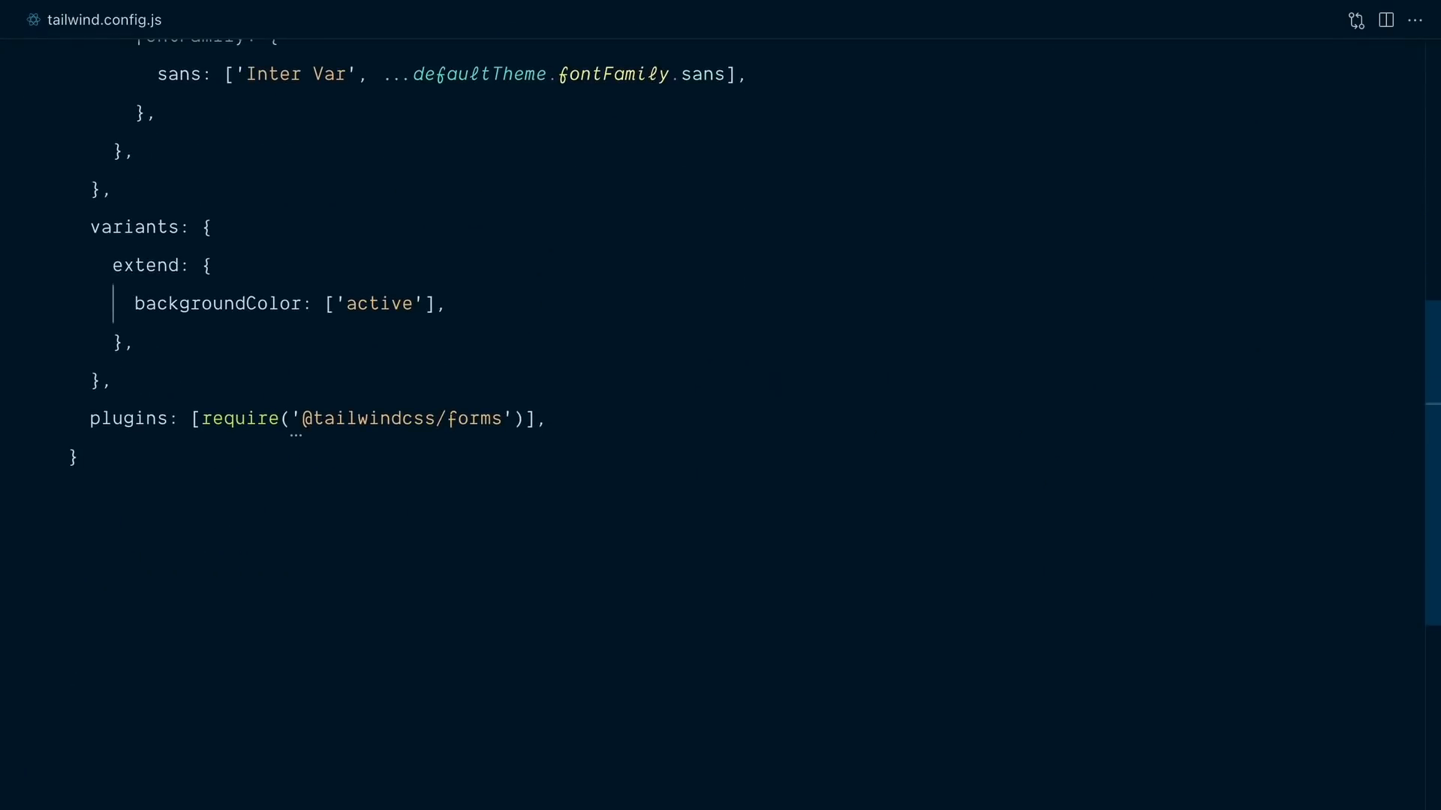
{"action": "double_click", "coordinate": [380, 304]}
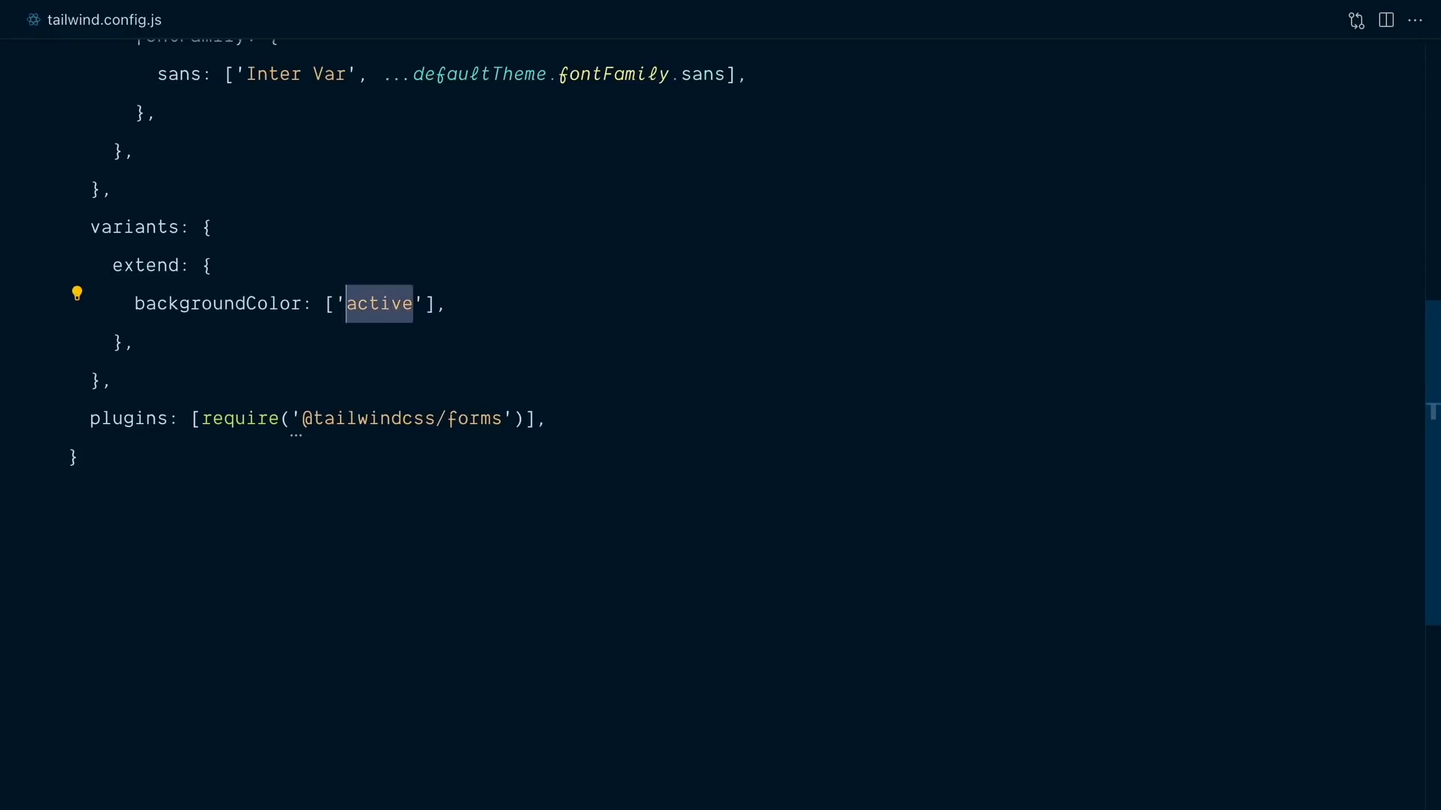
{"action": "double_click", "coordinate": [217, 304]}
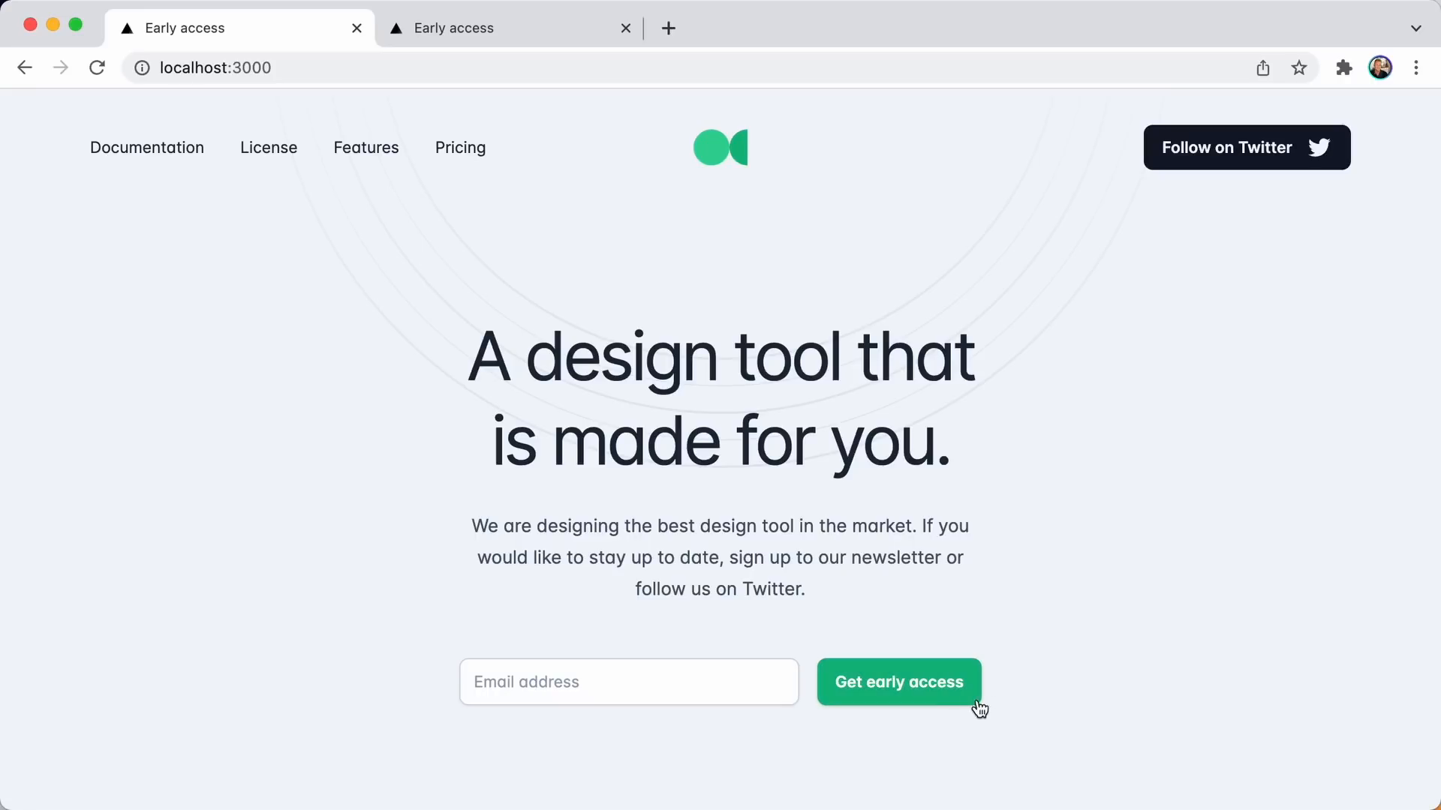
{"action": "mouse_move", "coordinate": [1035, 705]}
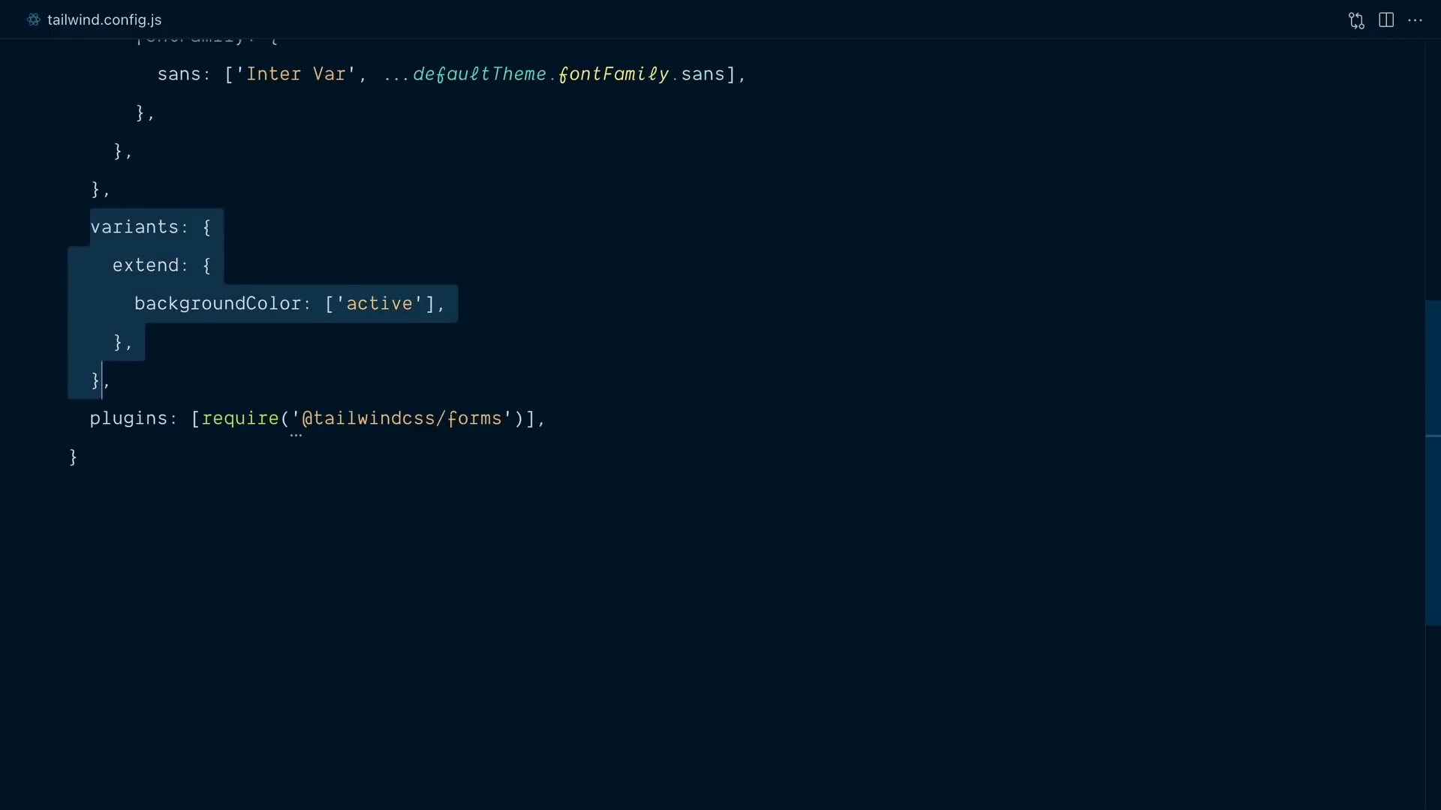
{"action": "key", "text": "Delete"}
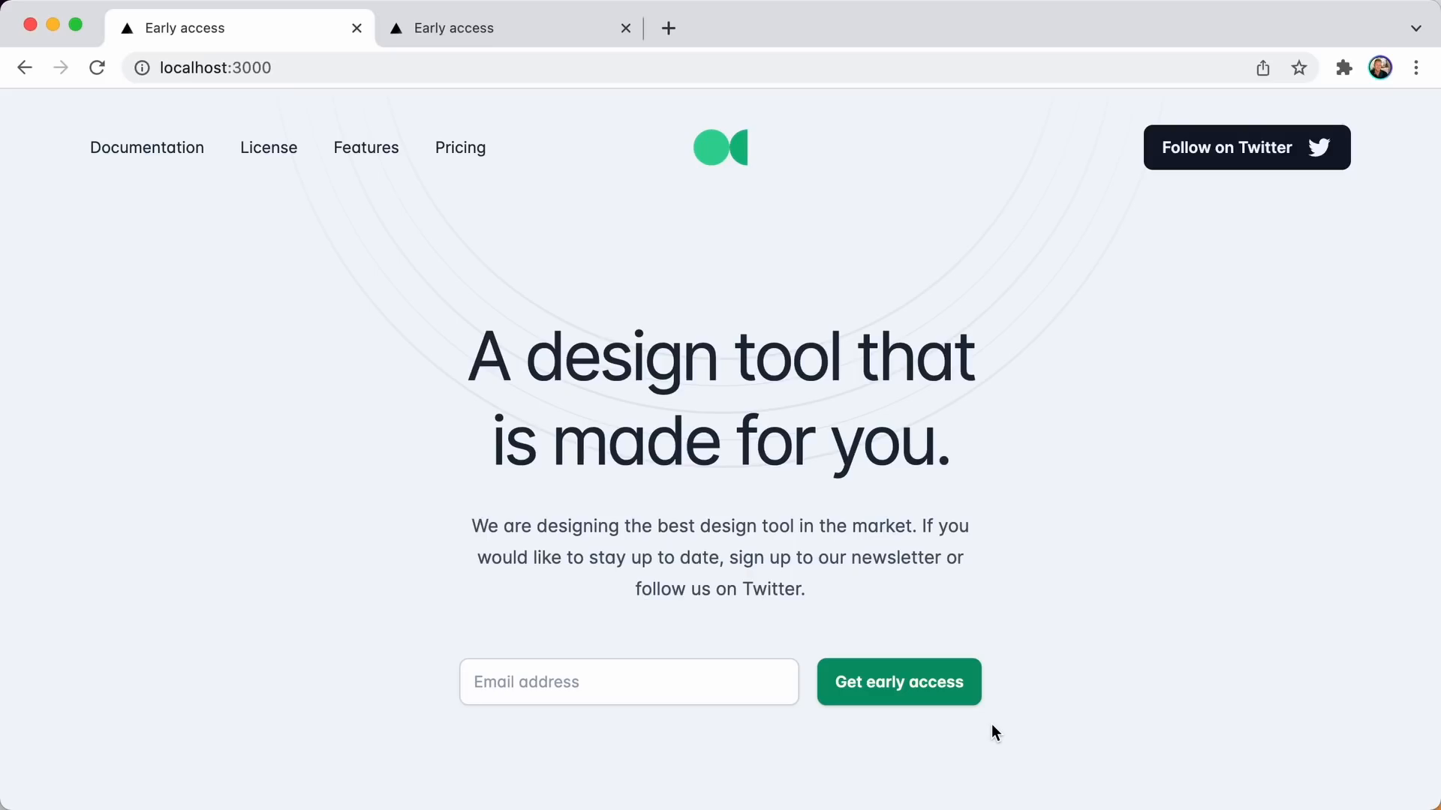
{"action": "mouse_move", "coordinate": [971, 711]}
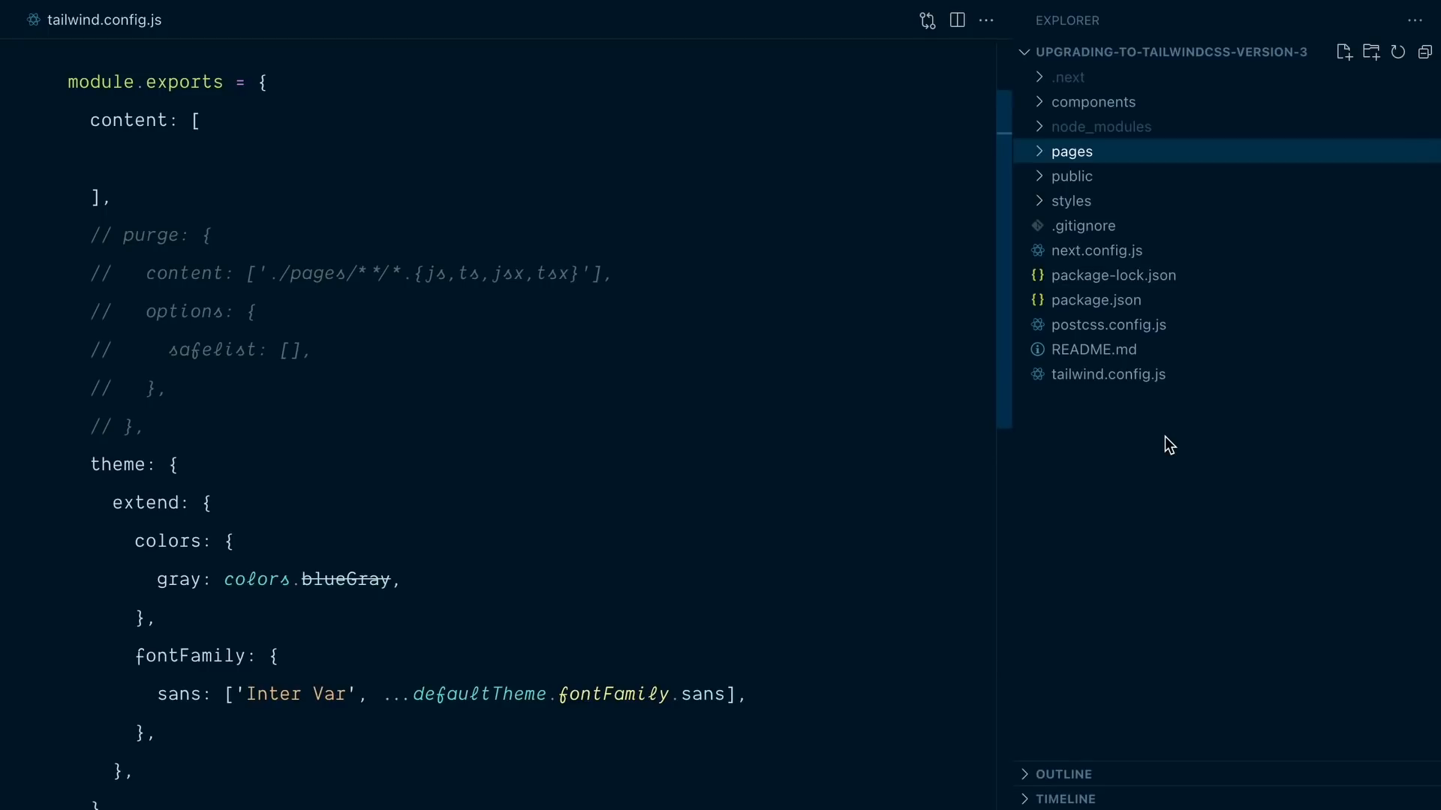
Step: Set the content array to a single-line './pages/**/*.{js,jsx,ts,tsx}' glob
{"action": "left_click", "coordinate": [1071, 151]}
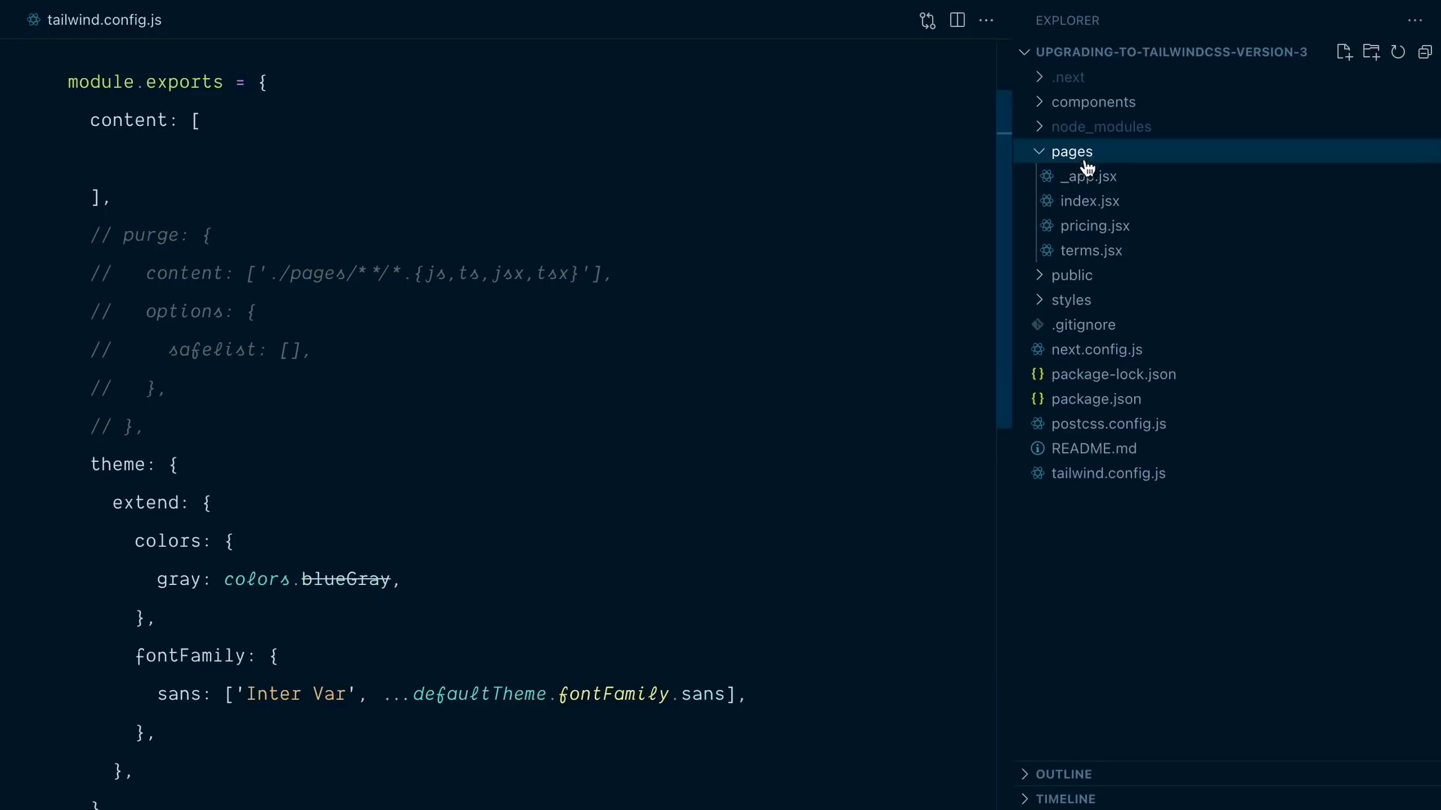
{"action": "mouse_move", "coordinate": [1092, 257]}
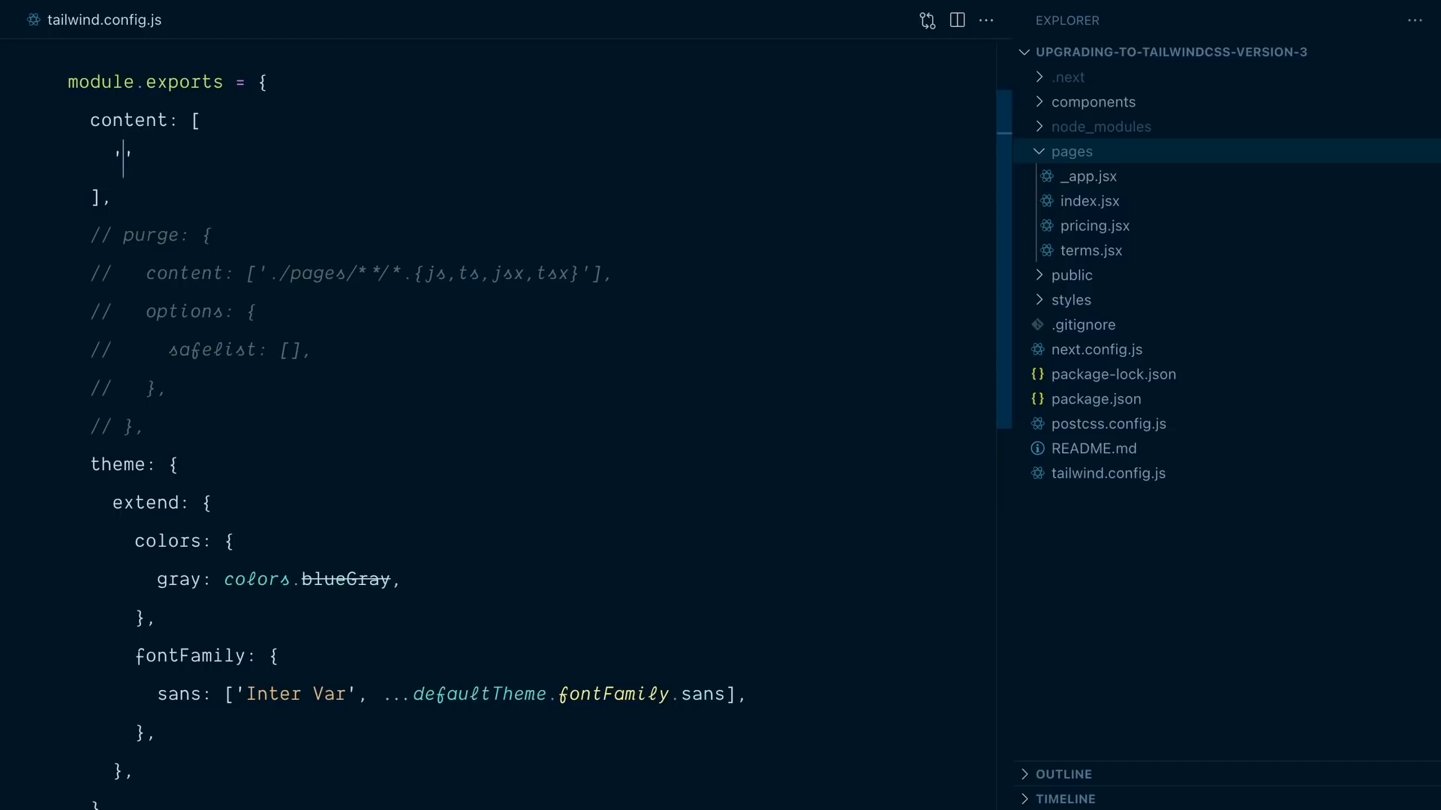
{"action": "type", "text": "./pages"}
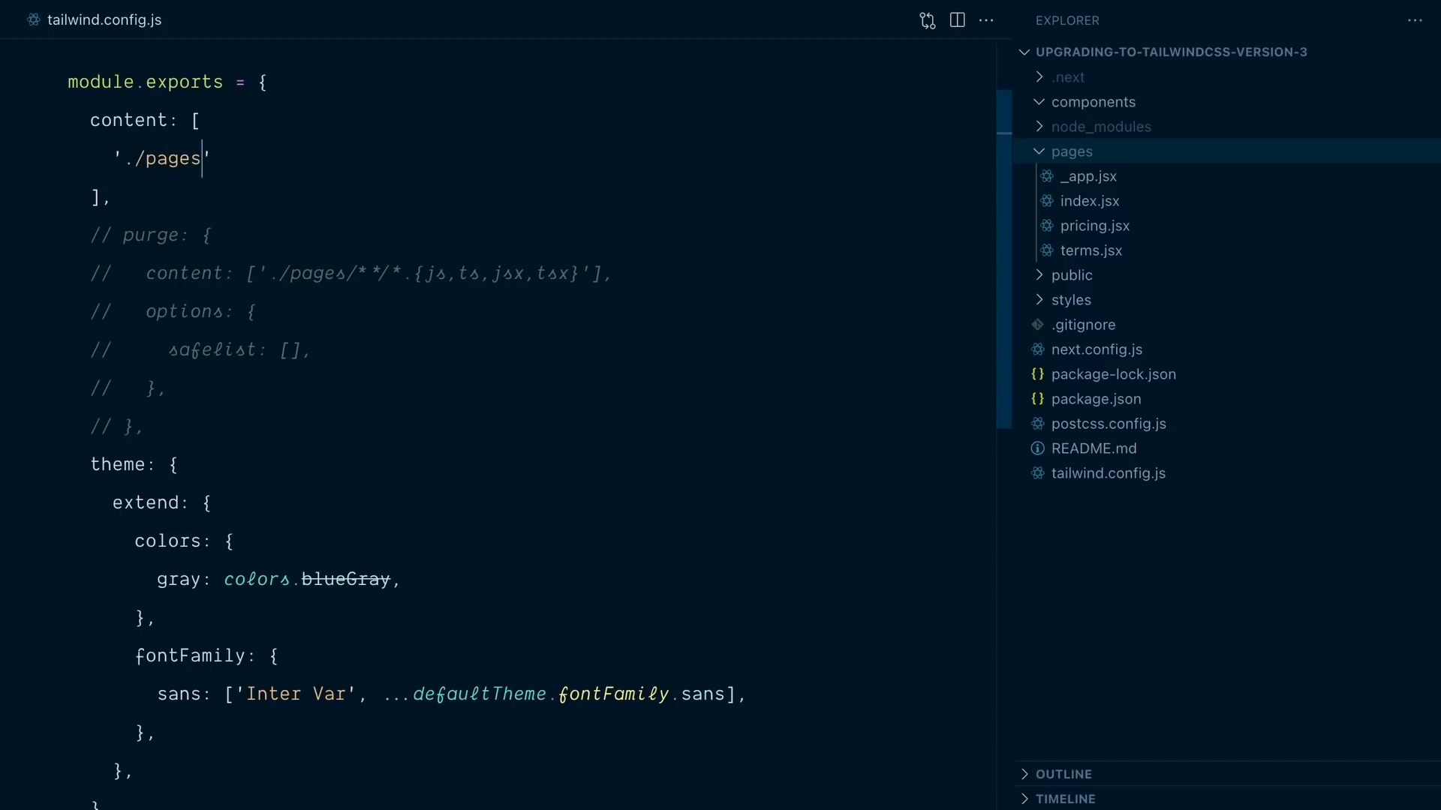
{"action": "type", "text": "/*"}
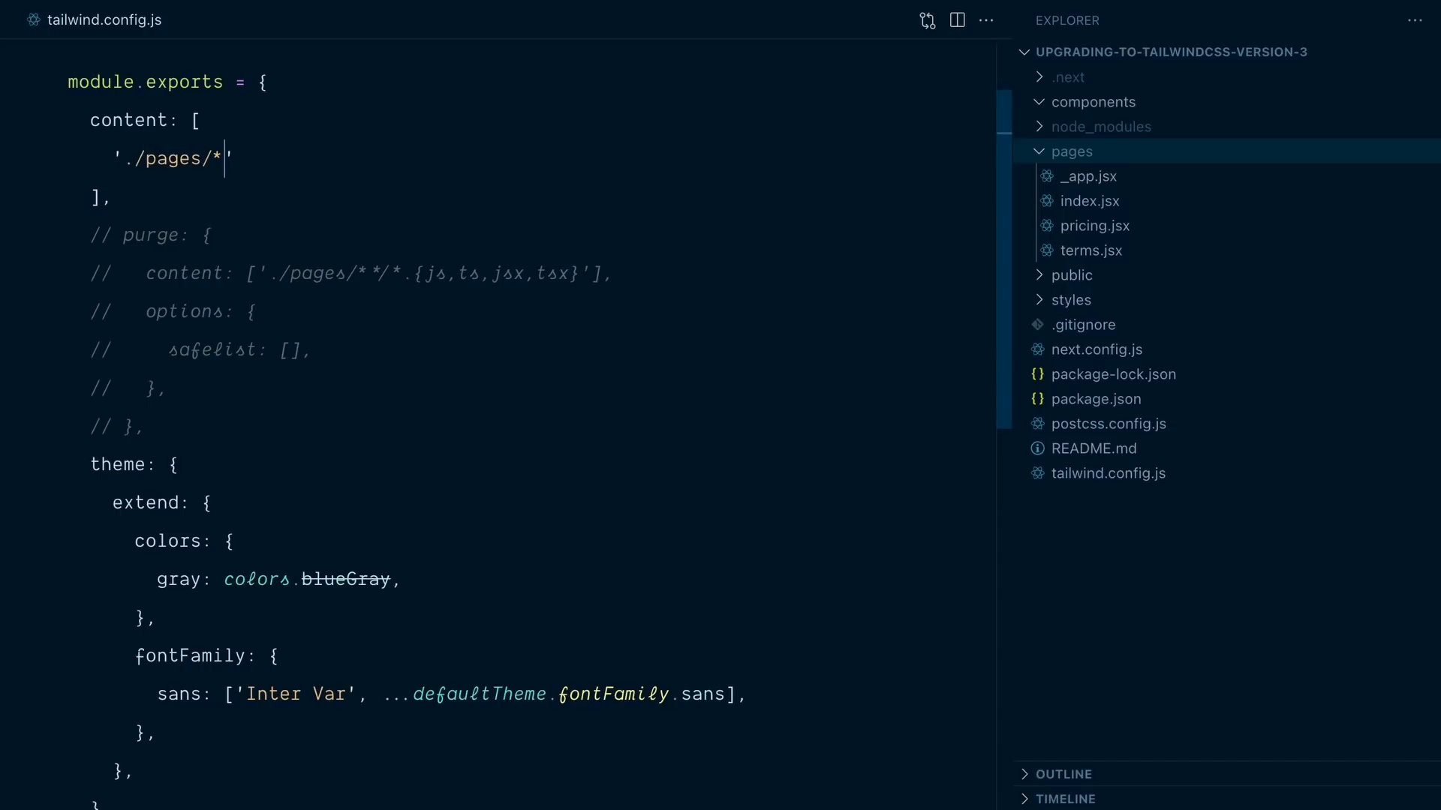
{"action": "type", "text": "*/*"}
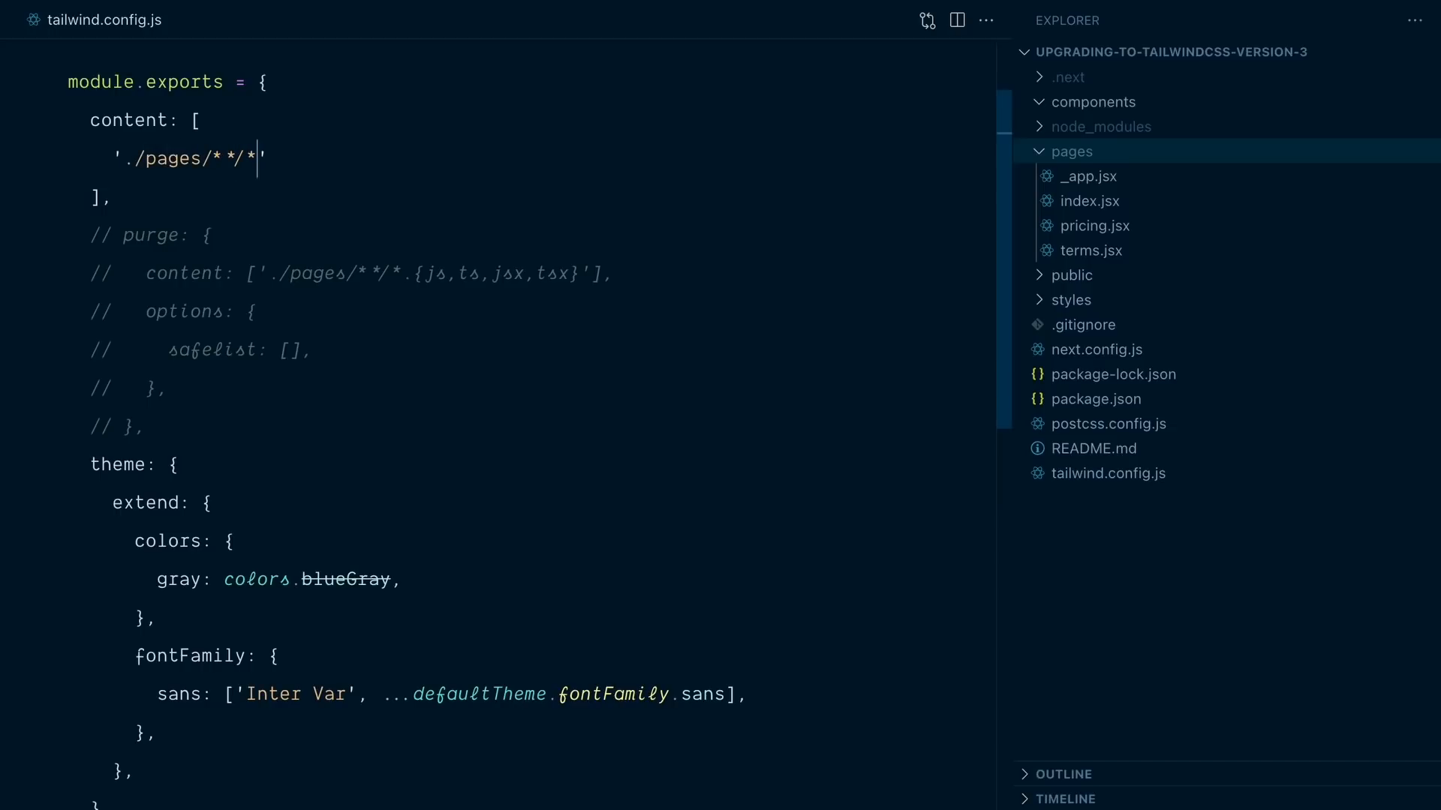
{"action": "type", "text": ".jsx"}
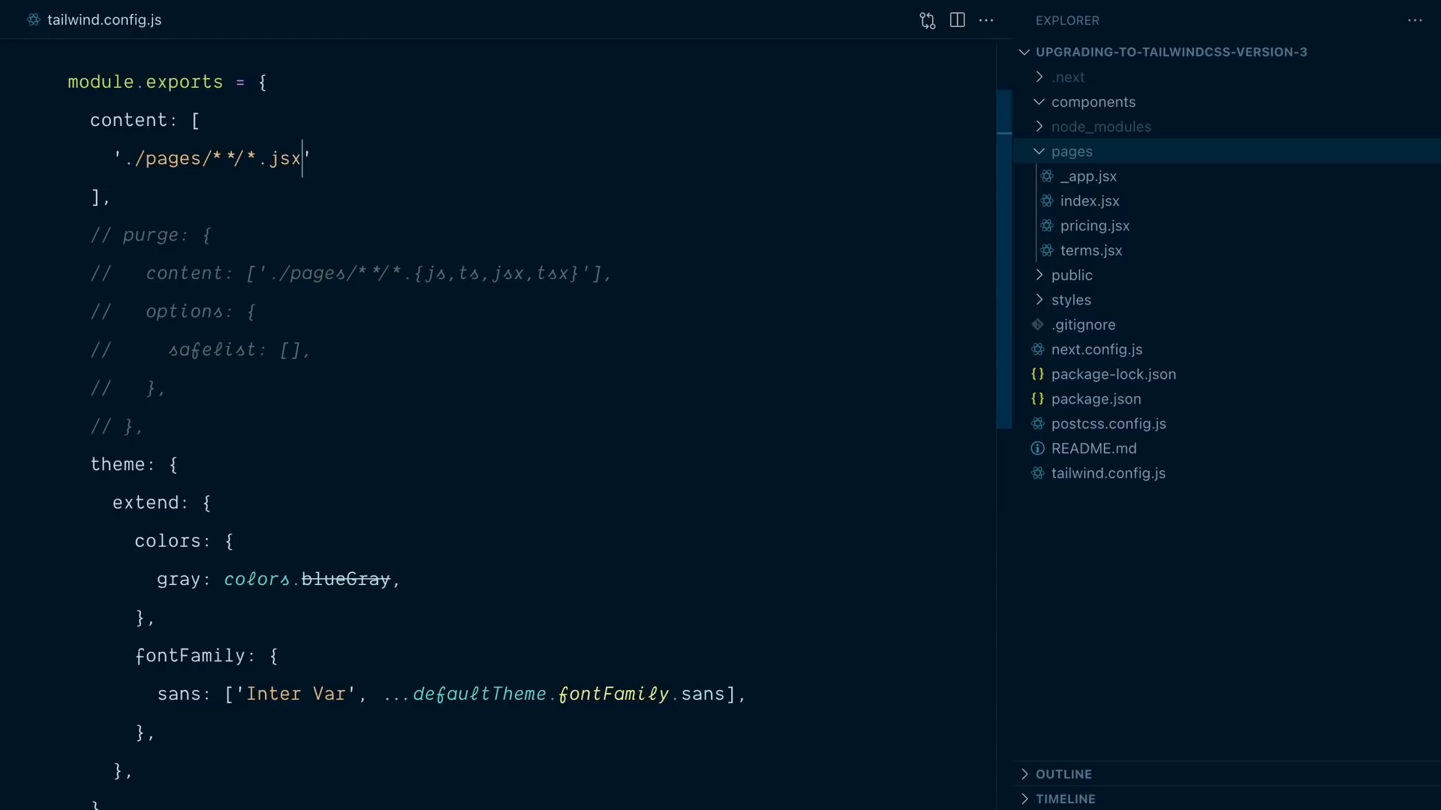
{"action": "type", "text": "{"}
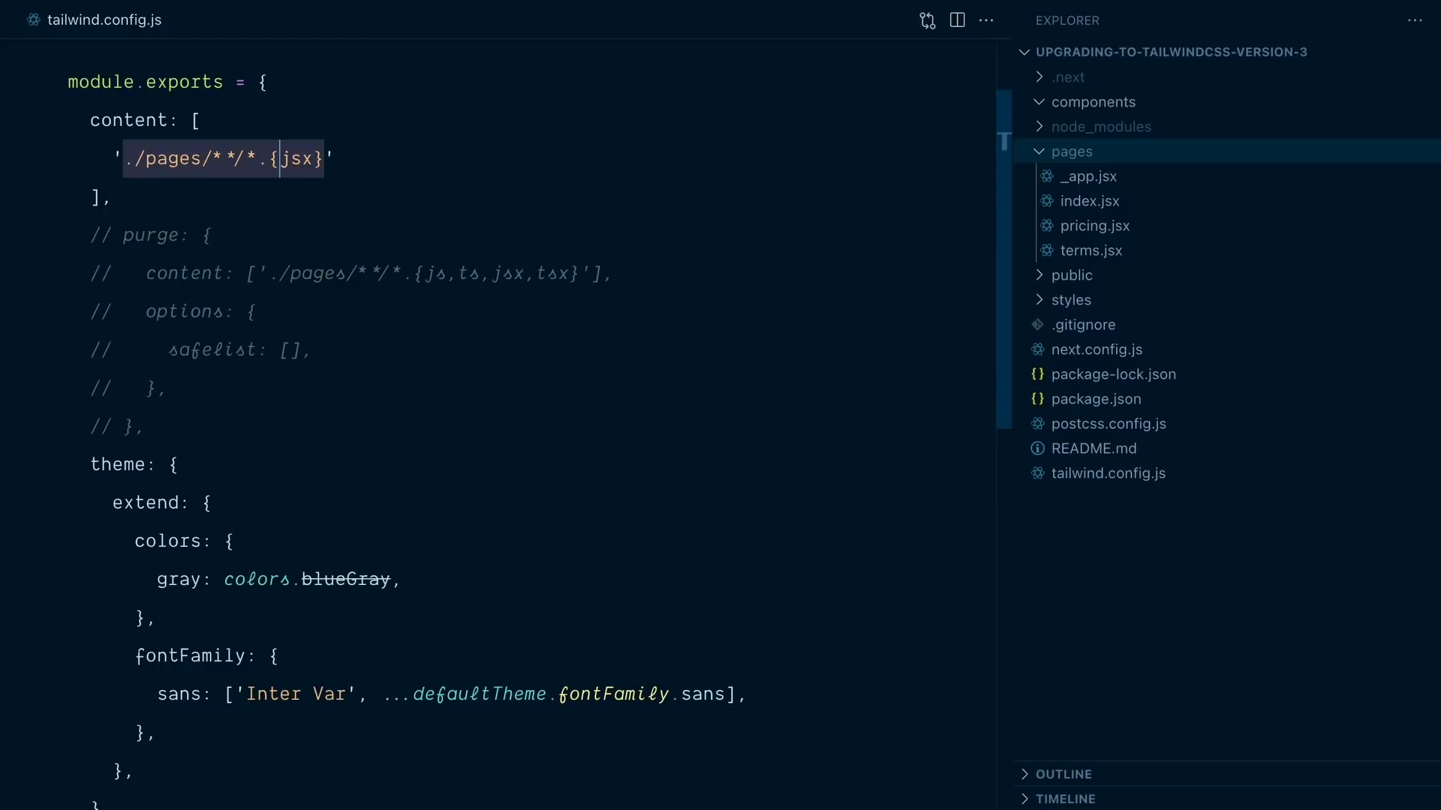
{"action": "type", "text": "js,js"}
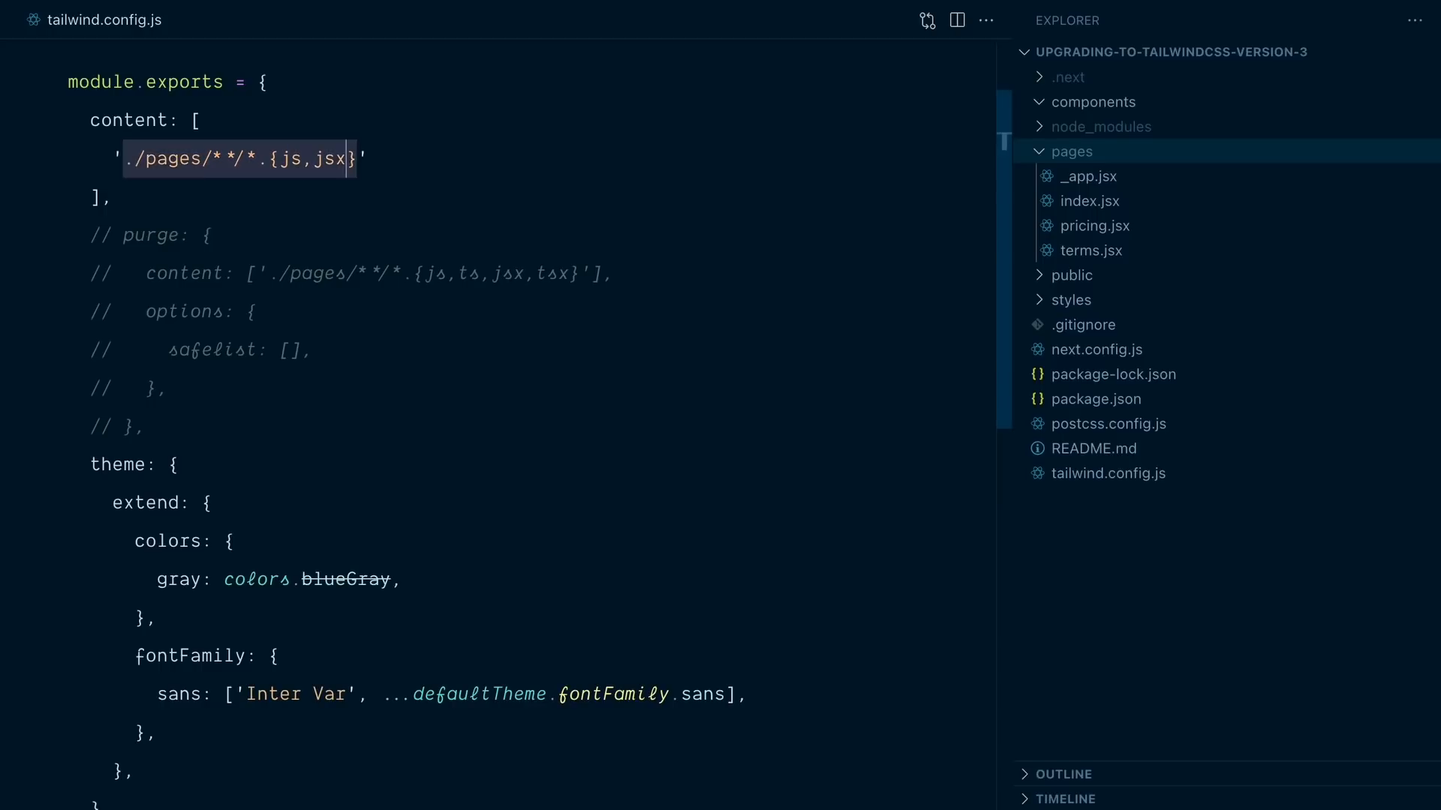
{"action": "type", "text": ",ts,tsx"}
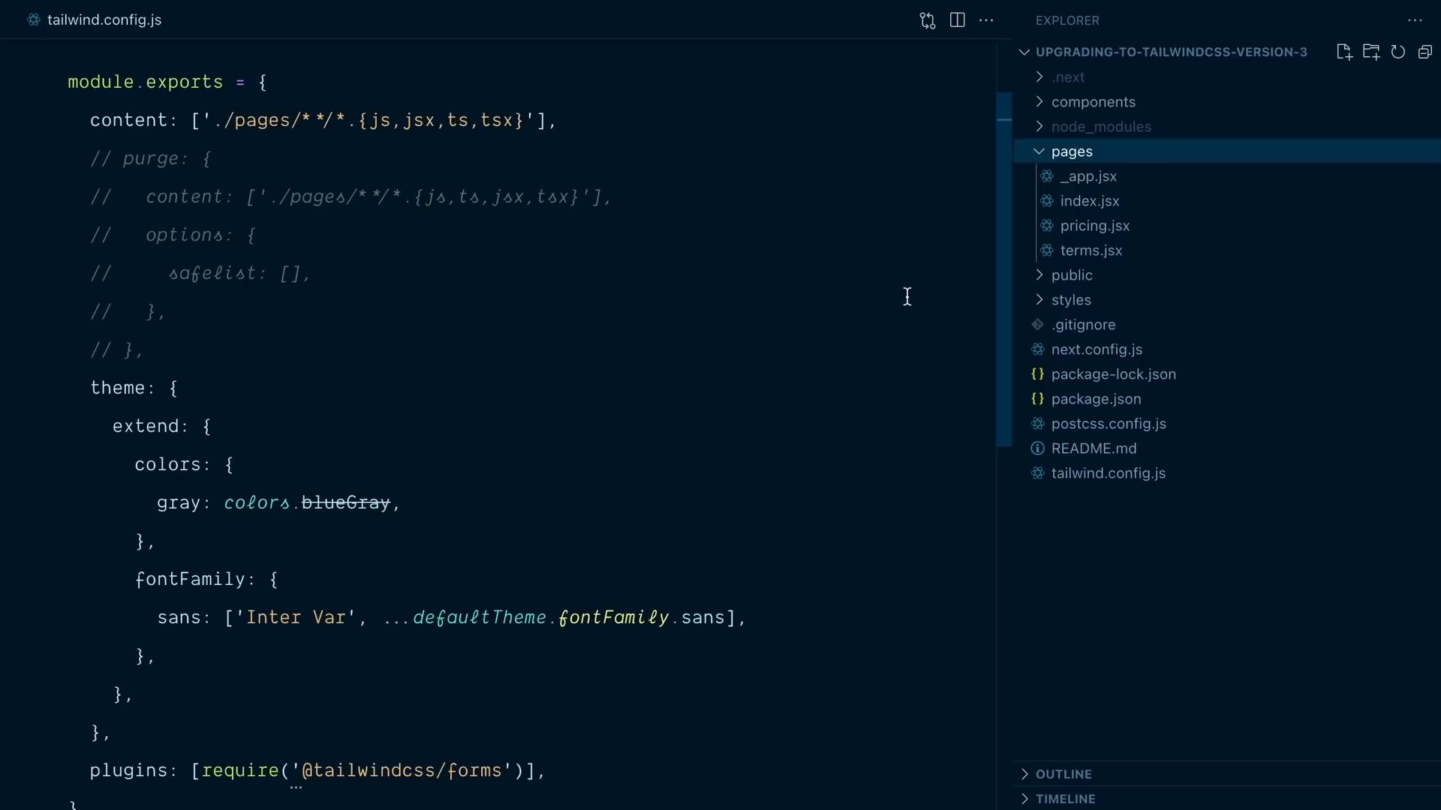
Step: Check the components folder and add './components/**/*.{js,jsx,ts,tsx}' to the content array
{"action": "left_click", "coordinate": [1092, 102]}
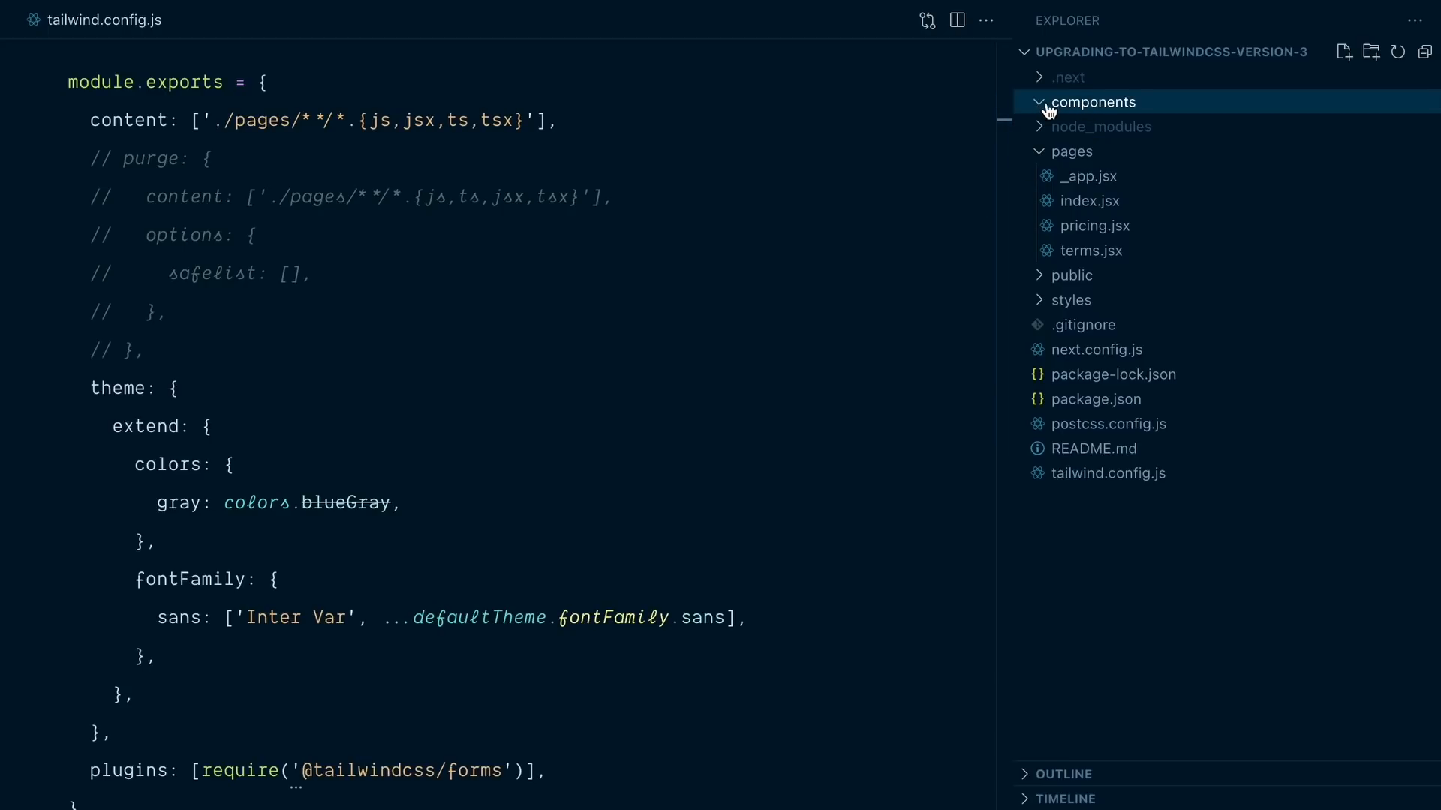
{"action": "mouse_move", "coordinate": [1093, 101]}
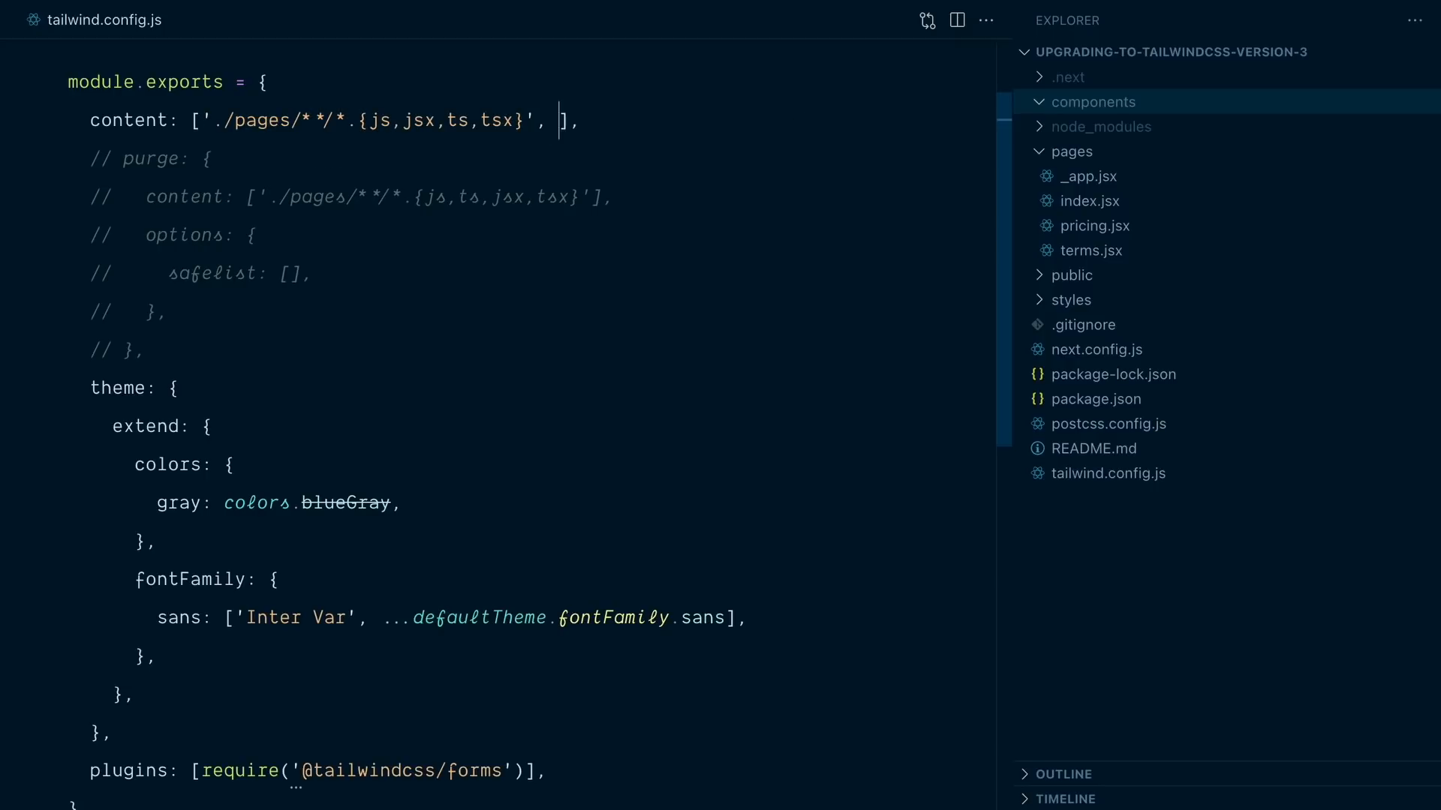
{"action": "type", "text": "'./components/**/*.{js,jsx,ts,tsx}'"}
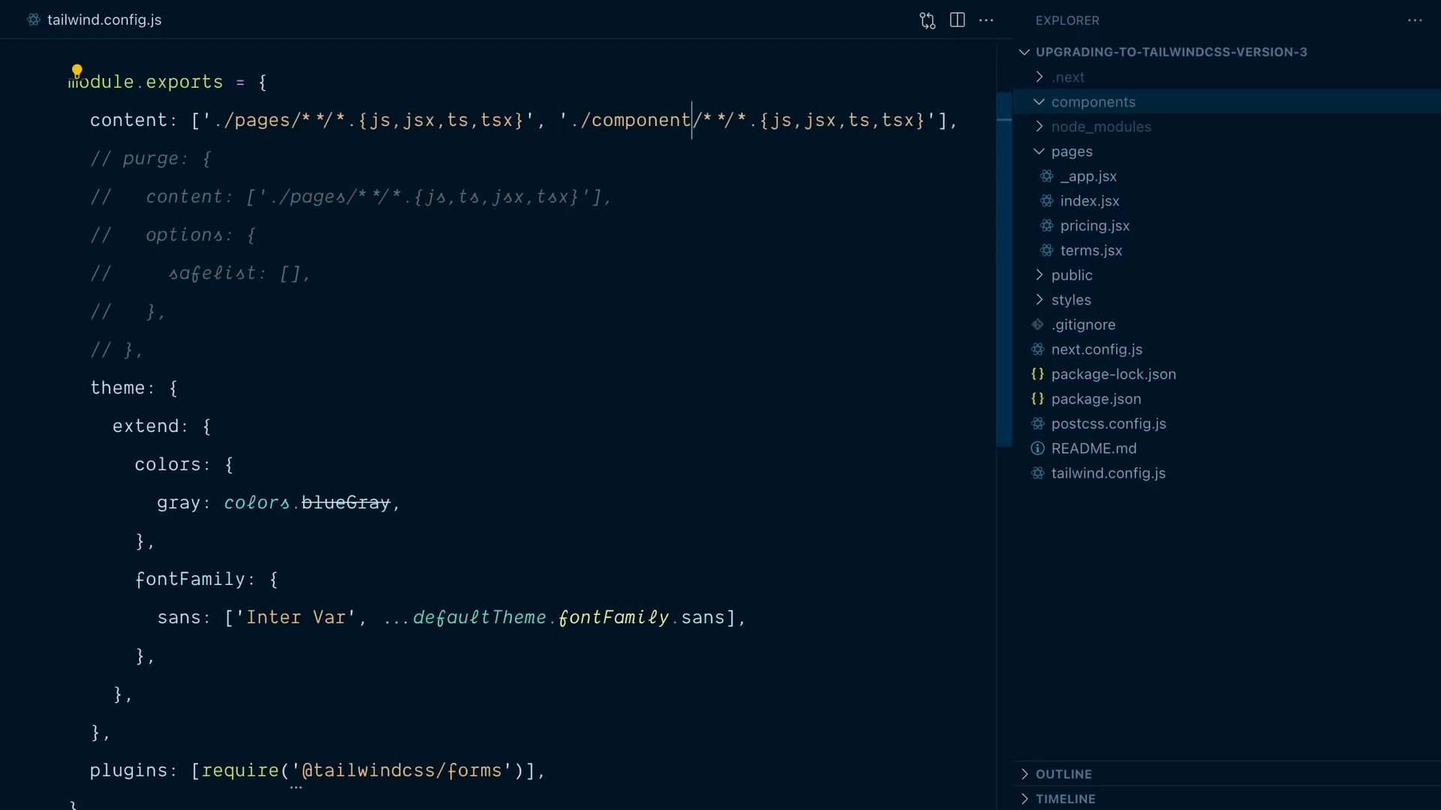
{"action": "type", "text": "s"}
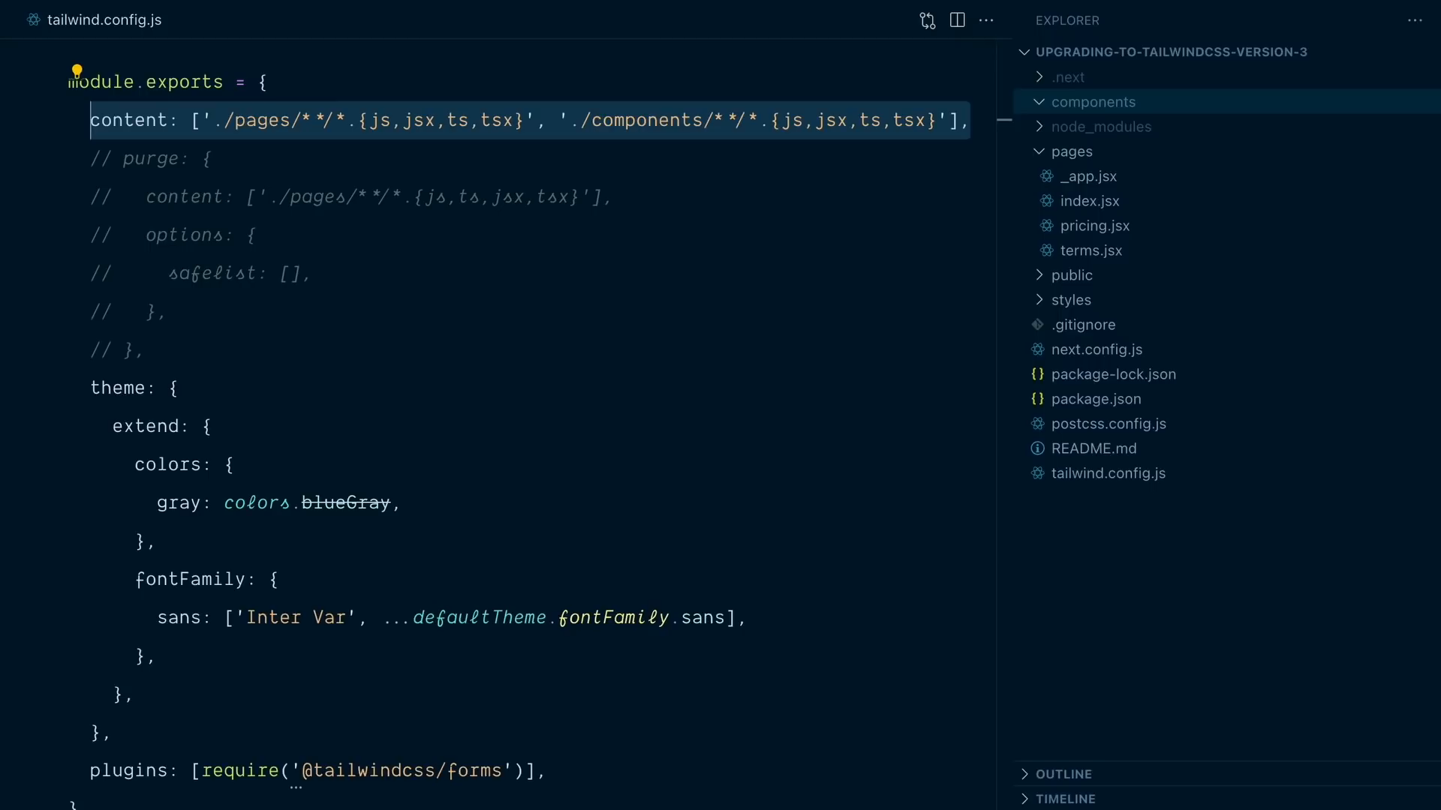
{"action": "left_click", "coordinate": [1093, 201]}
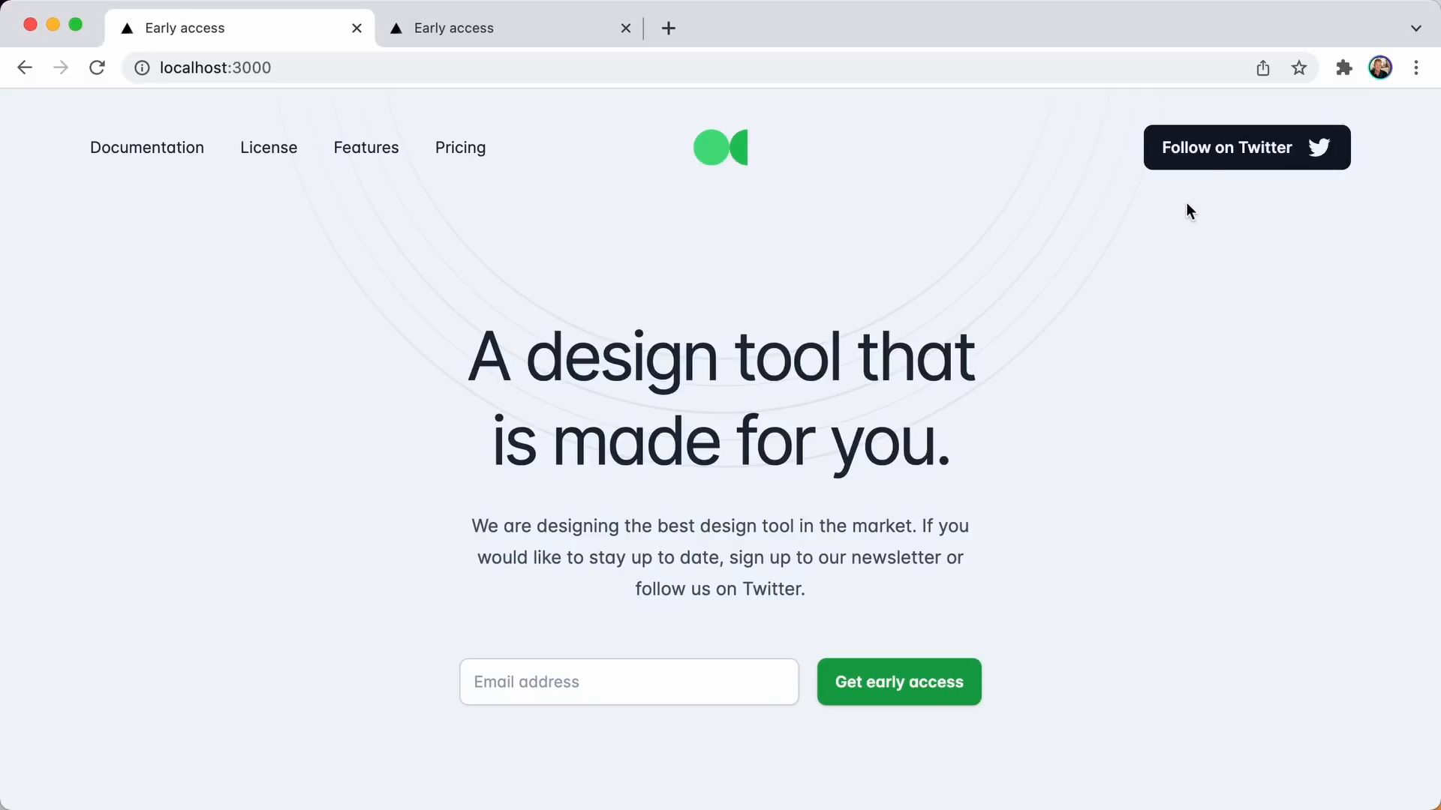
{"action": "mouse_move", "coordinate": [1219, 193]}
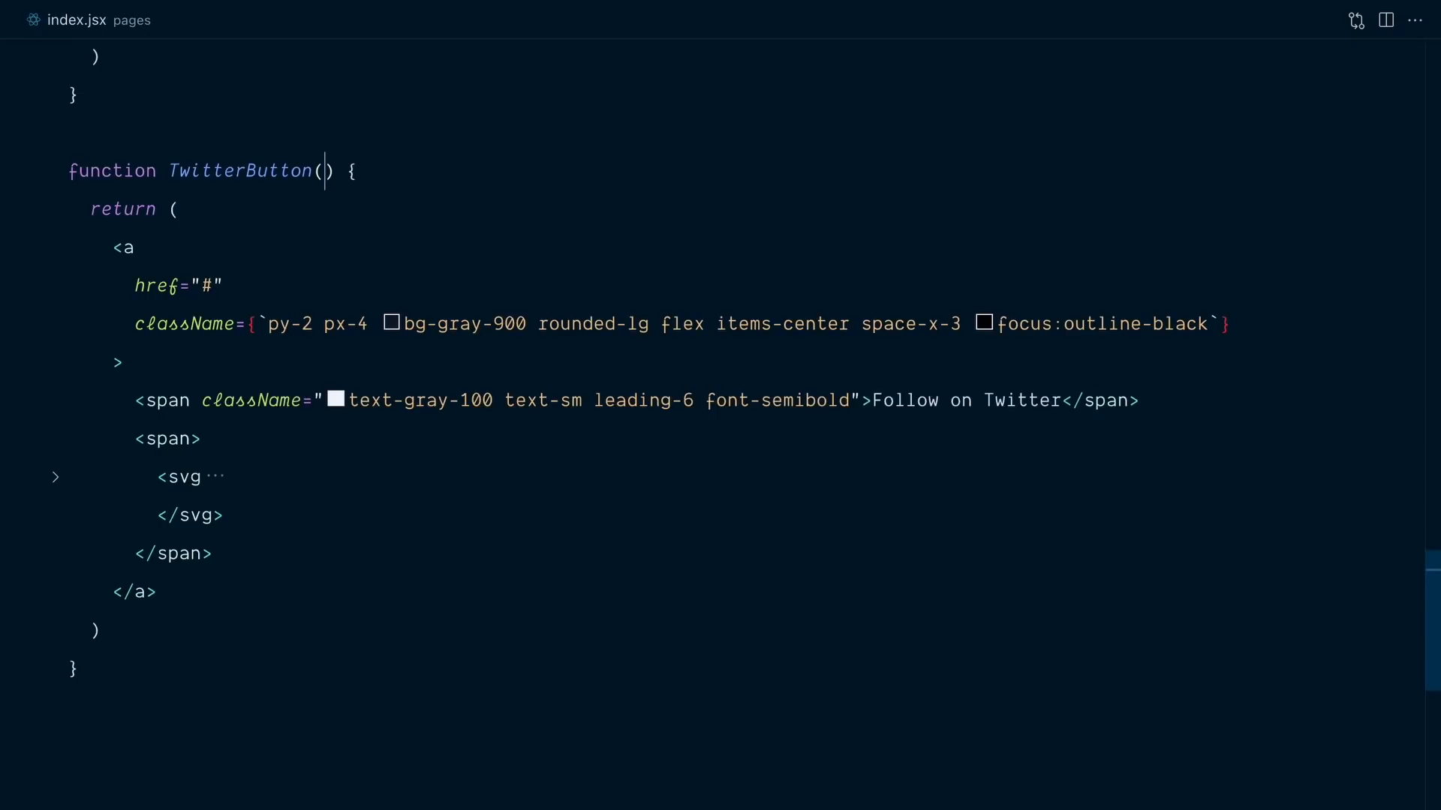
Step: Give TwitterButton a color prop defaulting to 'black', a colors map, and bg-${colors[color]}
{"action": "type", "text": "{ color }"}
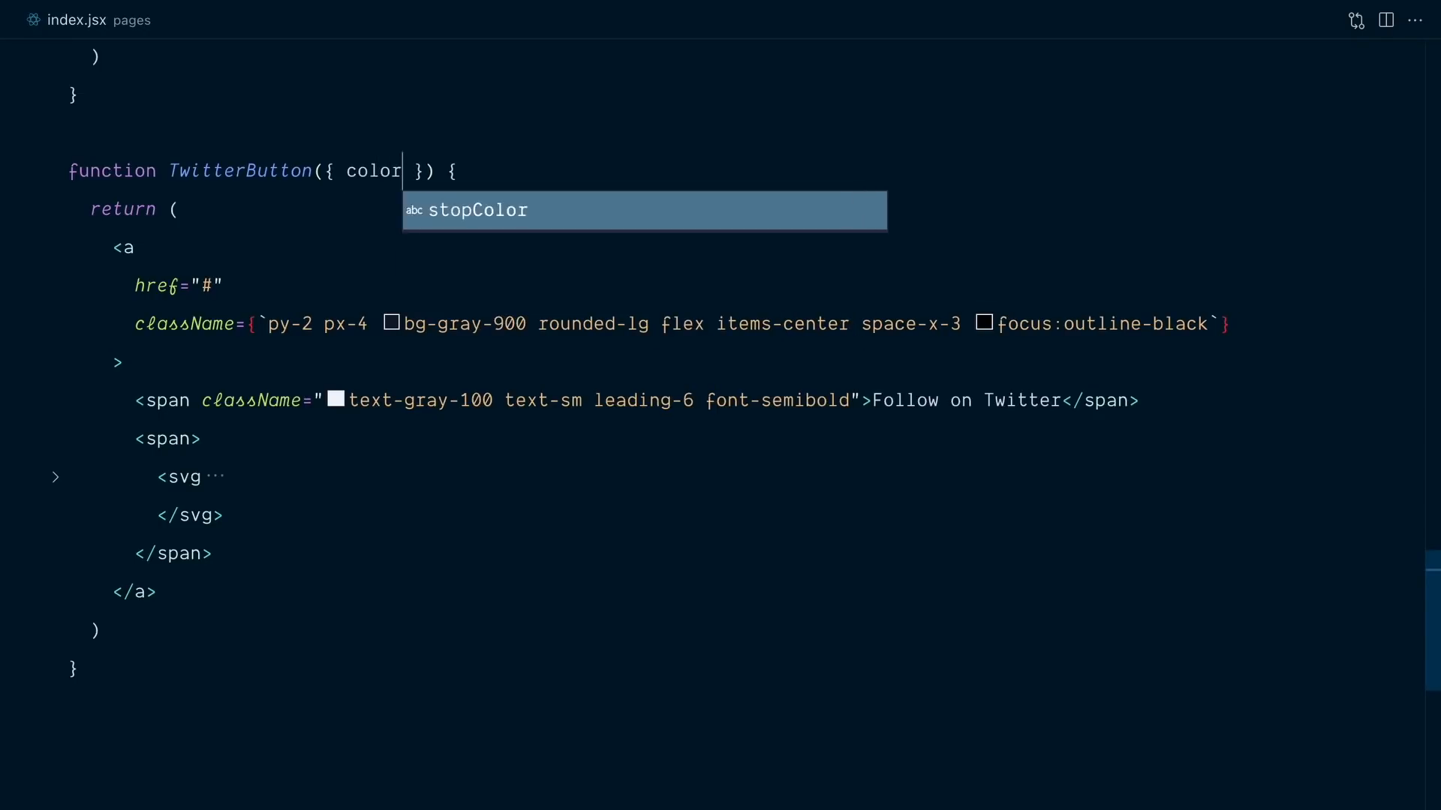
{"action": "type", "text": "= 'black'"}
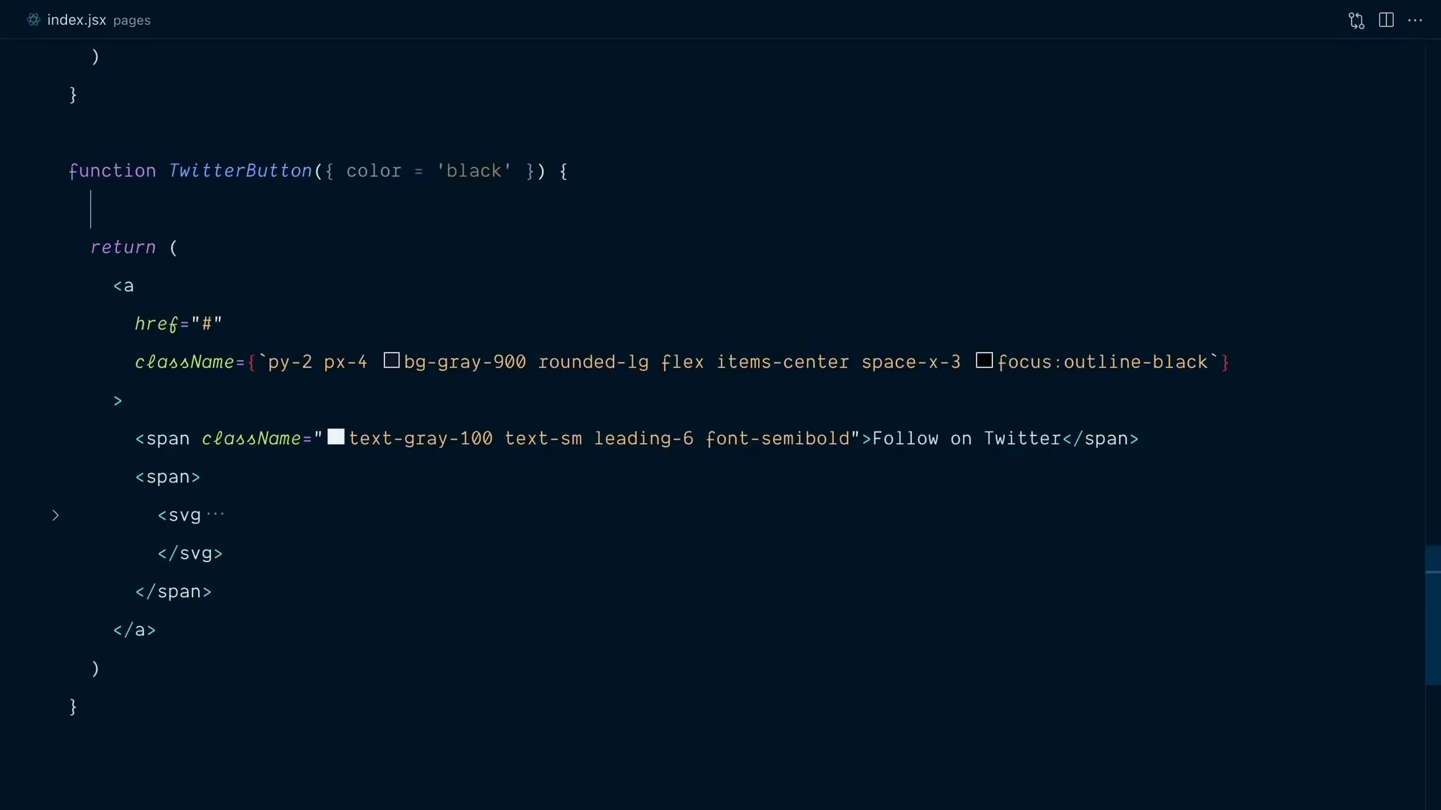
{"action": "type", "text": "const colors = {"}
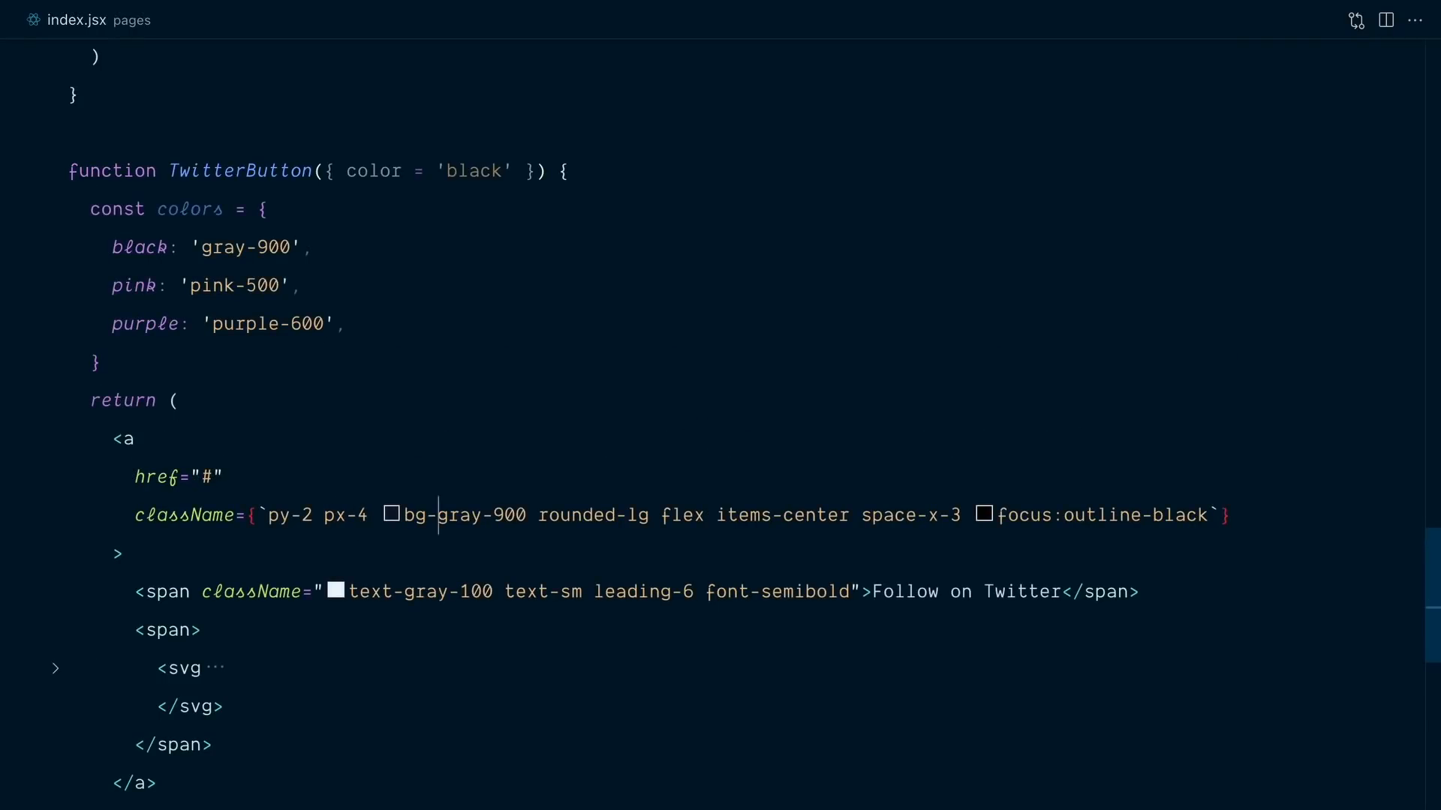
{"action": "double_click", "coordinate": [480, 515]}
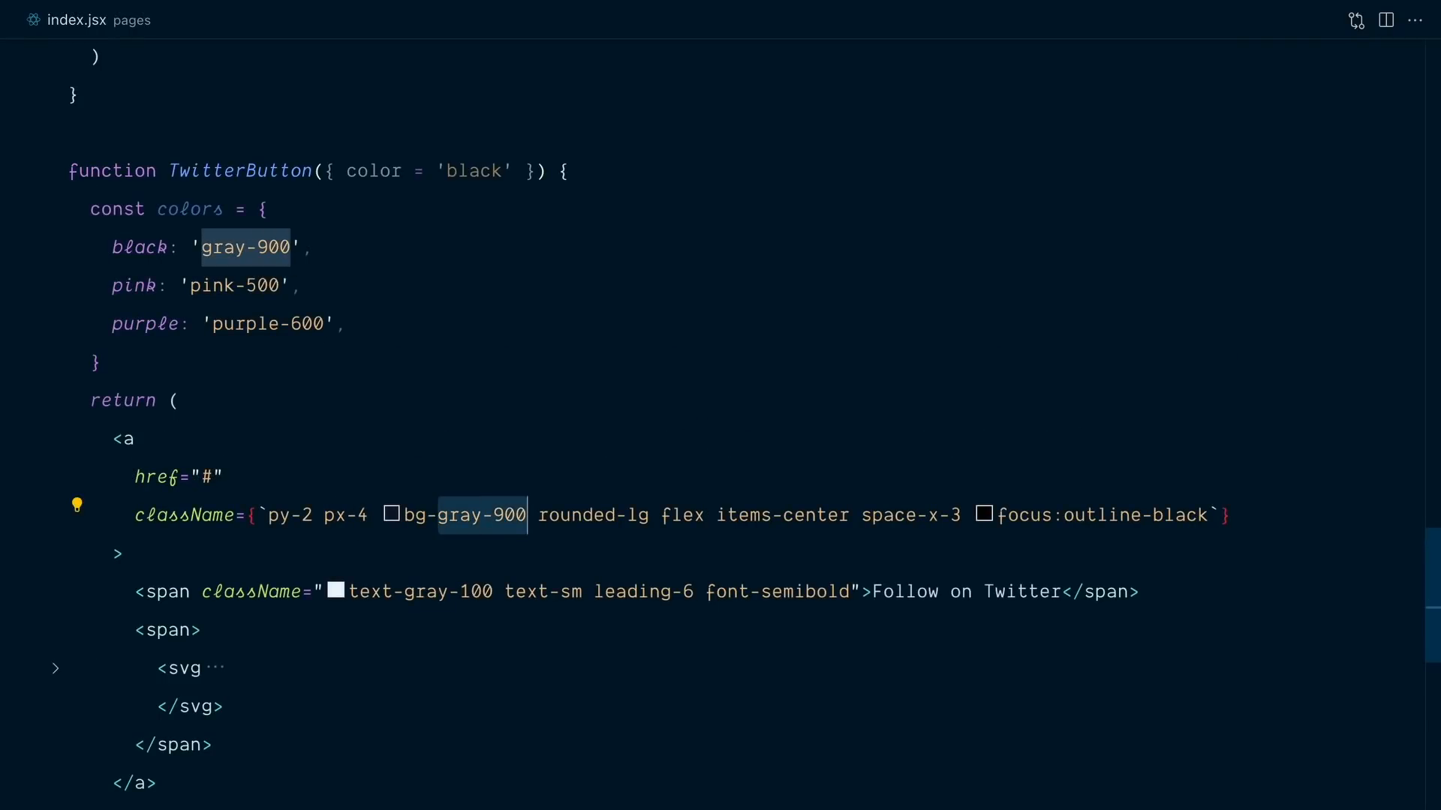
{"action": "type", "text": "${colors["}
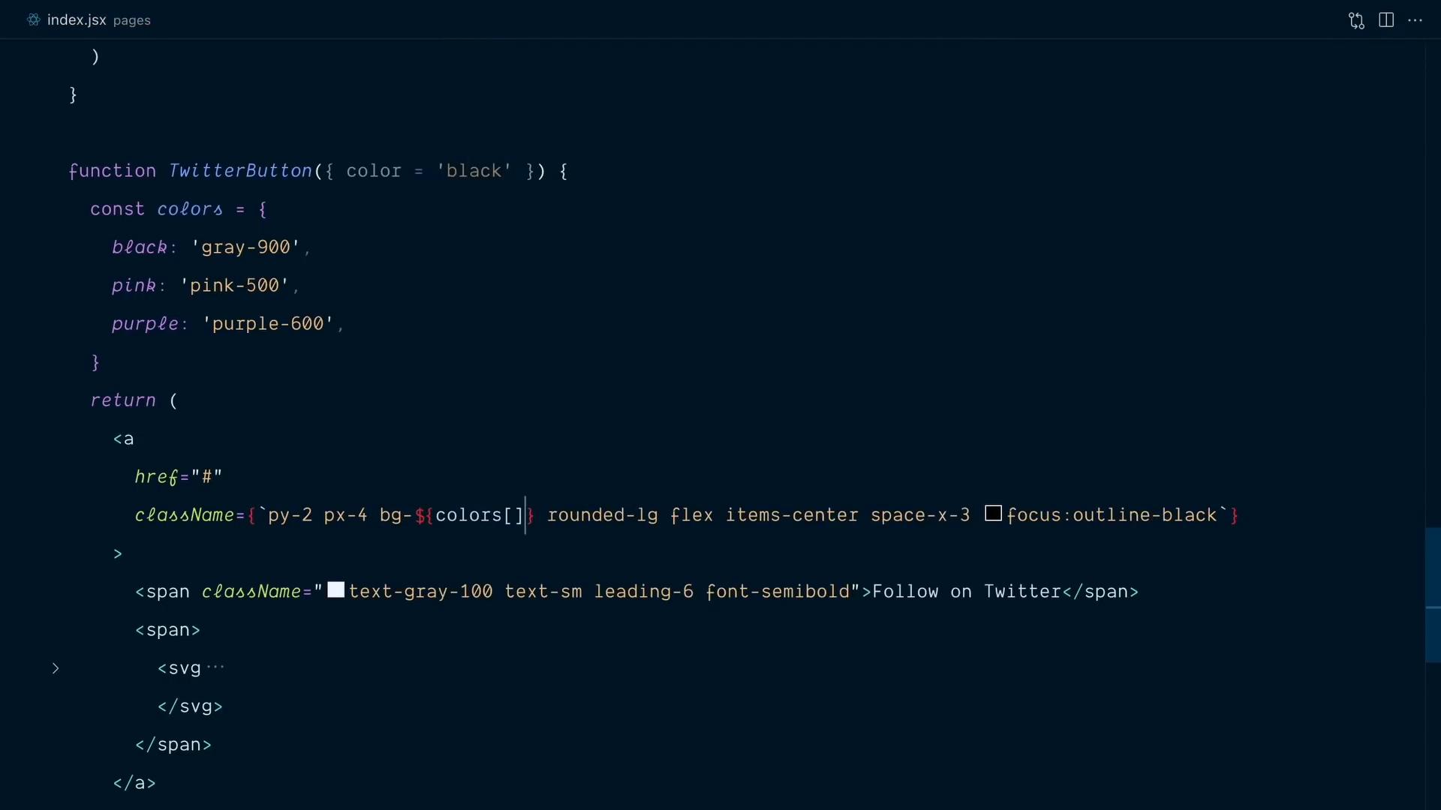
{"action": "type", "text": "color"}
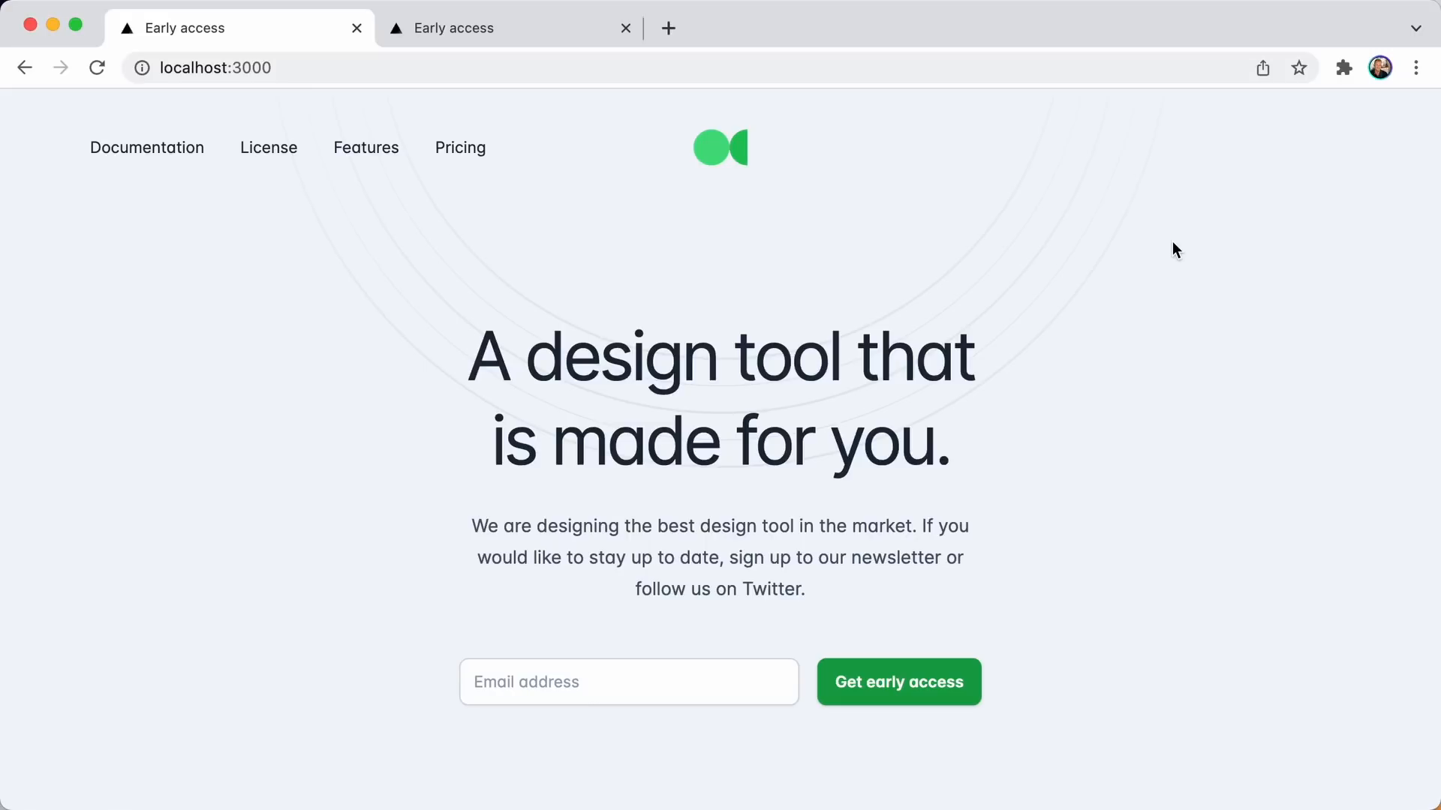
{"action": "mouse_move", "coordinate": [1211, 230]}
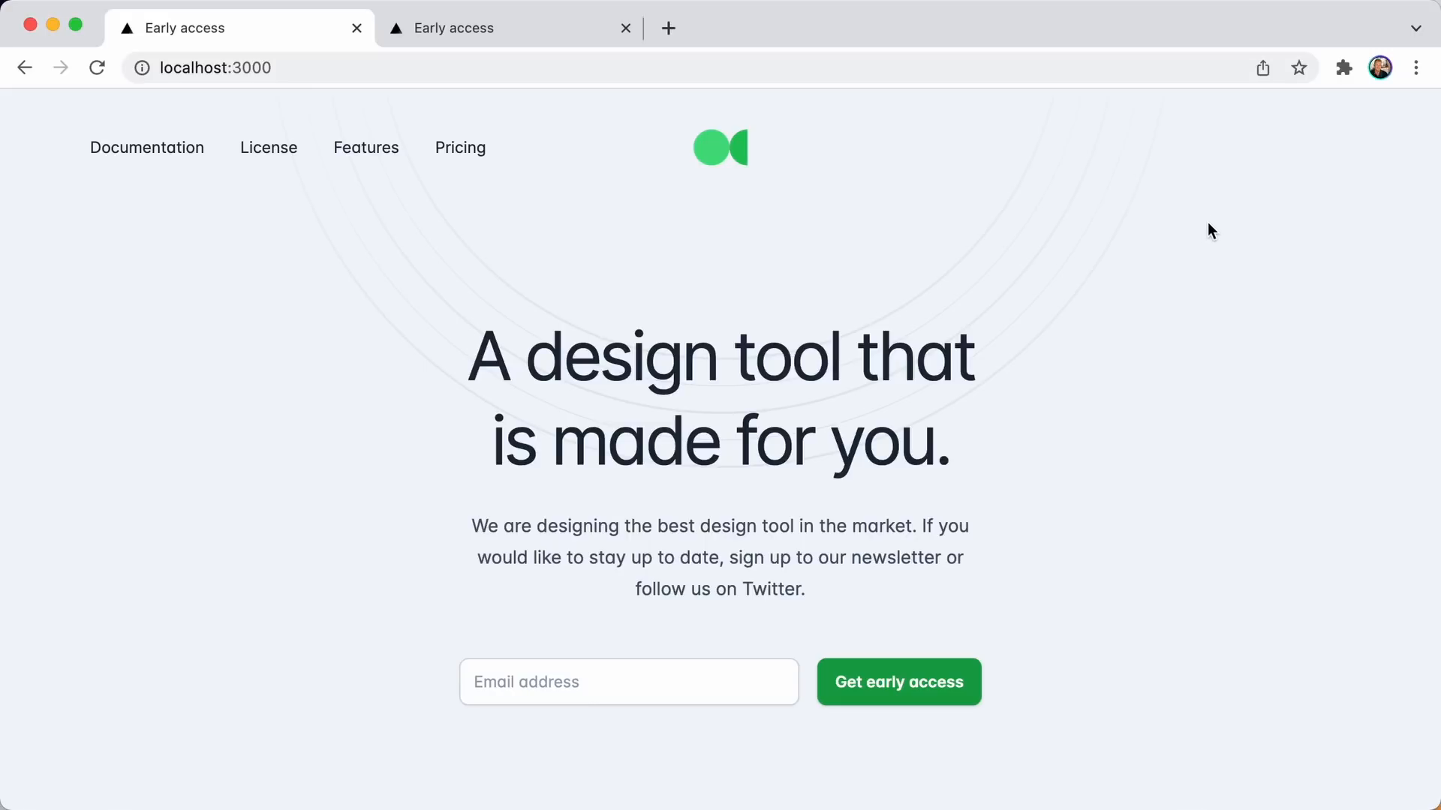
{"action": "mouse_move", "coordinate": [1233, 175]}
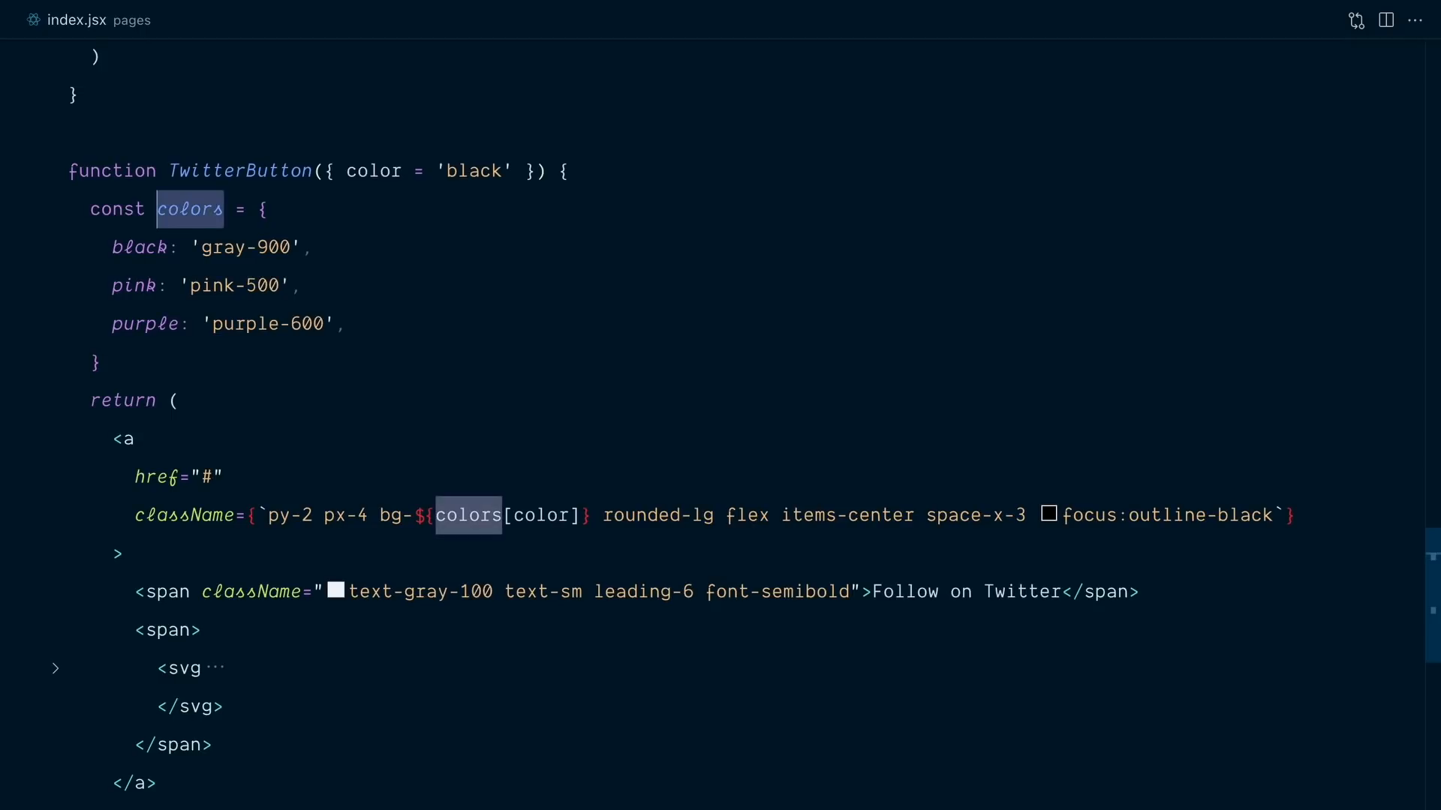
Step: Rename colors to bgColorClasses with full bg- values and use bgColorClasses[color] as className
{"action": "type", "text": "bgColorClasses"}
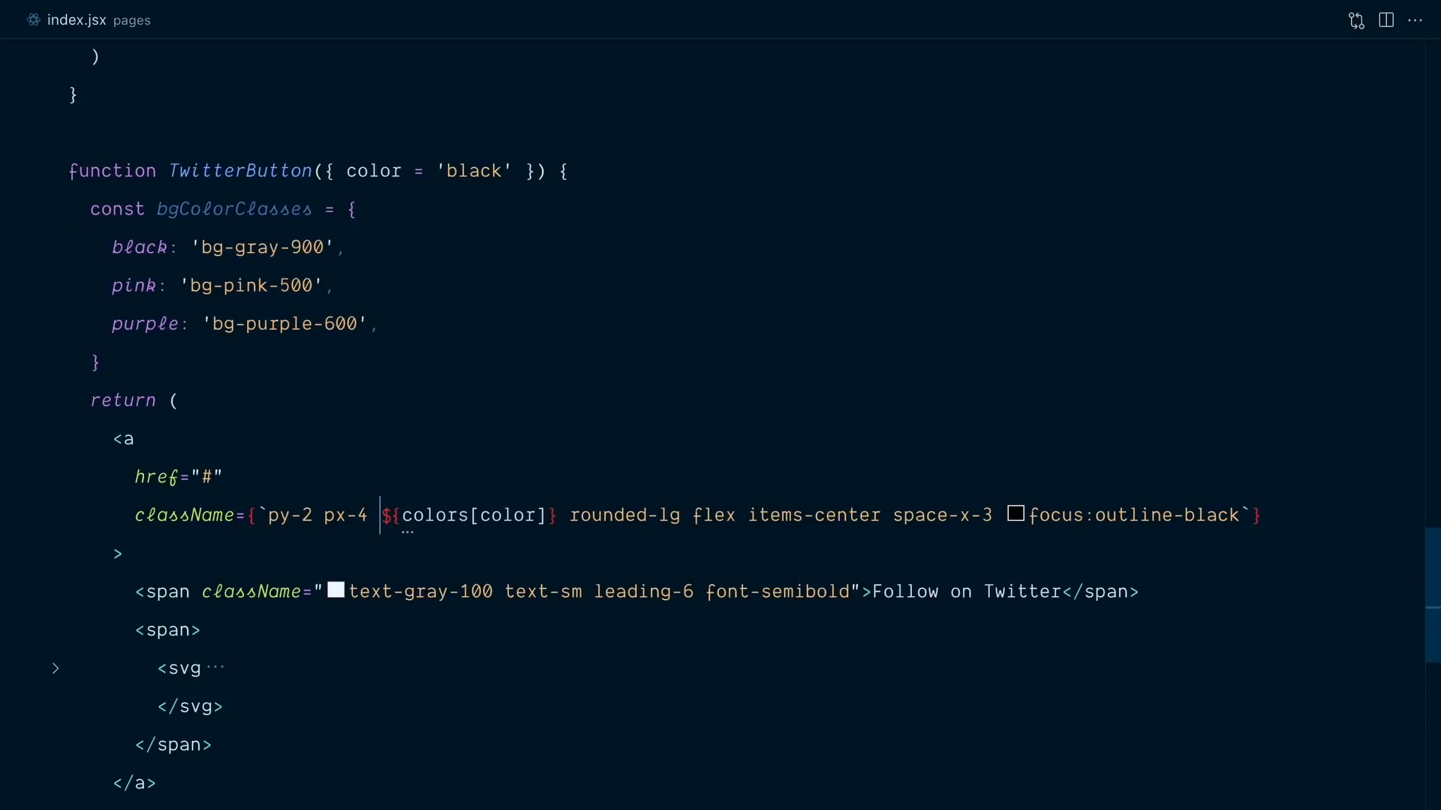
{"action": "type", "text": "bgColo"}
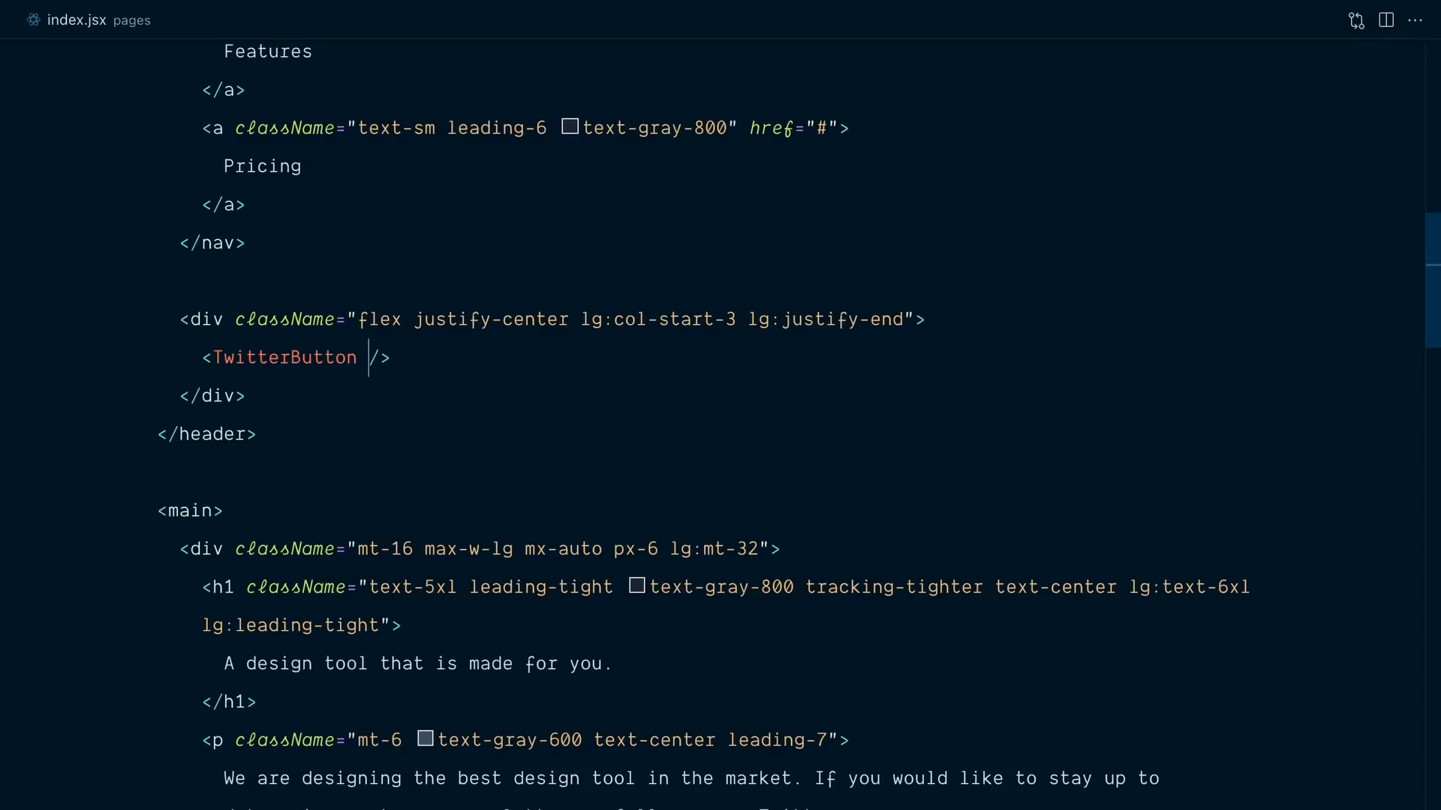
{"action": "type", "text": "color]} rounded-lg flex items-center space-x-3 focus:outline-black`}"}
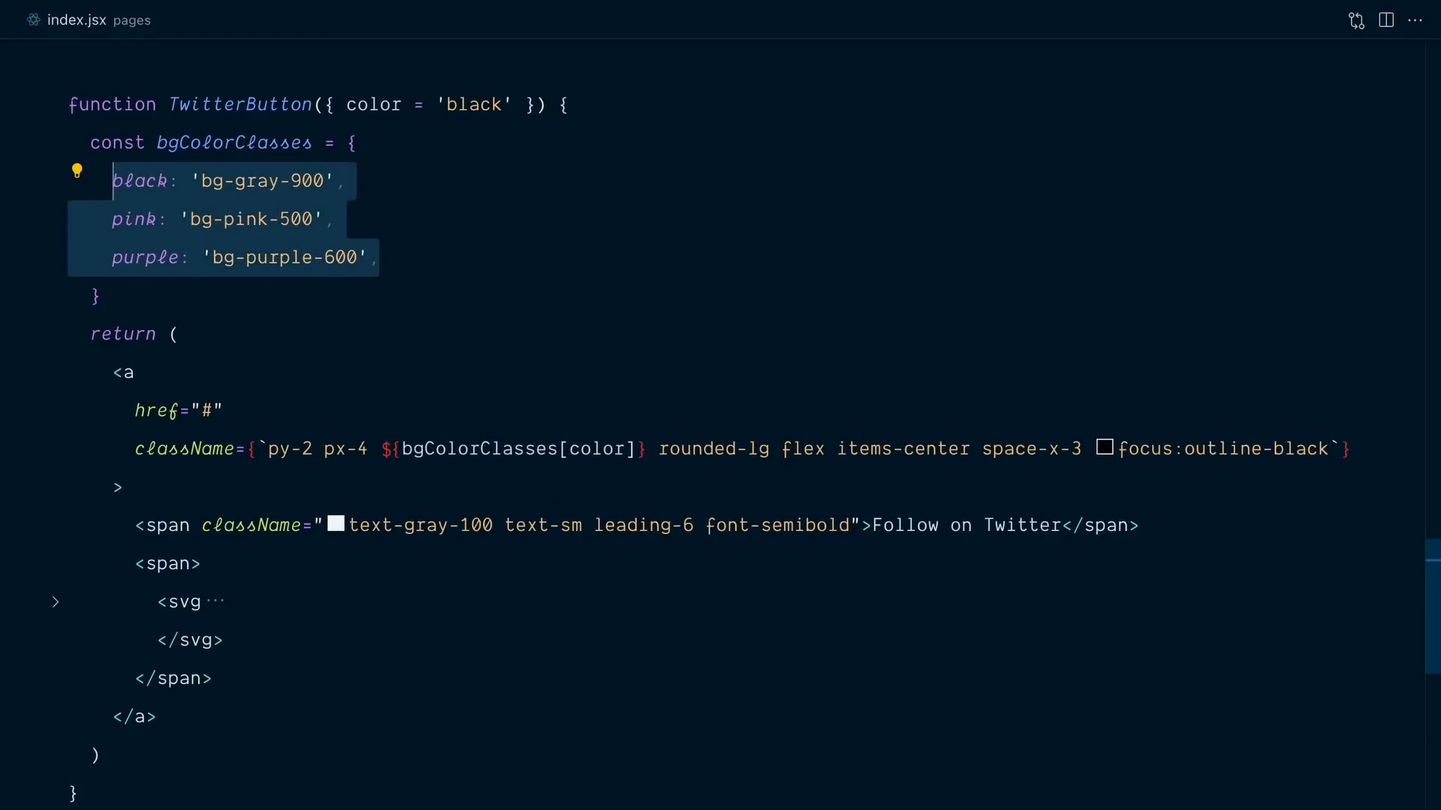
{"action": "left_click", "coordinate": [1107, 473]}
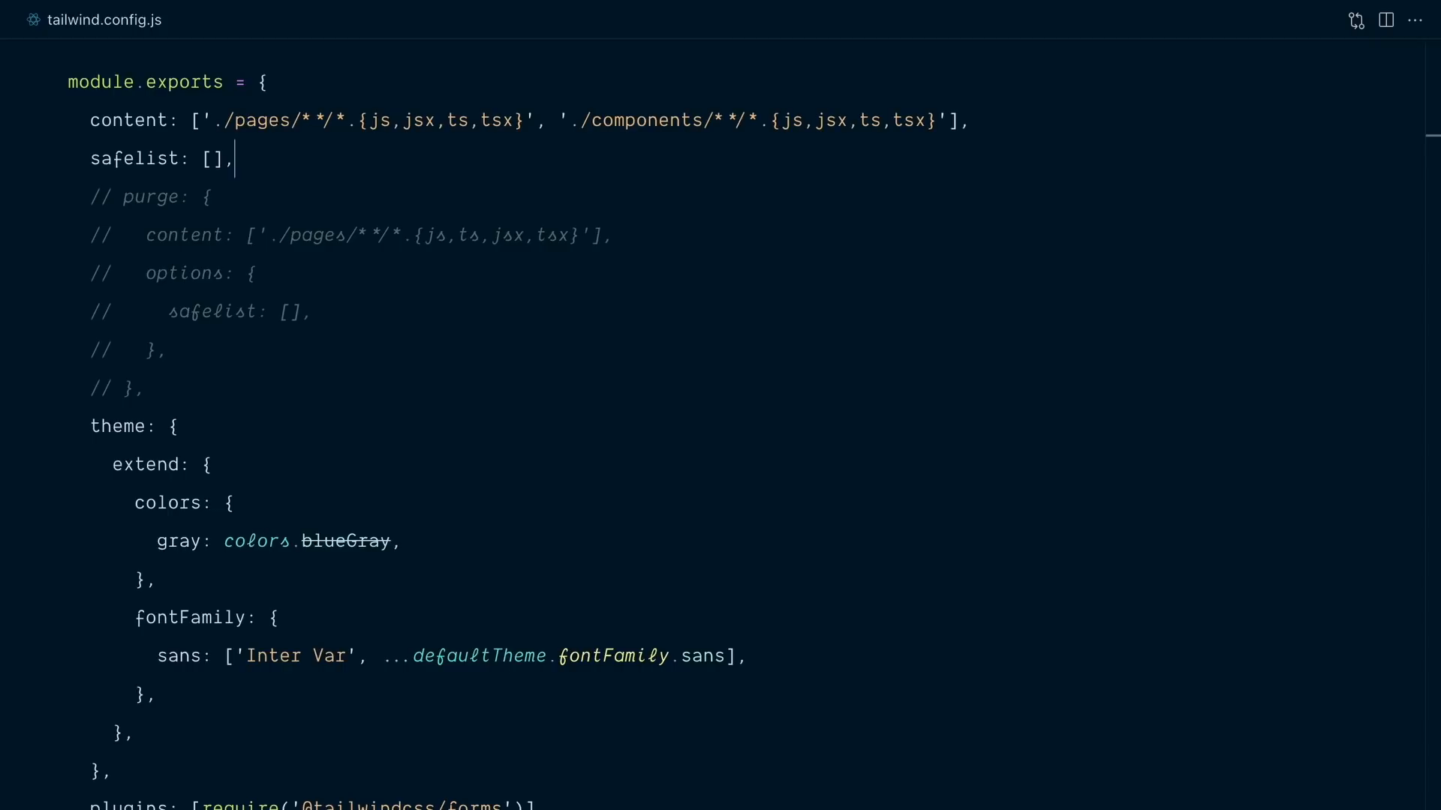
Step: Safelist 'text-pink-500' and pattern /text-(red|blue|indigo)-(200|500|800)/ in tailwind.config.js
{"action": "type", "text": "'"}
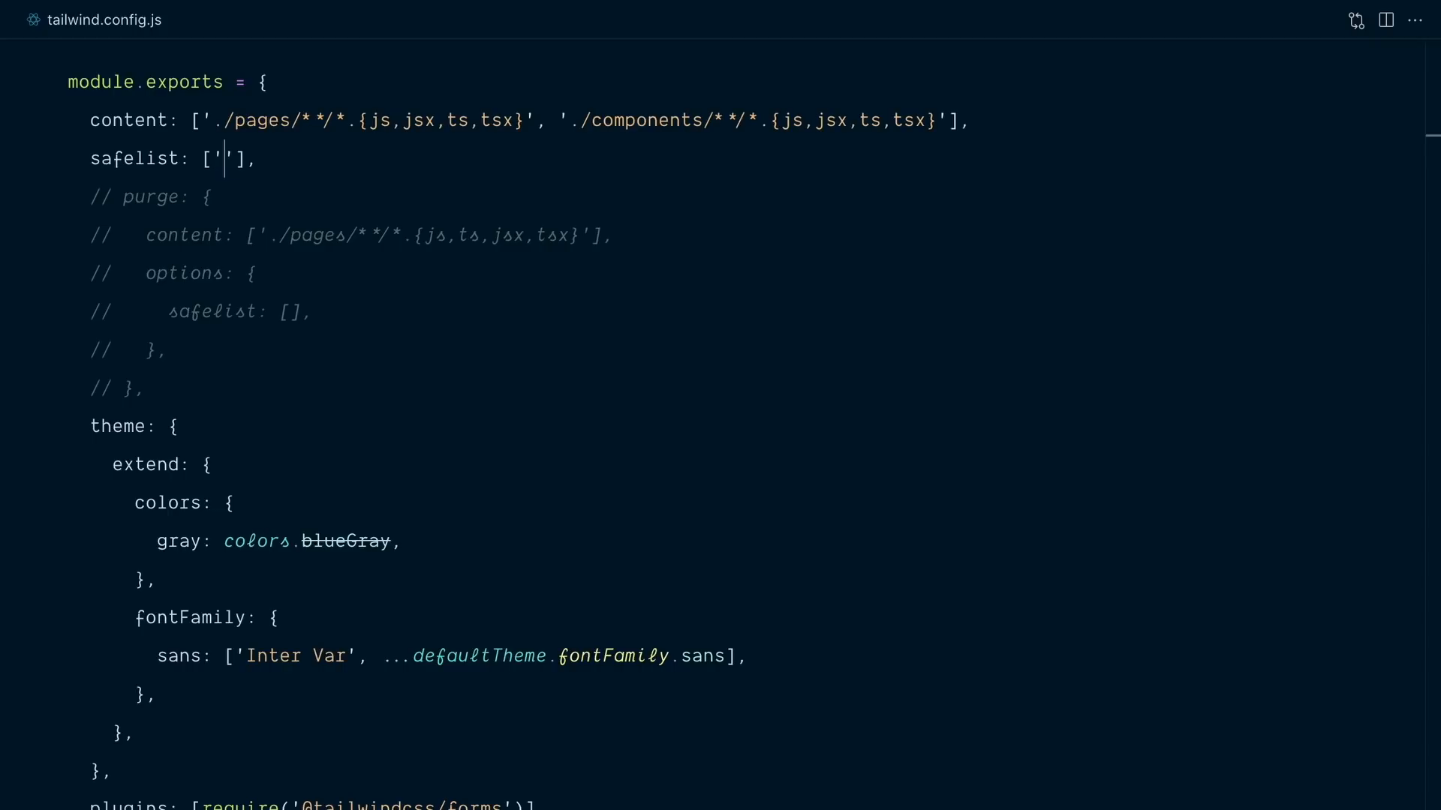
{"action": "type", "text": "text-pink-500"}
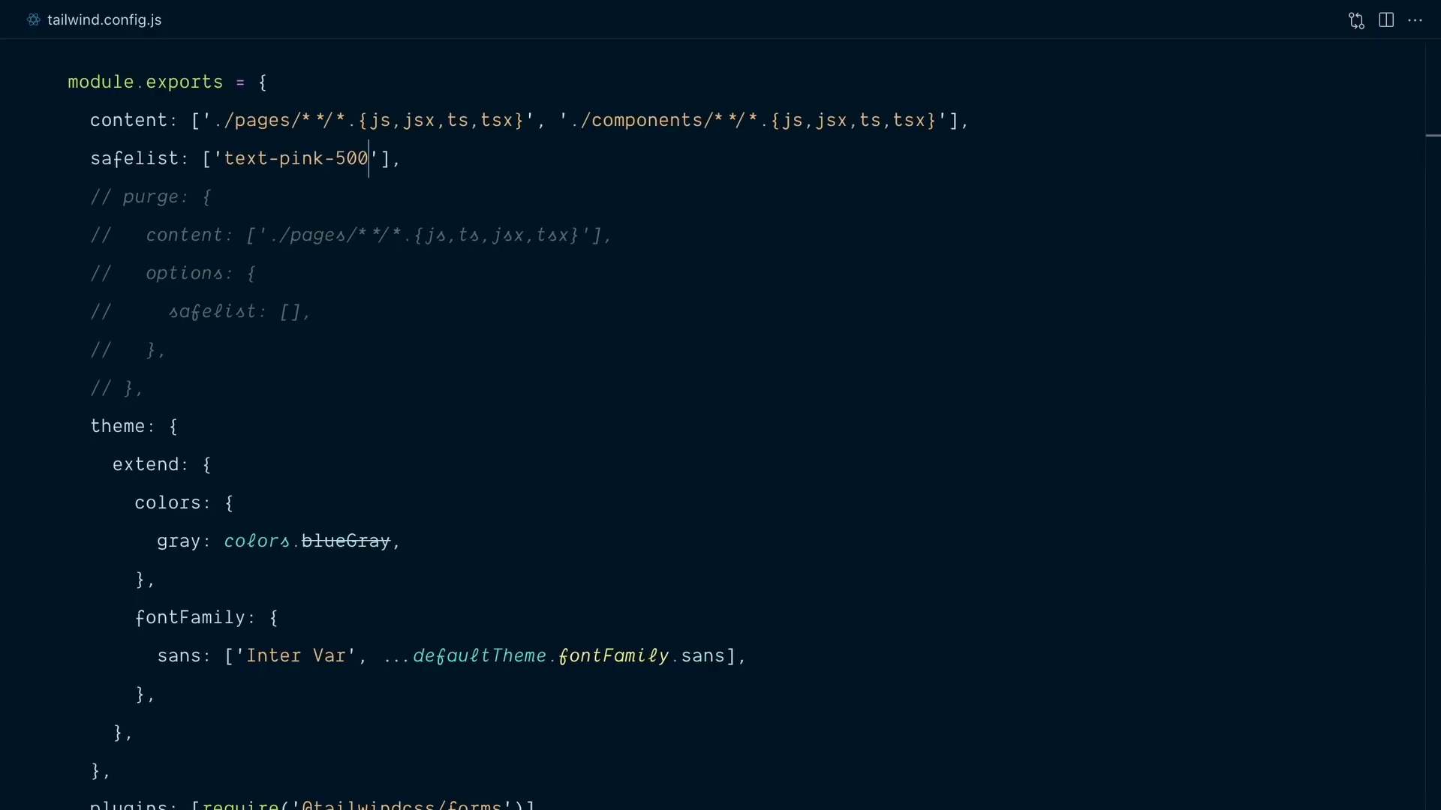
{"action": "type", "text": "pattern"}
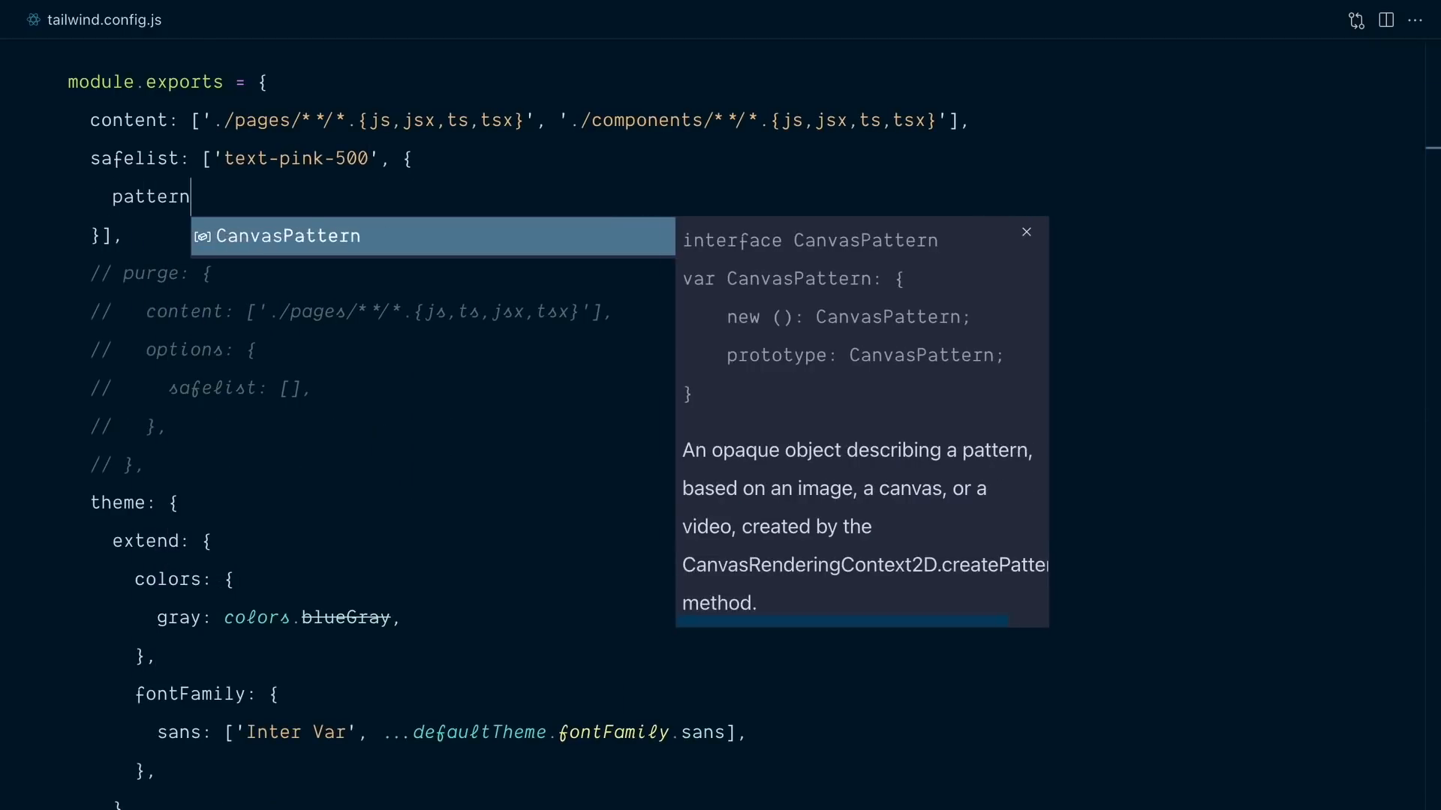
{"action": "type", "text": ":"}
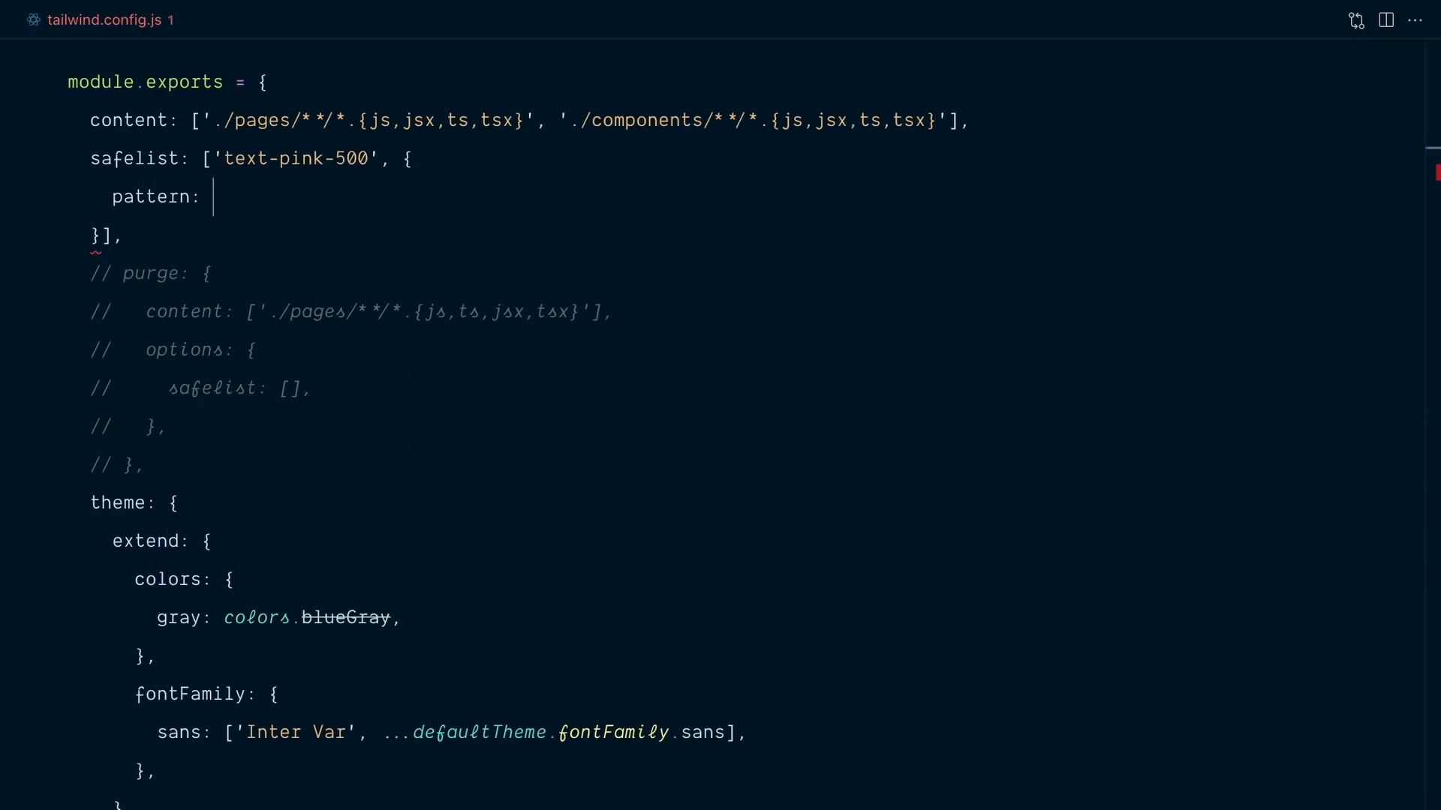
{"action": "type", "text": "/text-/"}
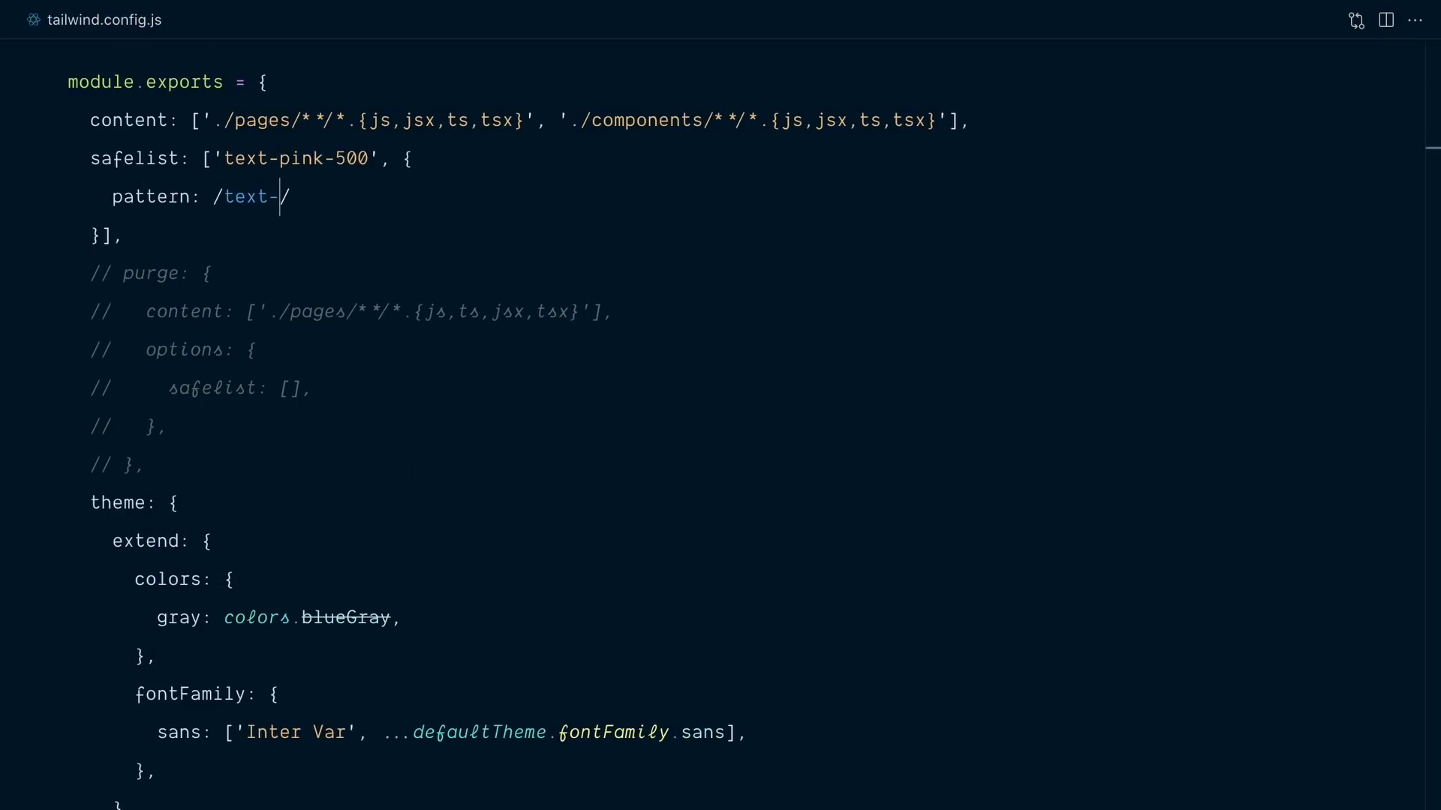
{"action": "type", "text": "(red|blue)"}
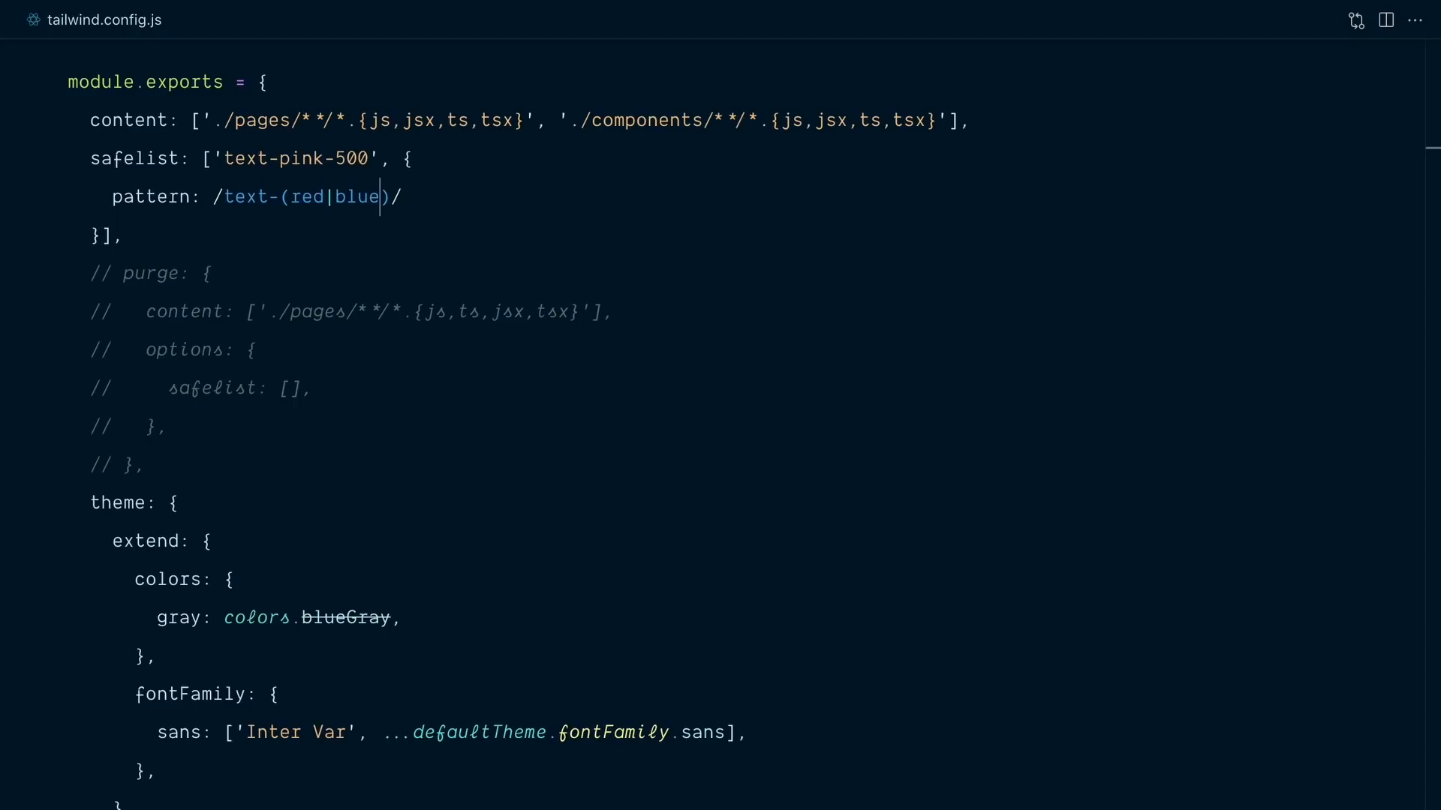
{"action": "type", "text": "|indigo)-"}
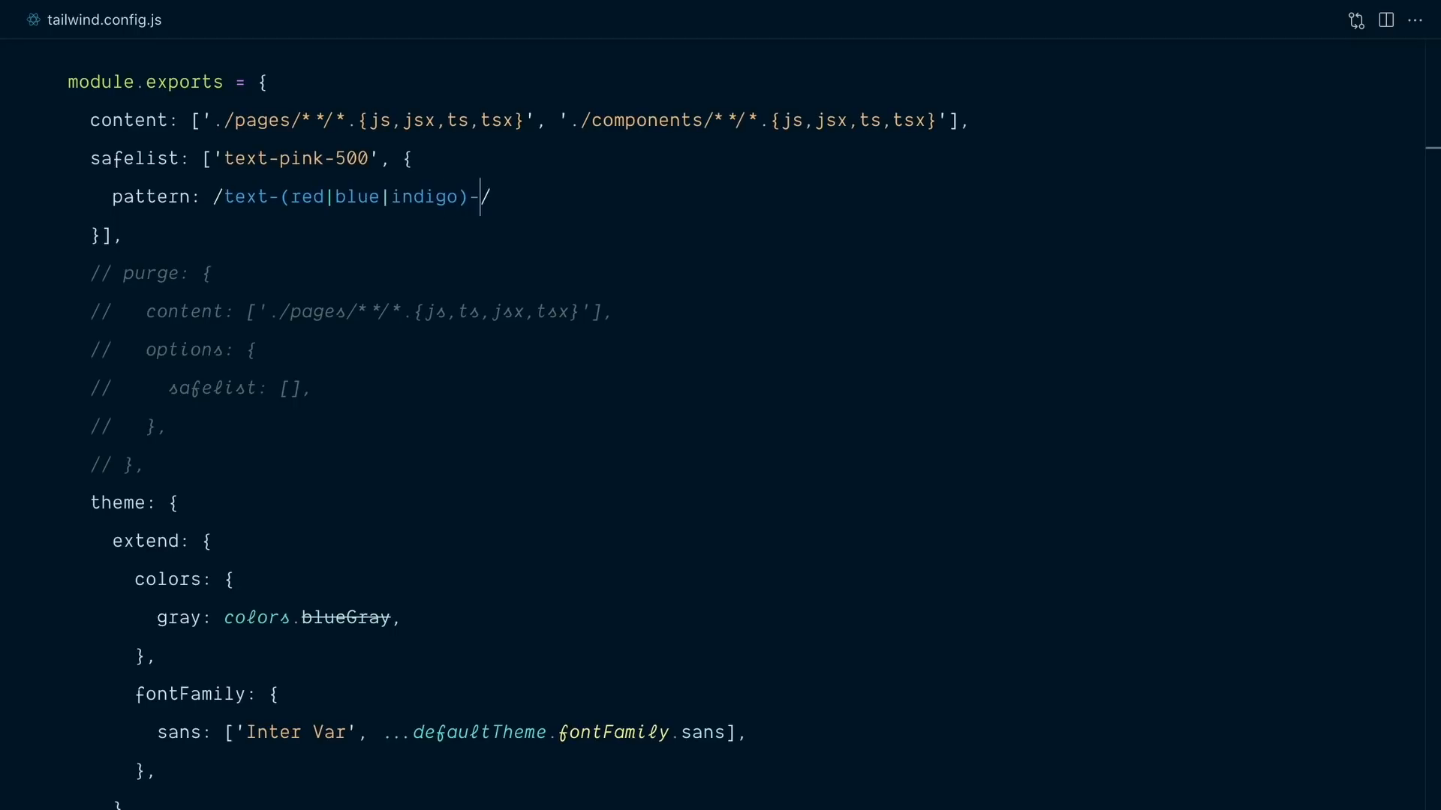
{"action": "type", "text": "(200|500)"}
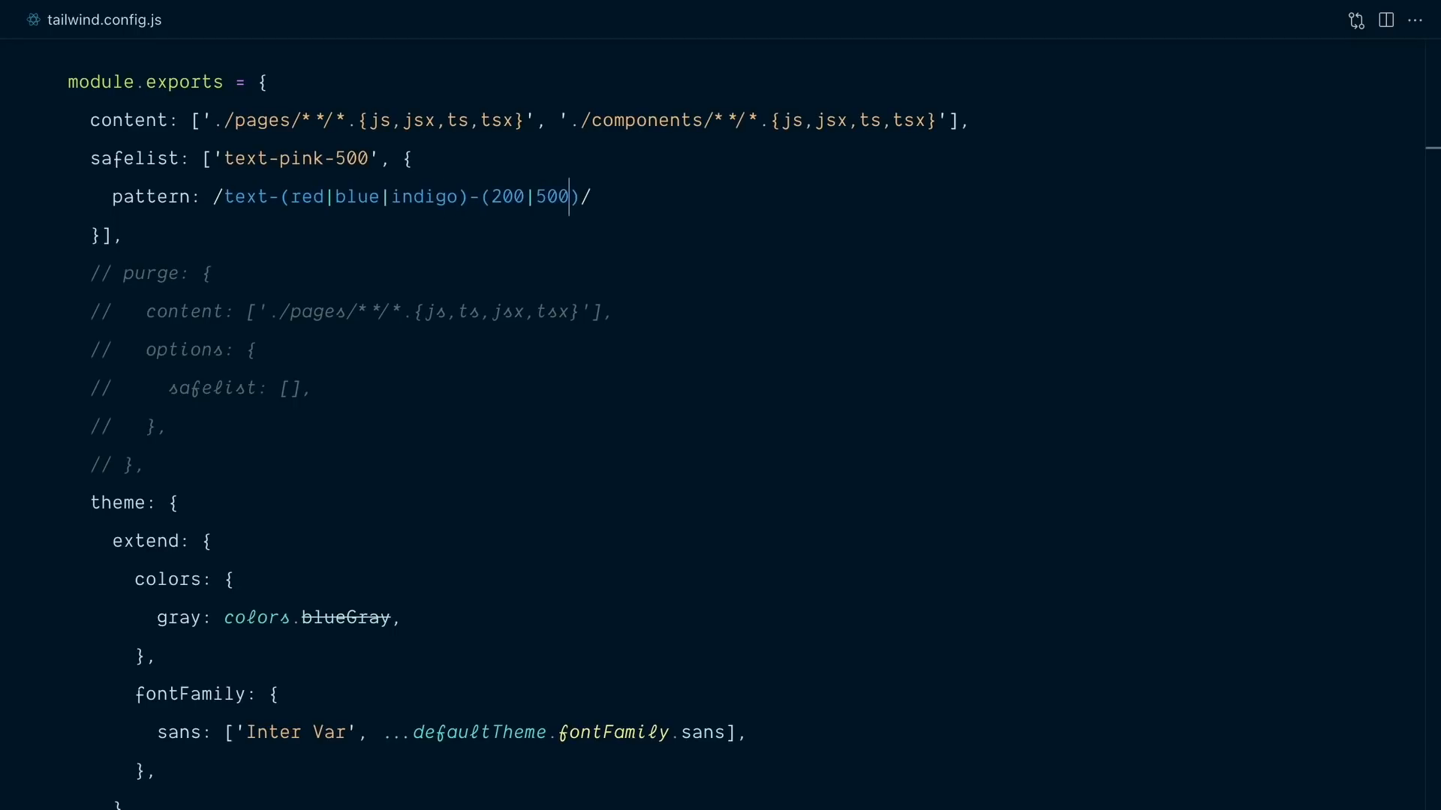
{"action": "type", "text": "|800"}
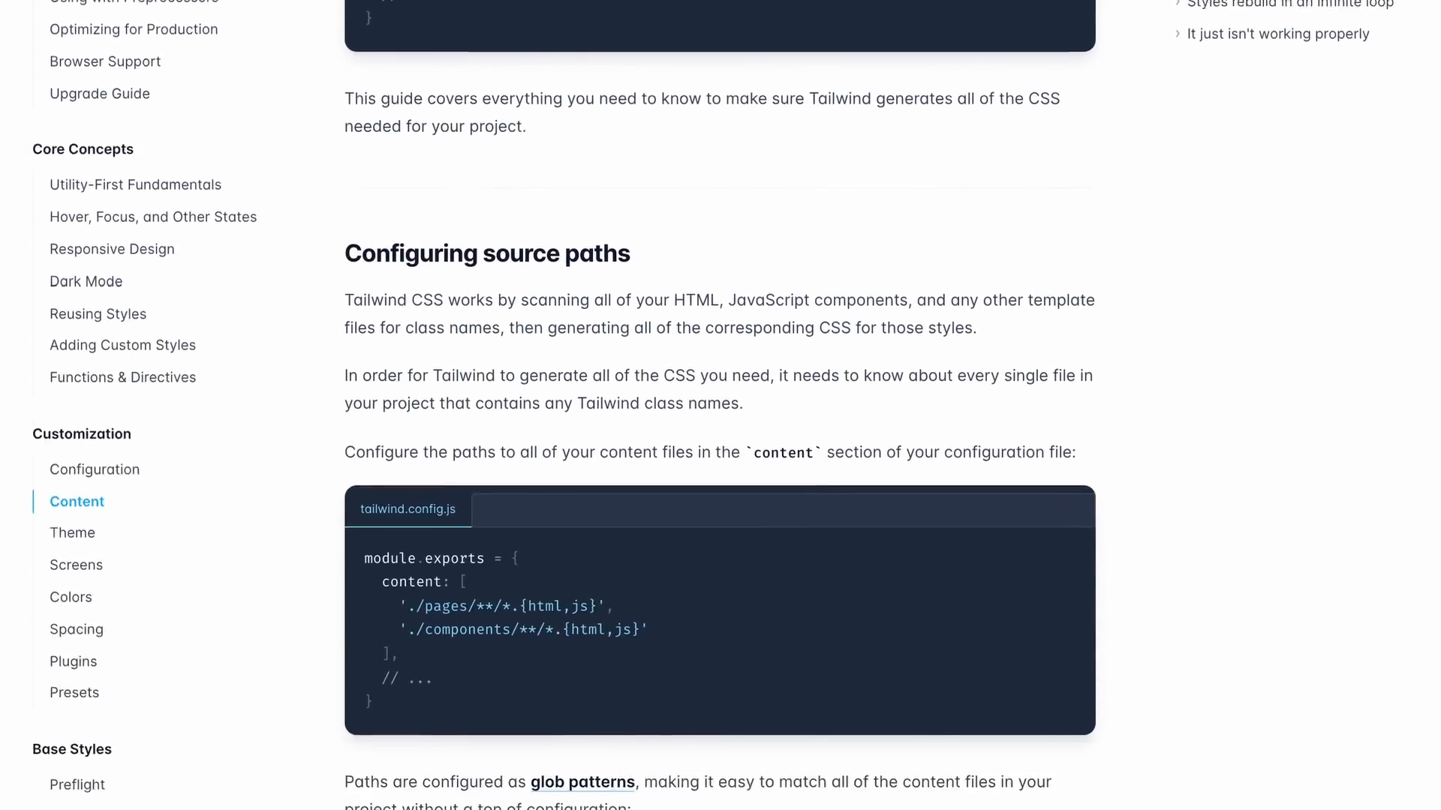
Step: Skim the Tailwind Content docs page, then return to the local landing page preview
{"action": "scroll", "scroll_direction": "down", "scroll_amount": 3}
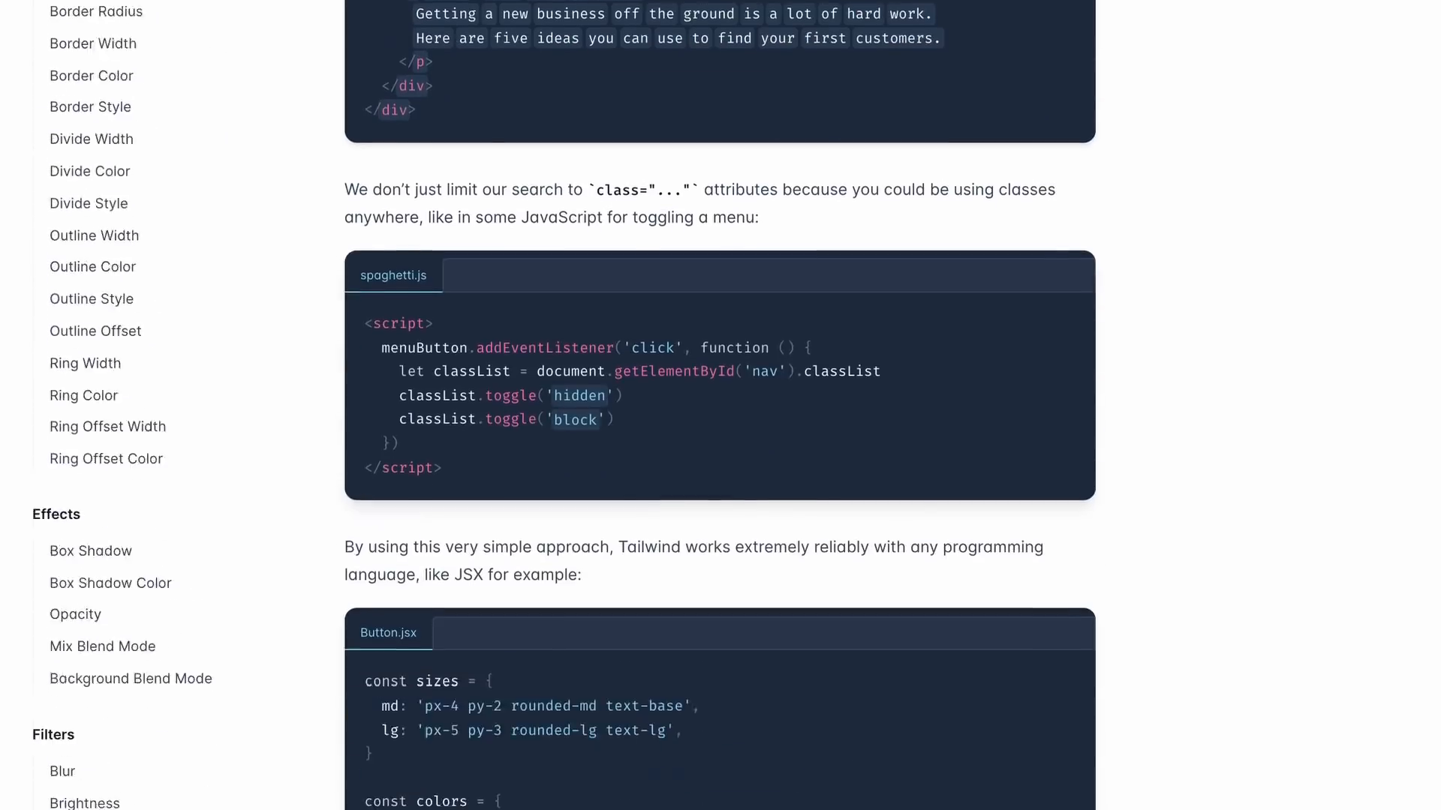
{"action": "left_click", "coordinate": [500, 28]}
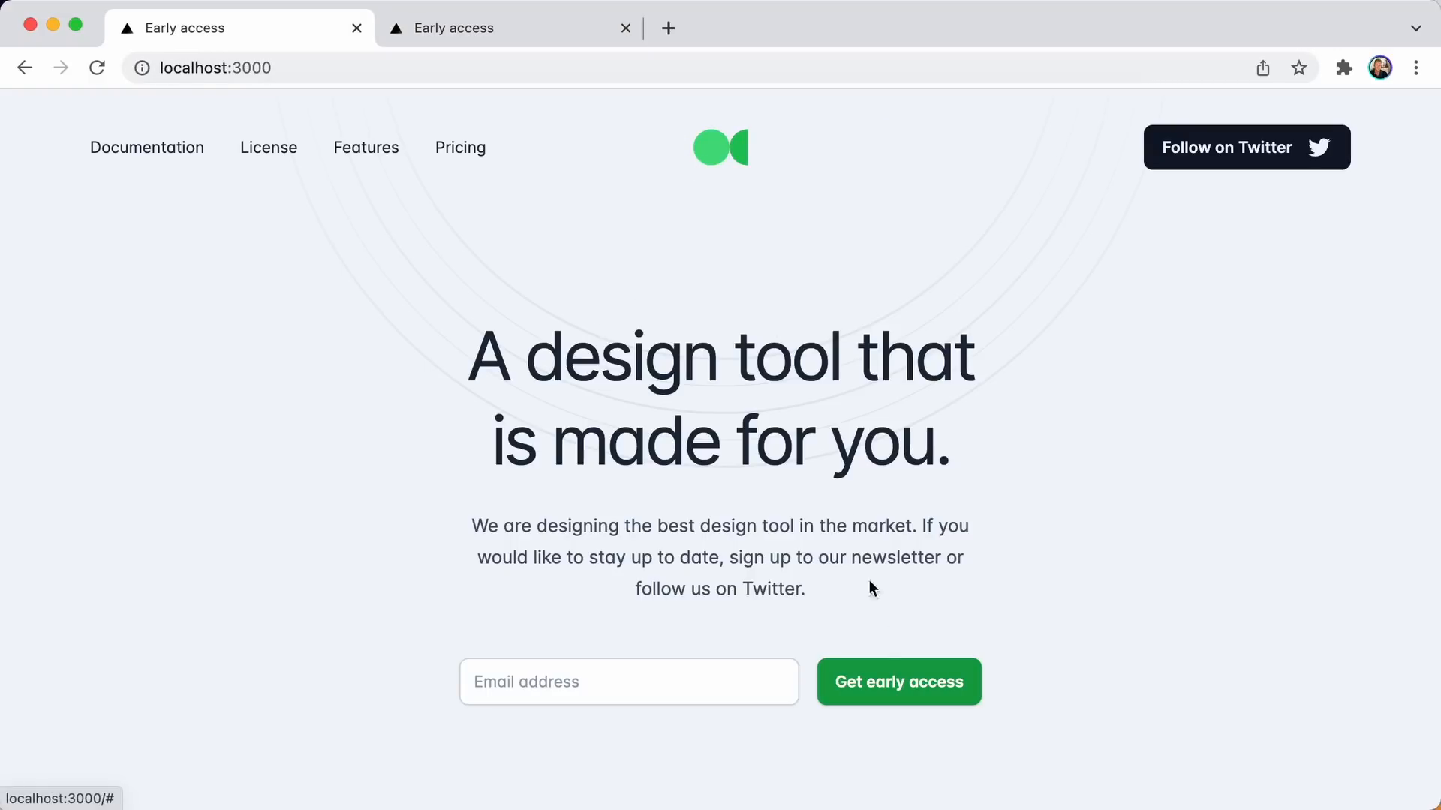
Step: View Tailwind's Colors docs and scroll through the Amber, Yellow, Blue, Indigo and Violet swatches
{"action": "left_click", "coordinate": [510, 28]}
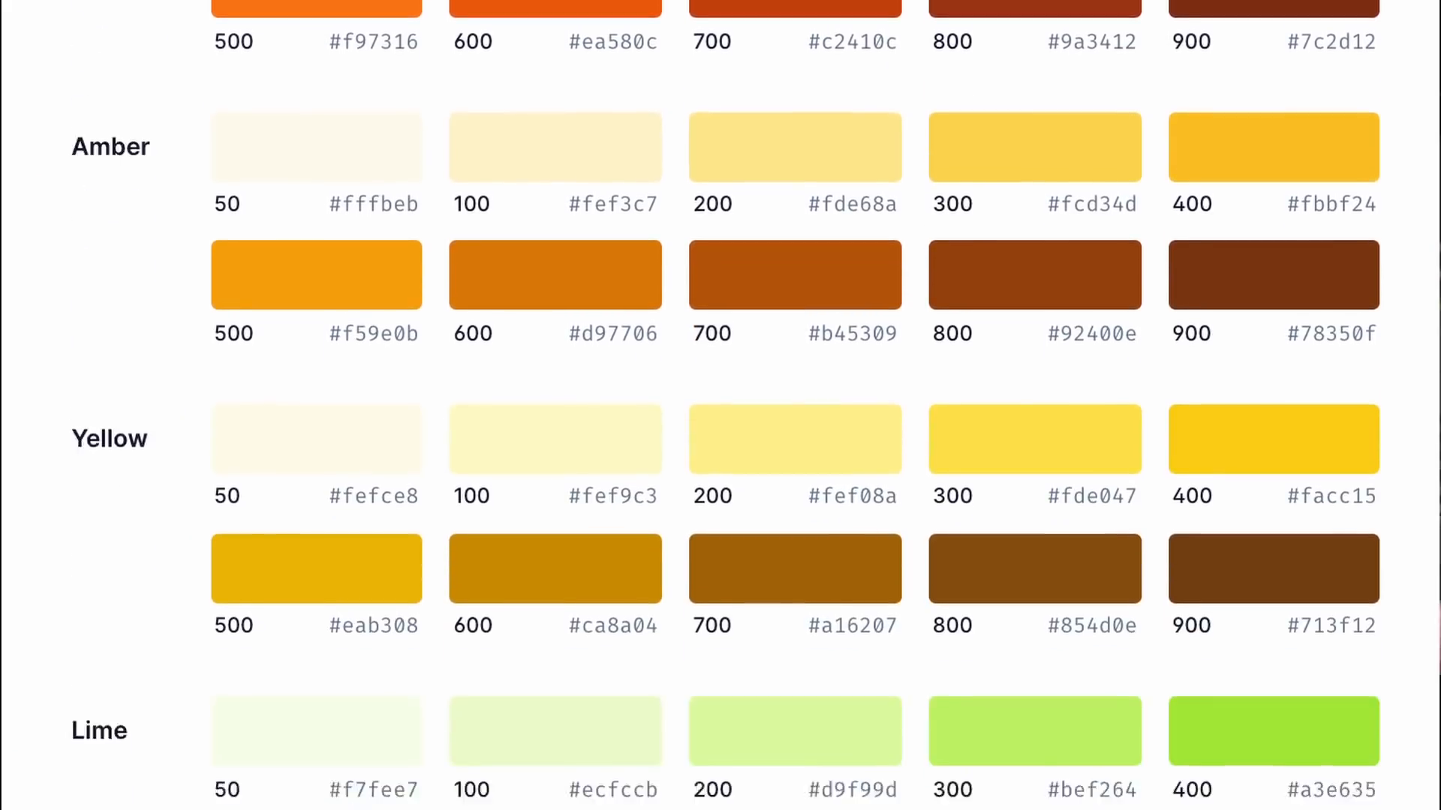
{"action": "scroll", "scroll_direction": "down", "scroll_amount": 3}
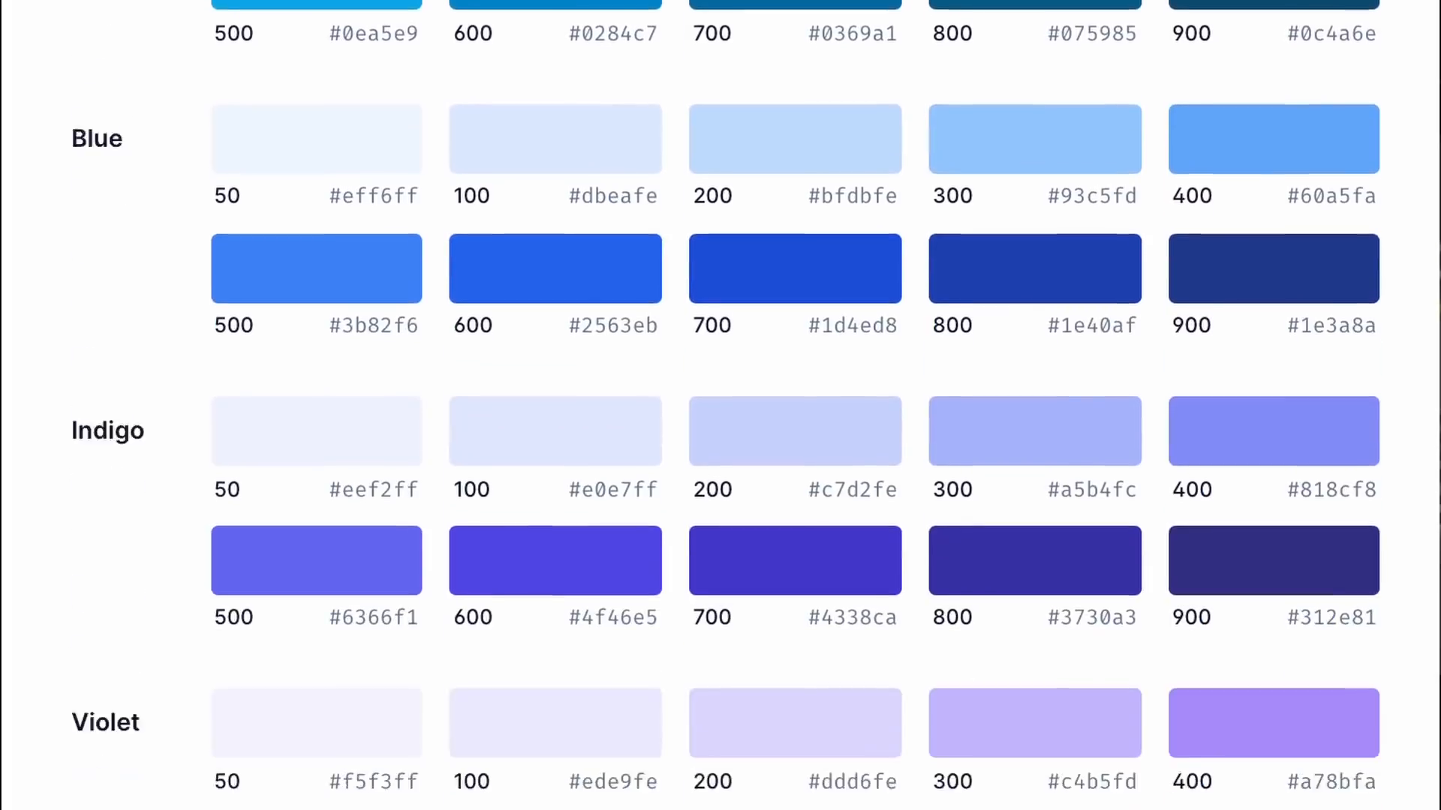
{"action": "scroll", "scroll_direction": "down", "scroll_amount": 3}
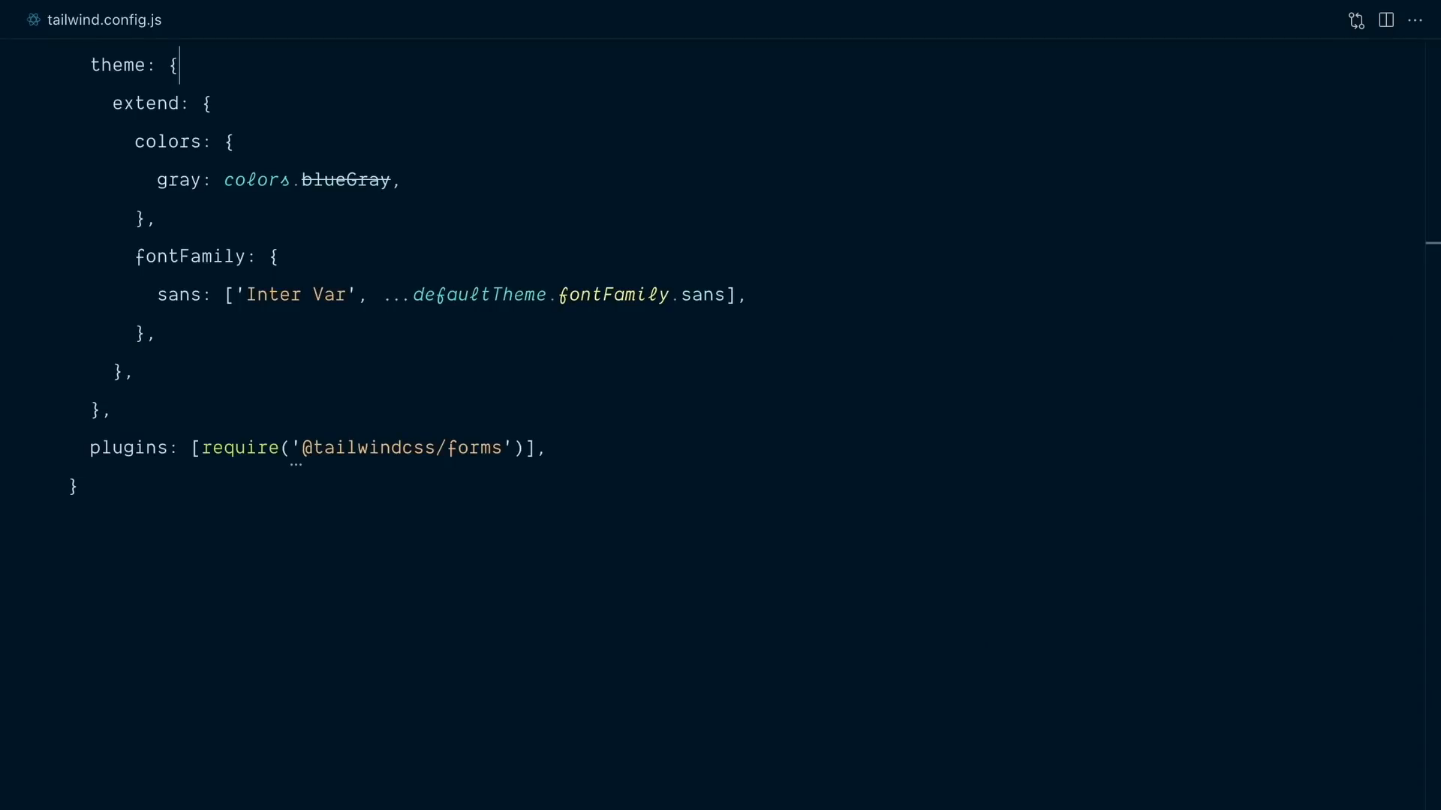
Step: In theme.extend.colors add green: colors.emerald, map gray to slate, and remove purple and yellow
{"action": "double_click", "coordinate": [145, 103]}
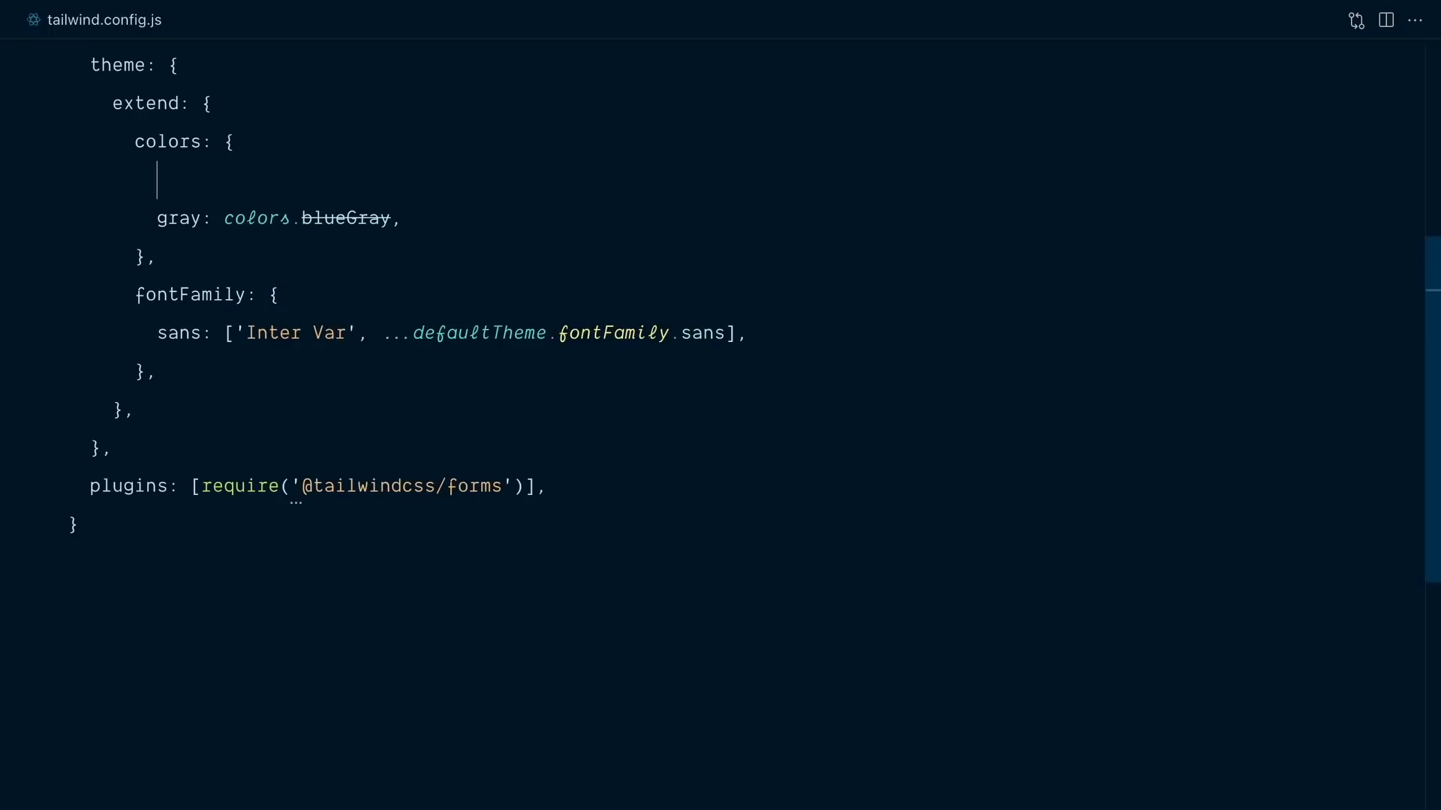
{"action": "type", "text": "green: colors.emerald,"}
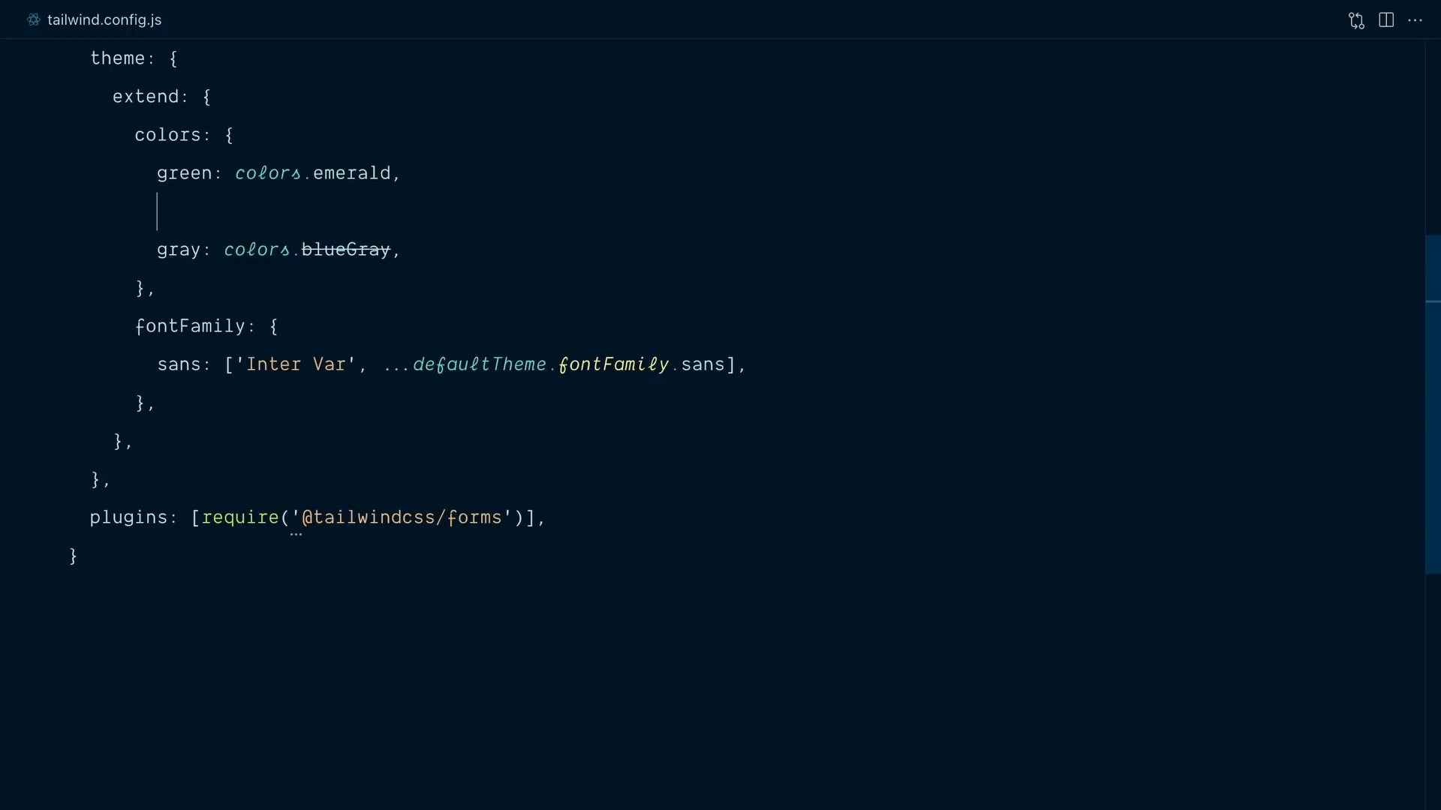
{"action": "type", "text": "purple: colors.violet,"}
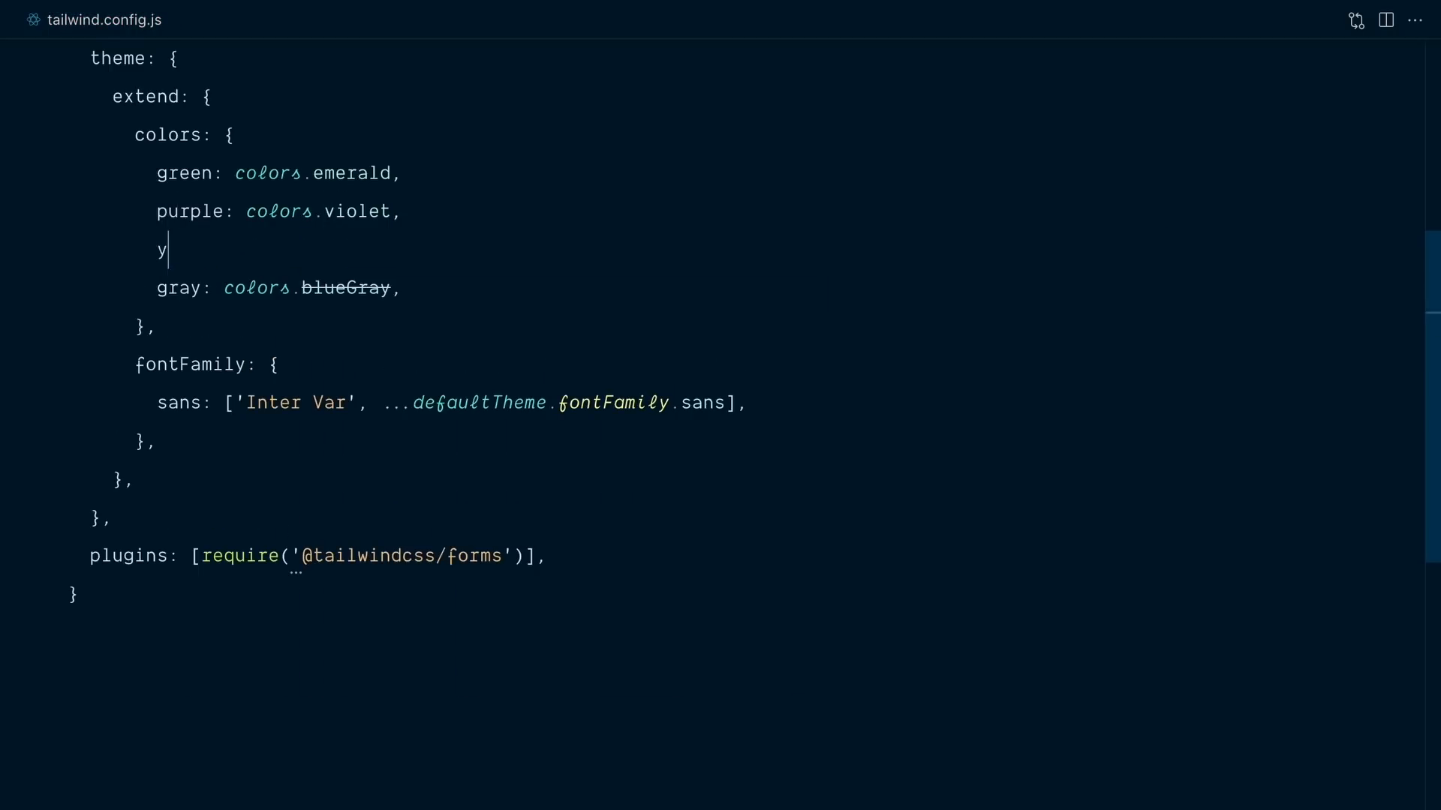
{"action": "type", "text": "ellow: colors.amber,"}
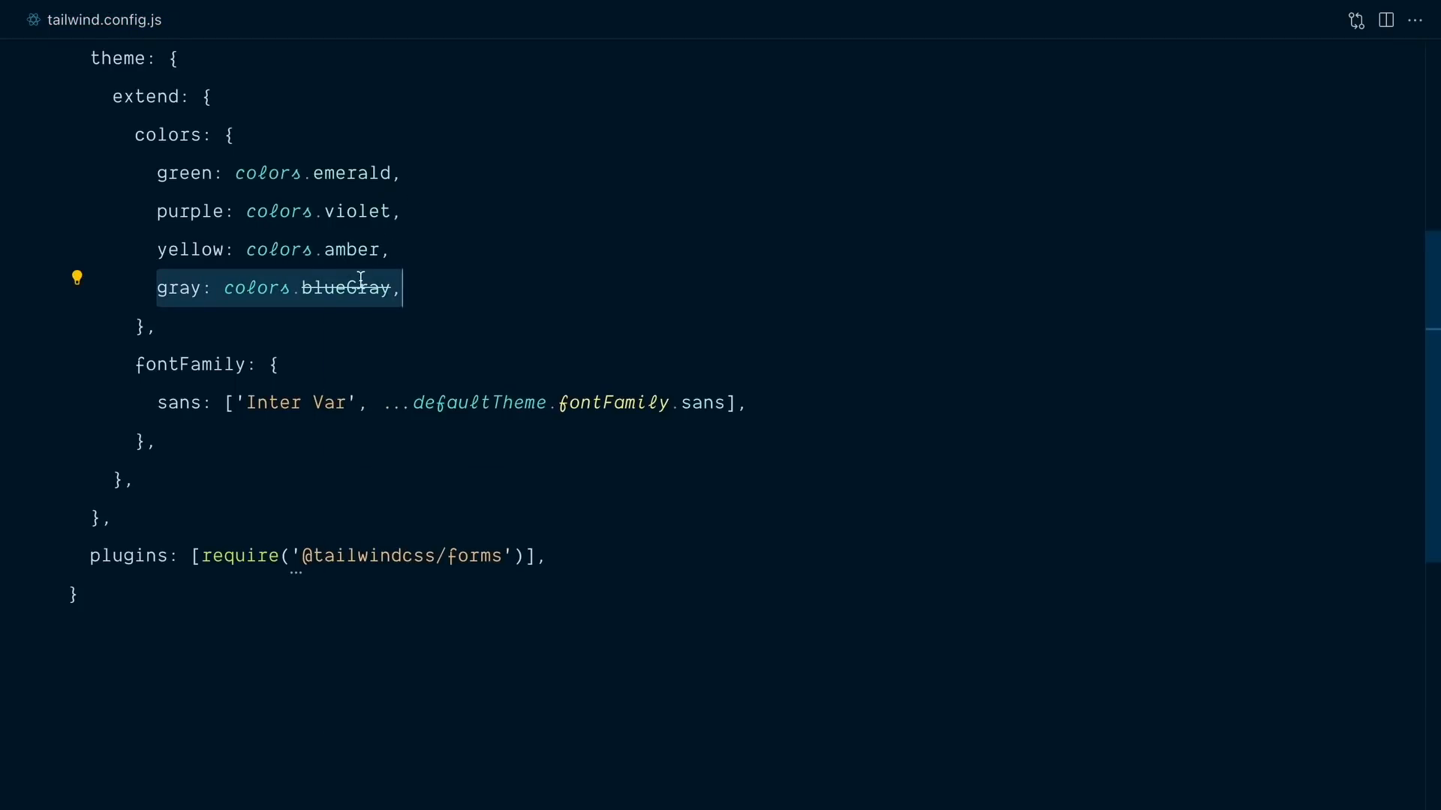
{"action": "mouse_move", "coordinate": [347, 287]}
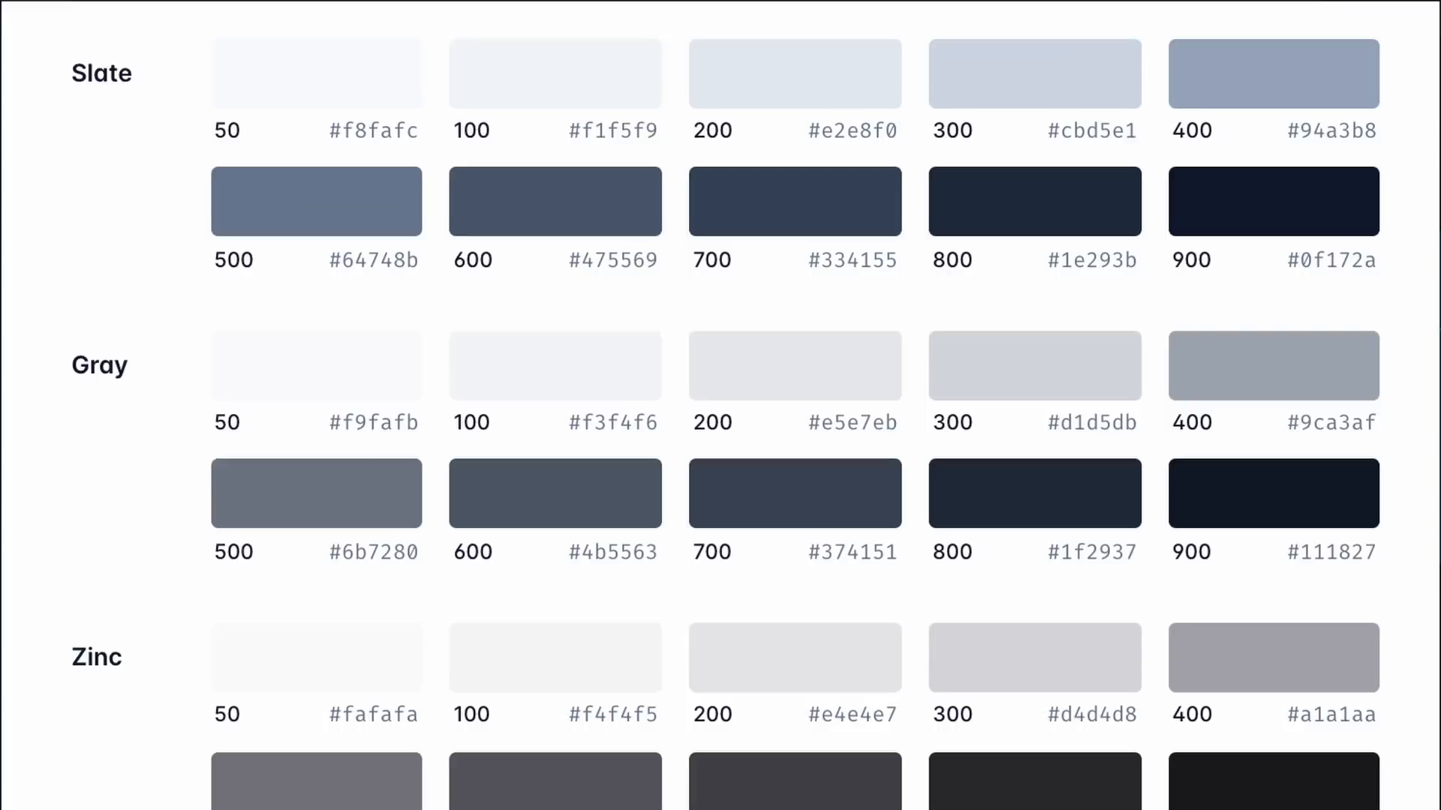
{"action": "scroll", "scroll_direction": "down", "scroll_amount": 3}
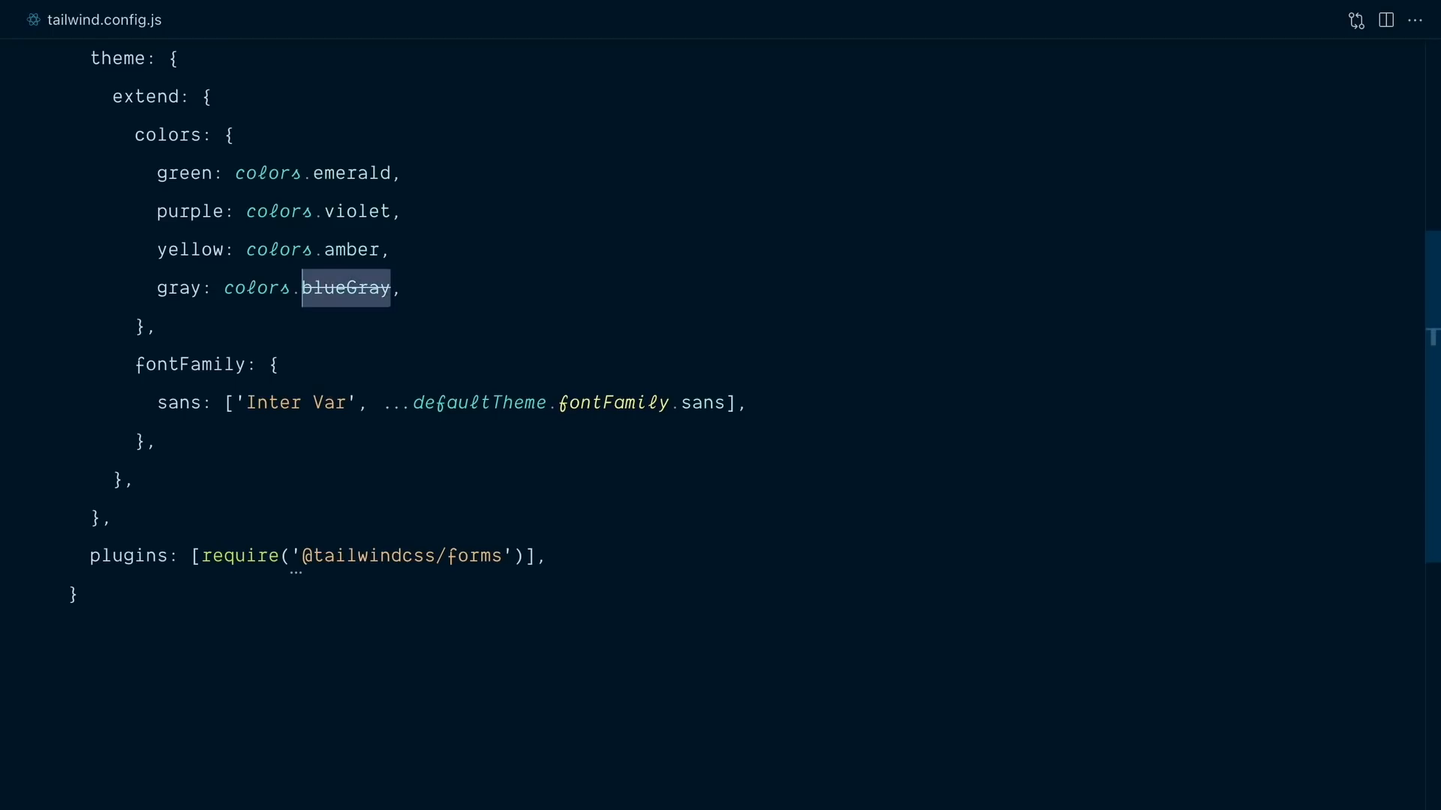
{"action": "type", "text": "slate"}
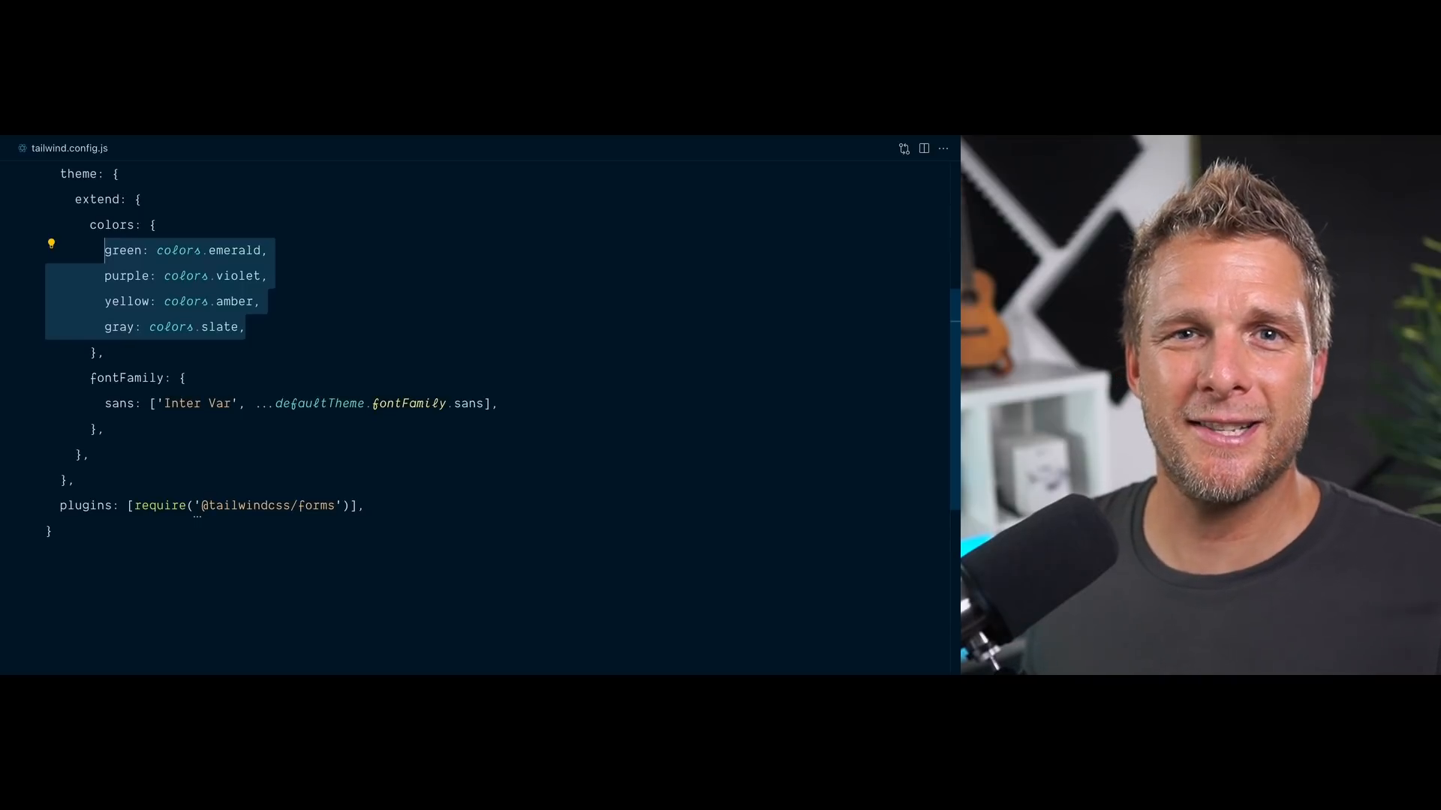
{"action": "key", "text": "Delete"}
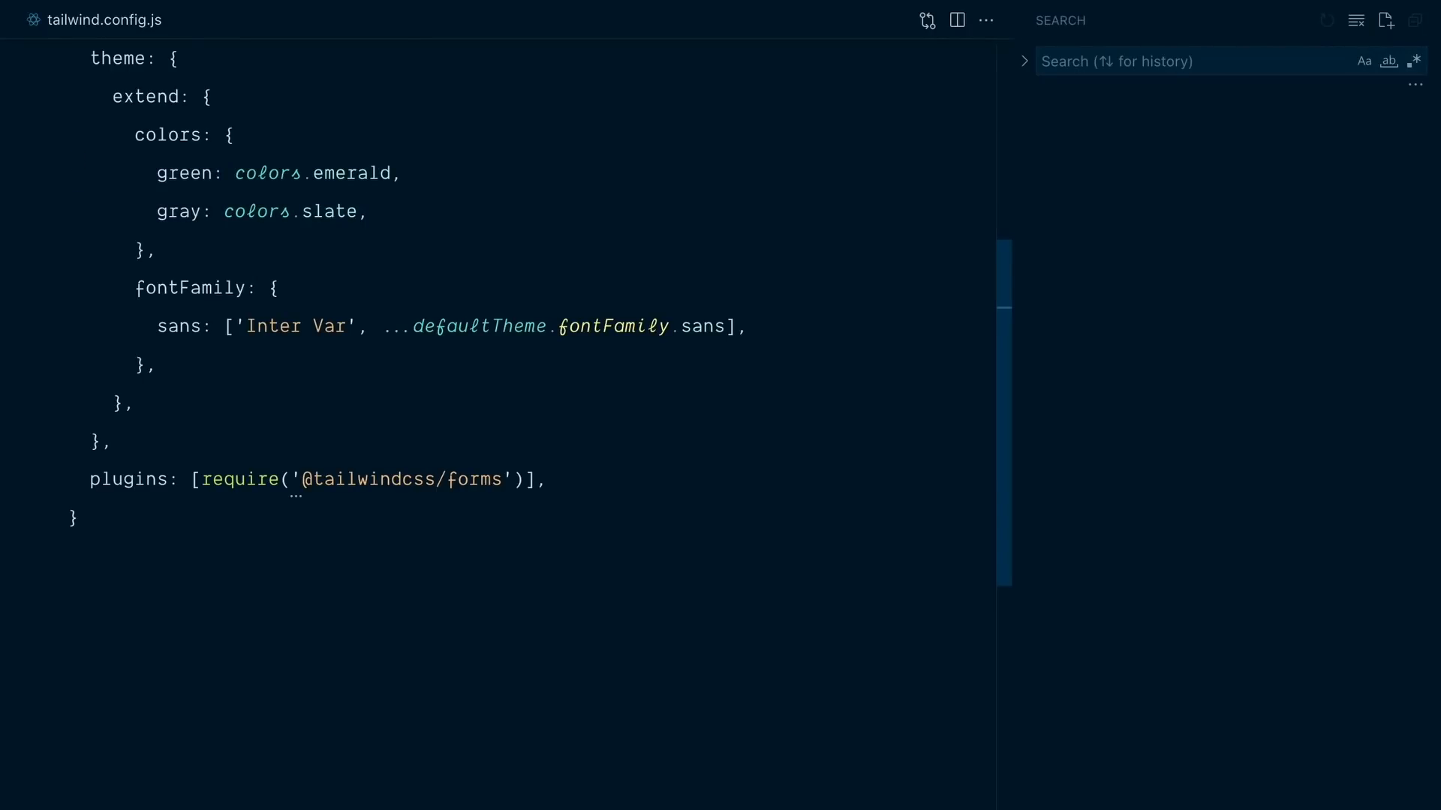
Step: Replace all 15 'green' matches with 'emerald' in the page files, excluding tailwind.config.js
{"action": "type", "text": "green"}
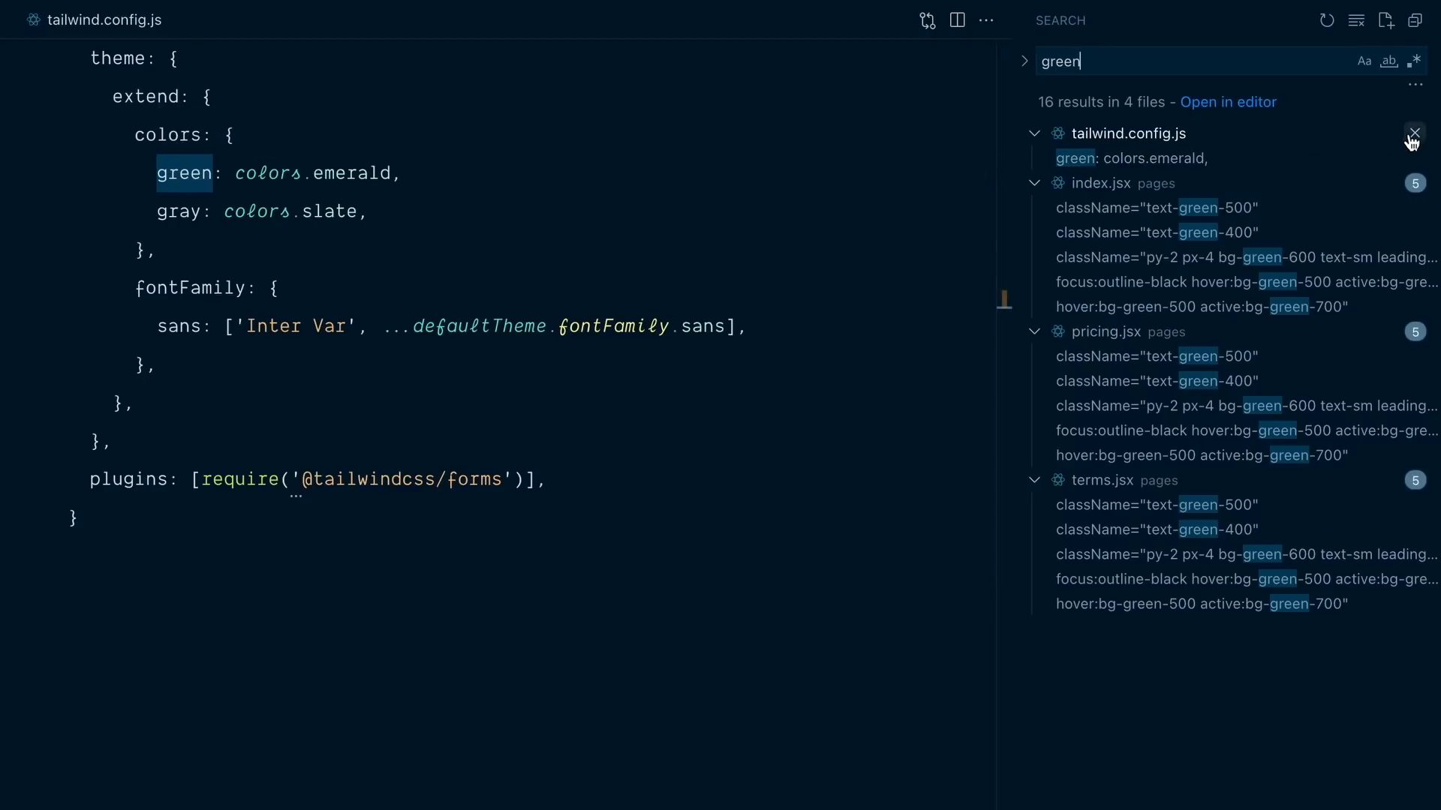
{"action": "left_click", "coordinate": [1413, 132]}
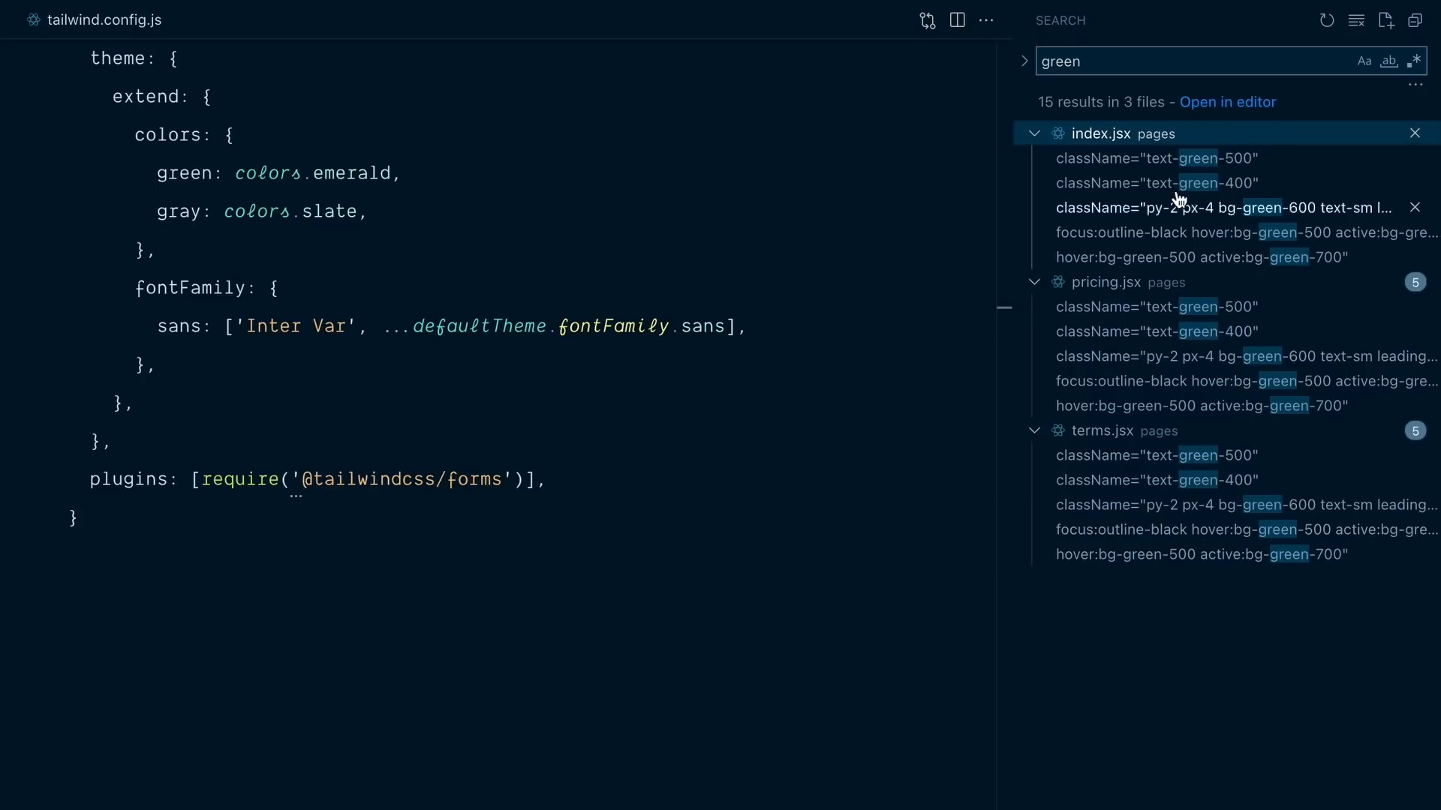
{"action": "mouse_move", "coordinate": [1257, 233]}
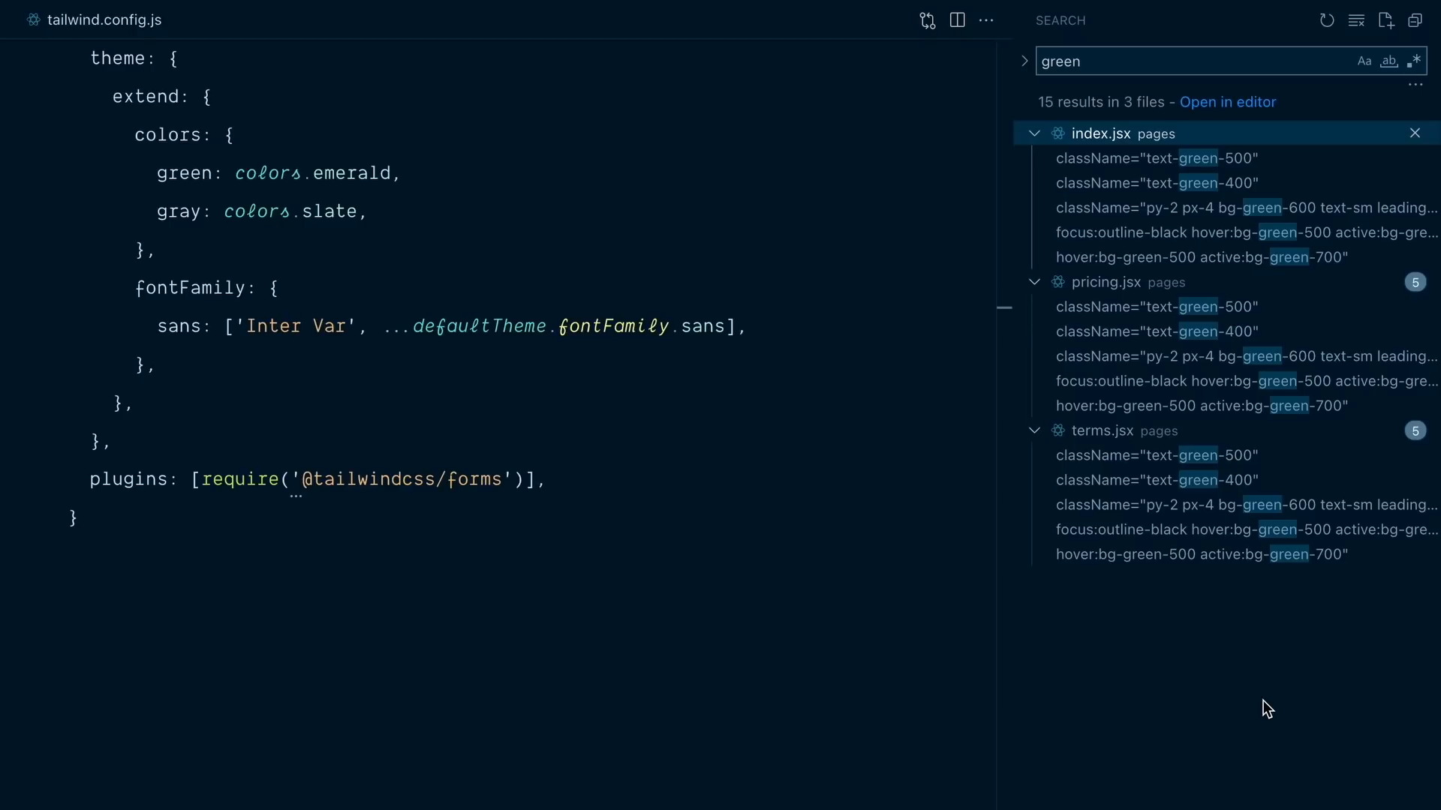
{"action": "type", "text": "emerald"}
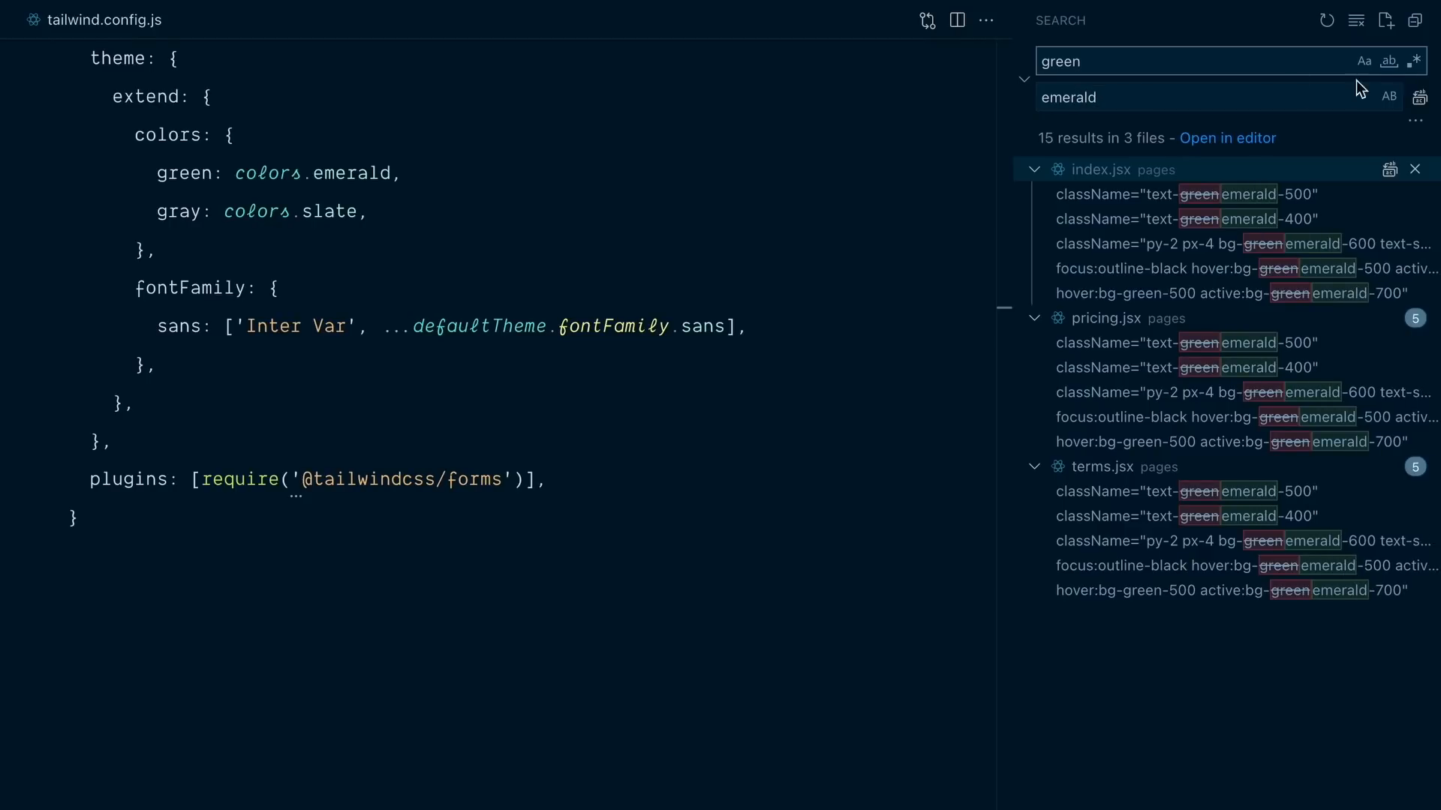
{"action": "left_click", "coordinate": [1418, 120]}
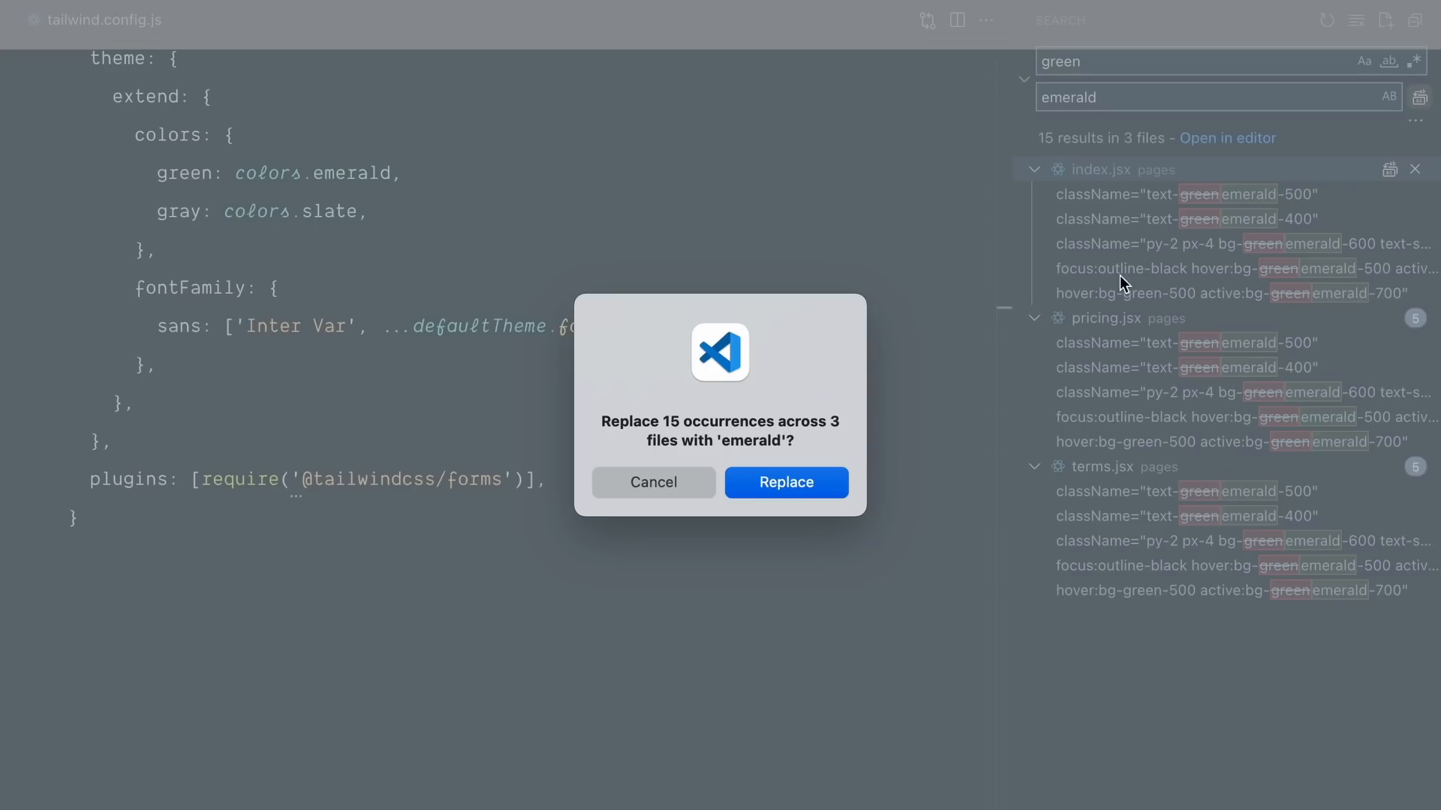
{"action": "left_click", "coordinate": [784, 483]}
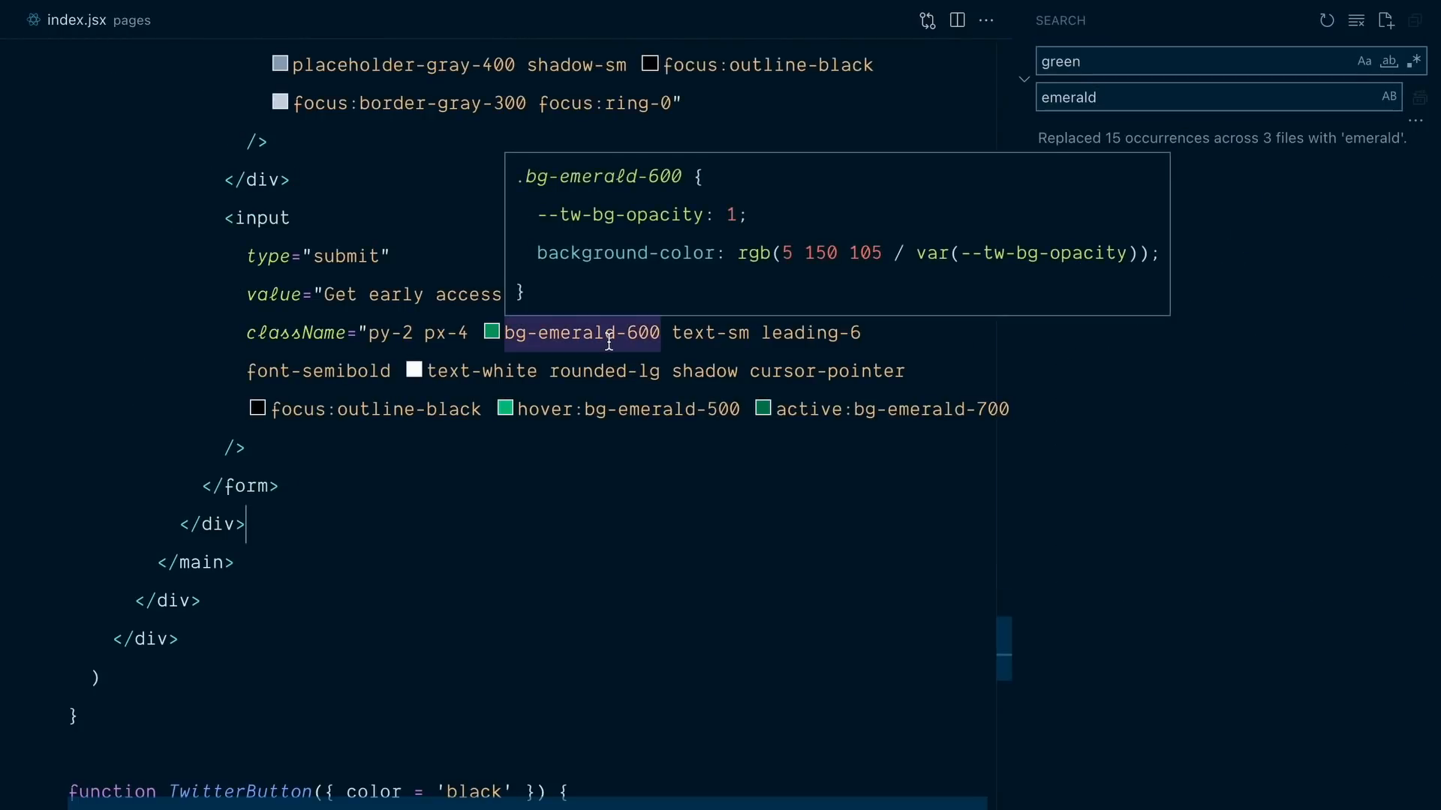
{"action": "mouse_move", "coordinate": [900, 421]}
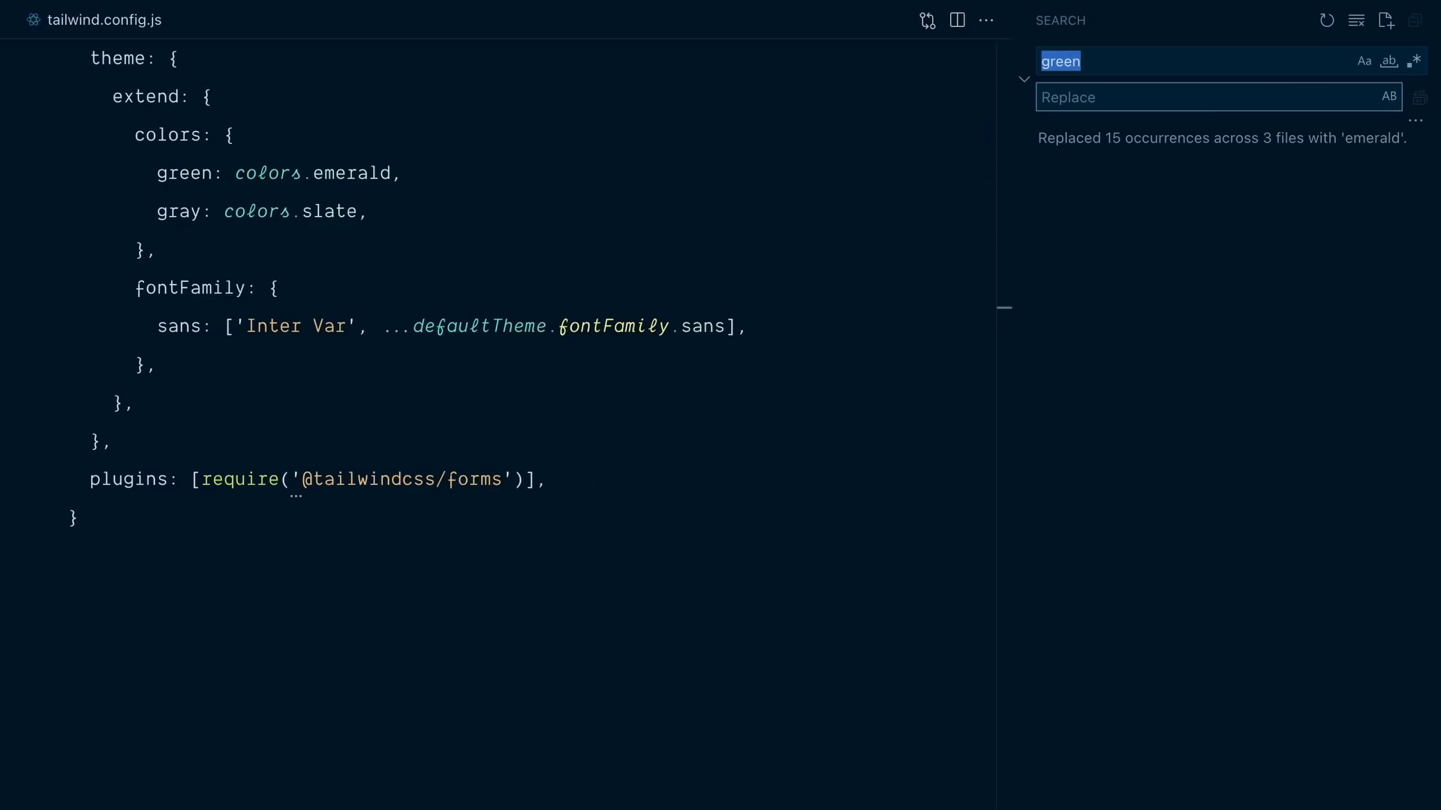
Step: Replace all 36 'gray' occurrences with 'slate' across index.jsx, pricing.jsx and terms.jsx
{"action": "type", "text": "gray"}
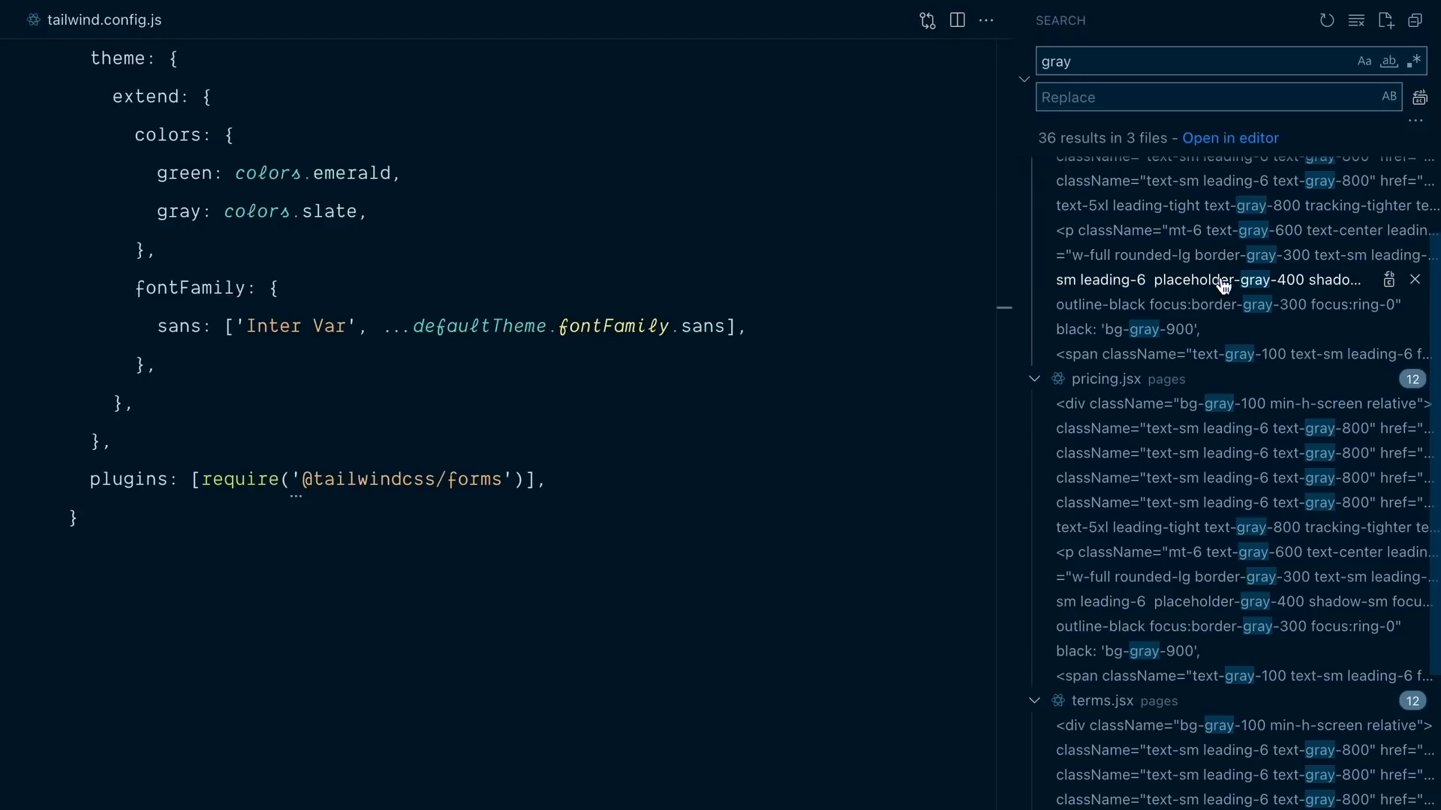
{"action": "scroll", "scroll_direction": "down", "scroll_amount": 3}
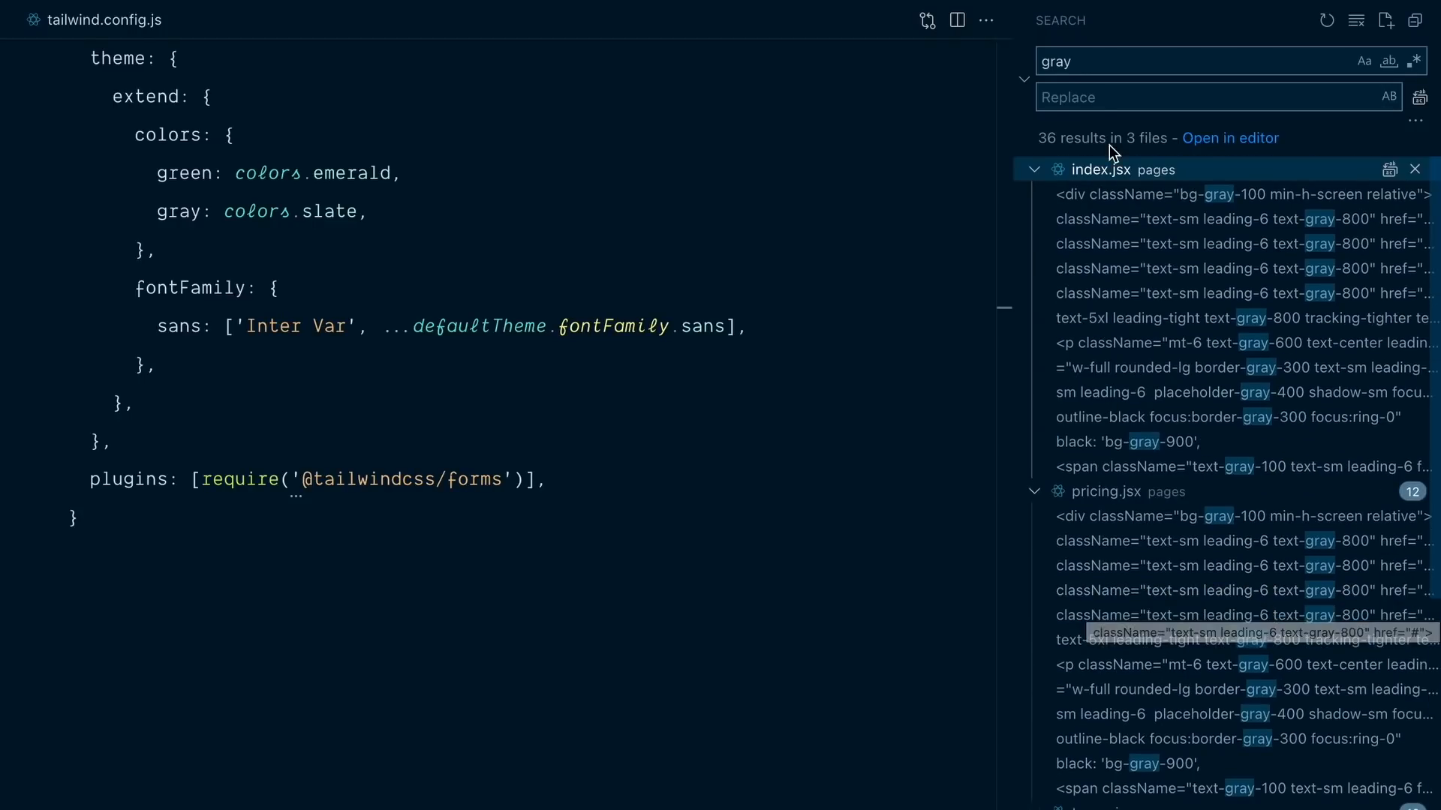
{"action": "type", "text": "slate"}
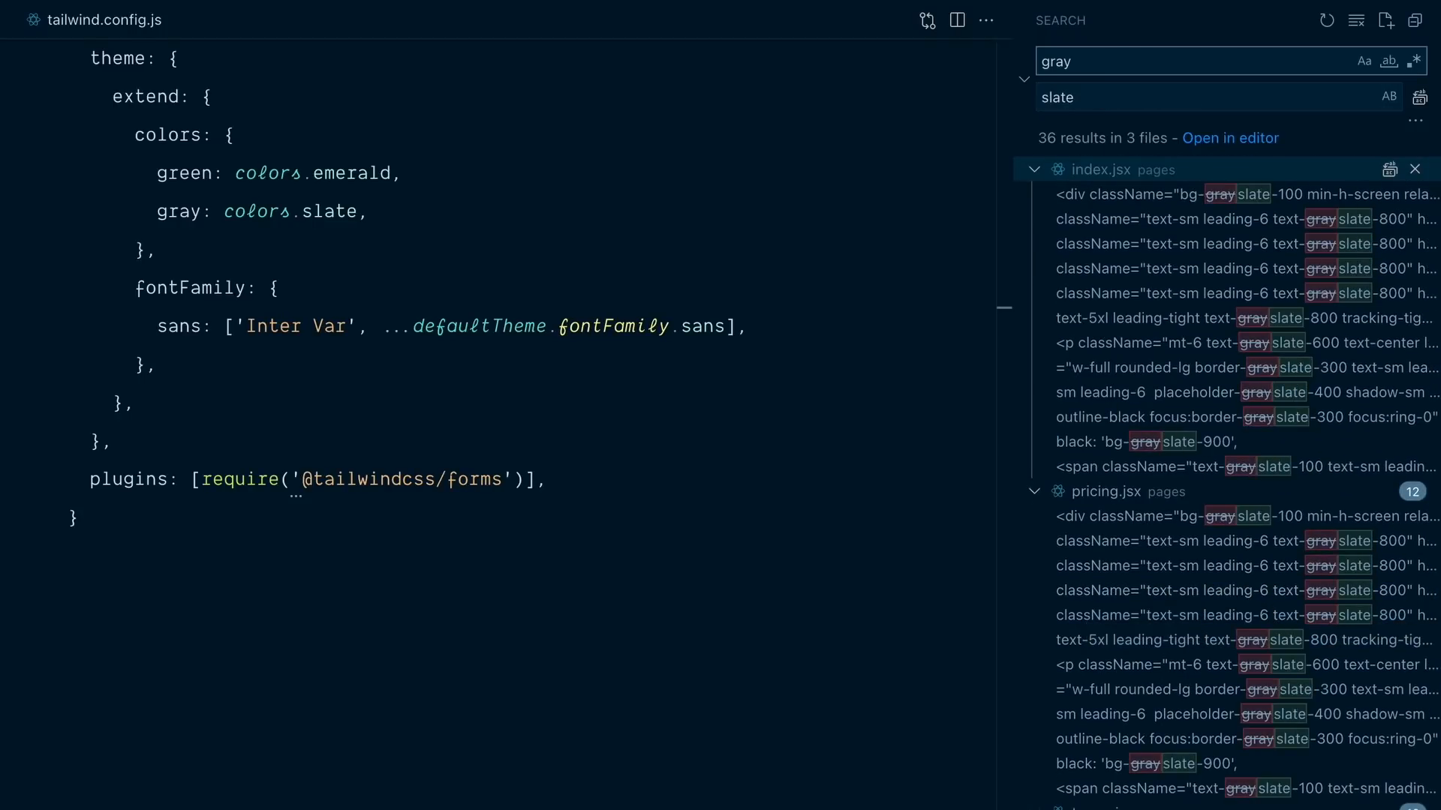
{"action": "left_click", "coordinate": [1417, 96]}
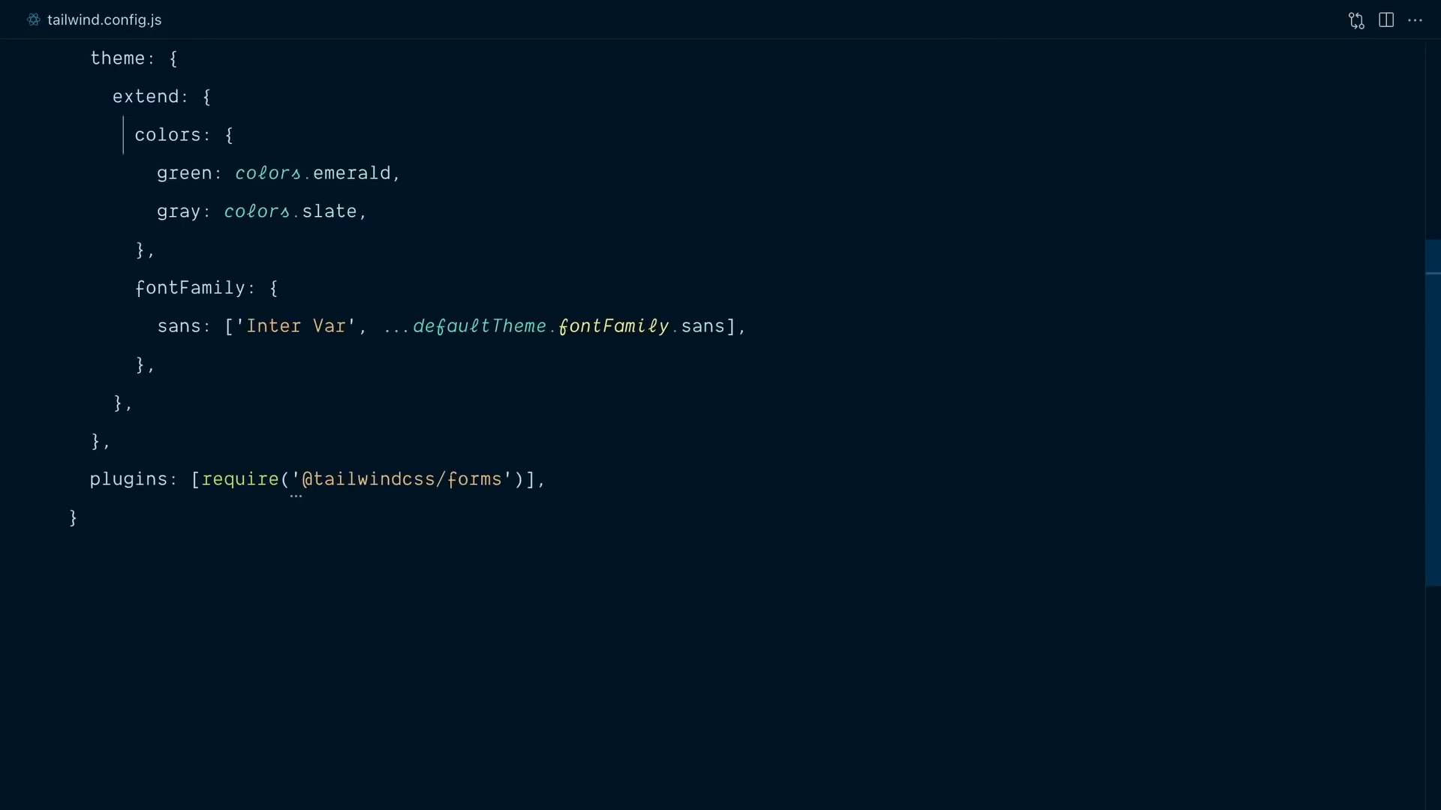
{"action": "double_click", "coordinate": [168, 135]}
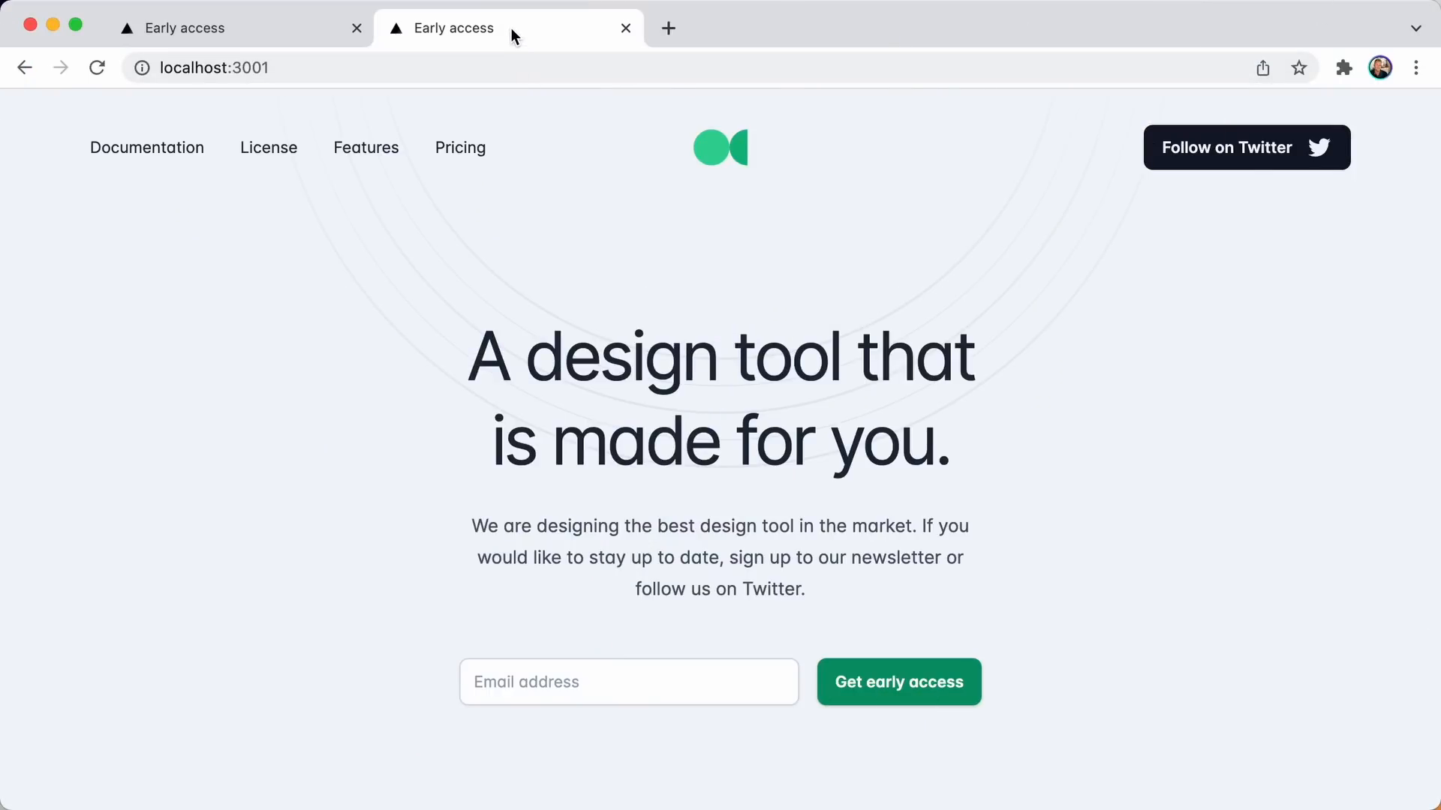
{"action": "mouse_move", "coordinate": [1194, 175]}
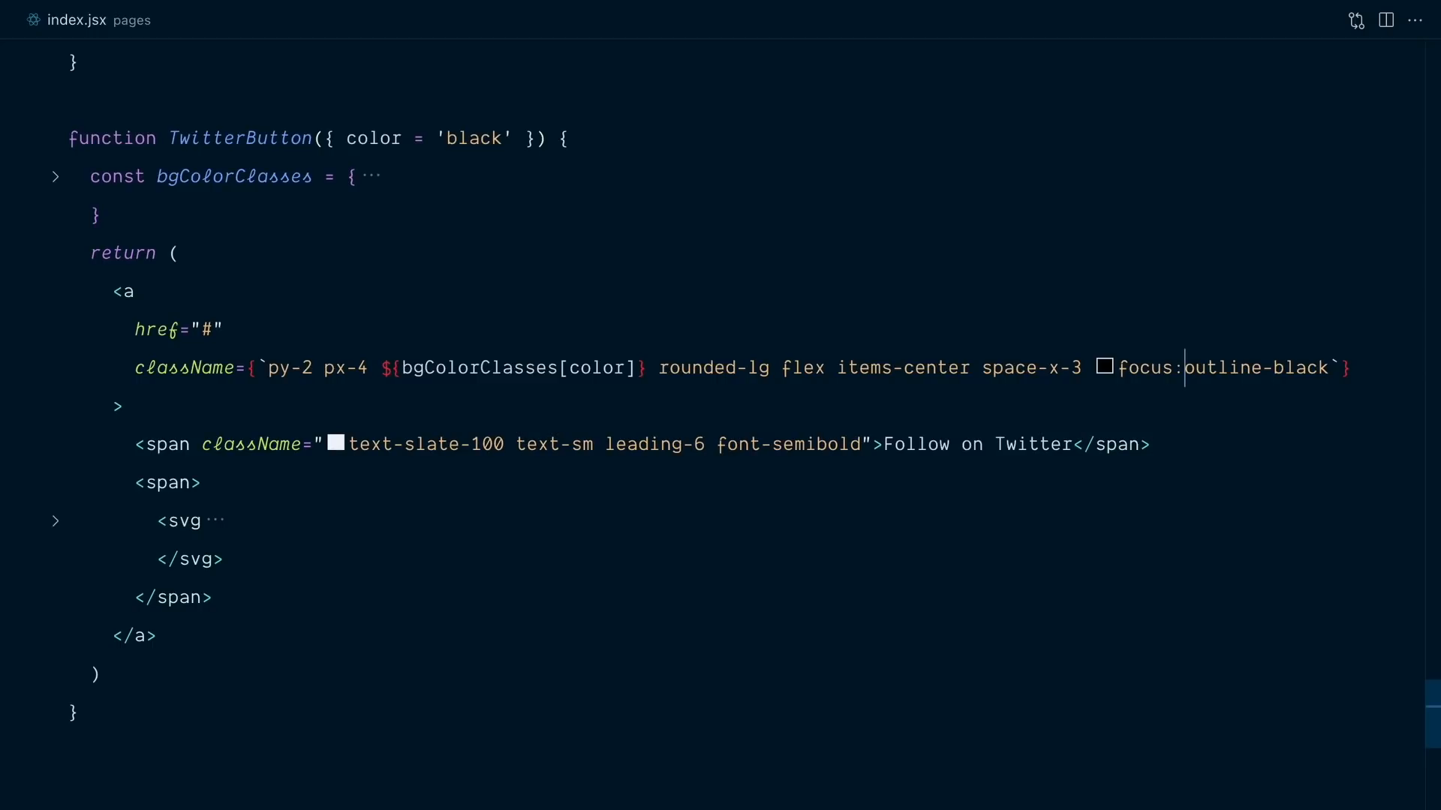
Step: Compare the Follow on Twitter focus outline on localhost:3000 and 3001, then view Outline Color docs
{"action": "double_click", "coordinate": [1256, 369]}
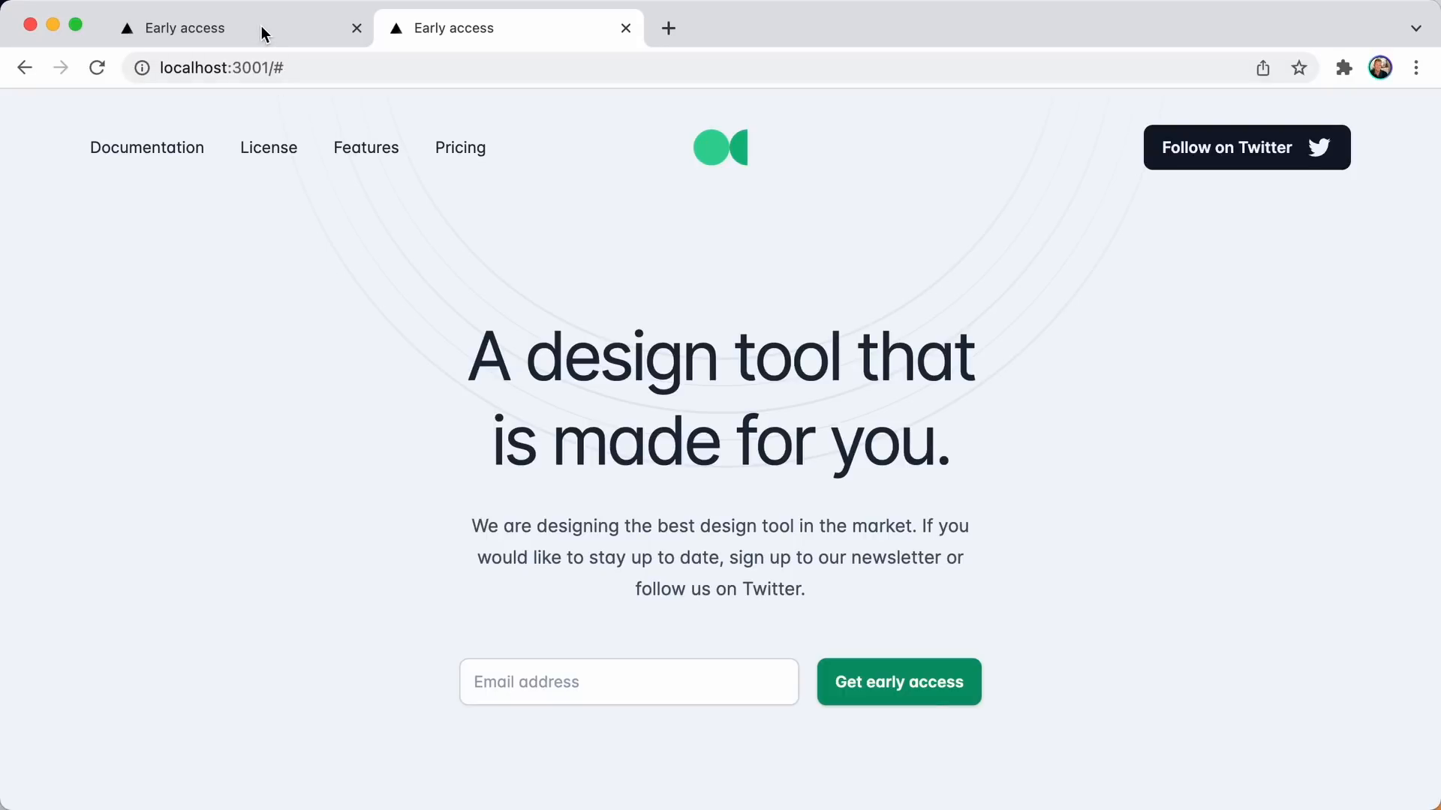
{"action": "left_click", "coordinate": [220, 28]}
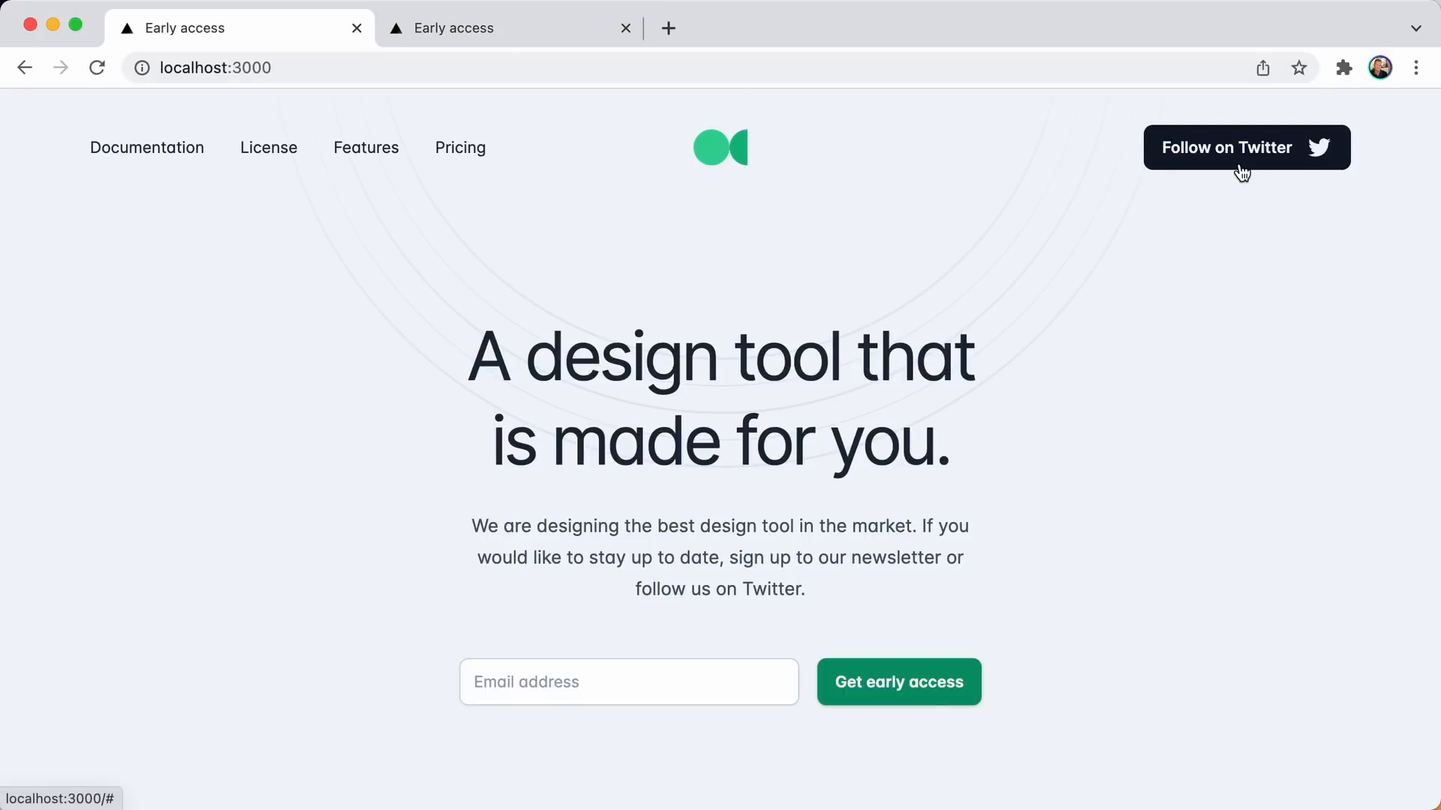
{"action": "left_click", "coordinate": [1246, 147]}
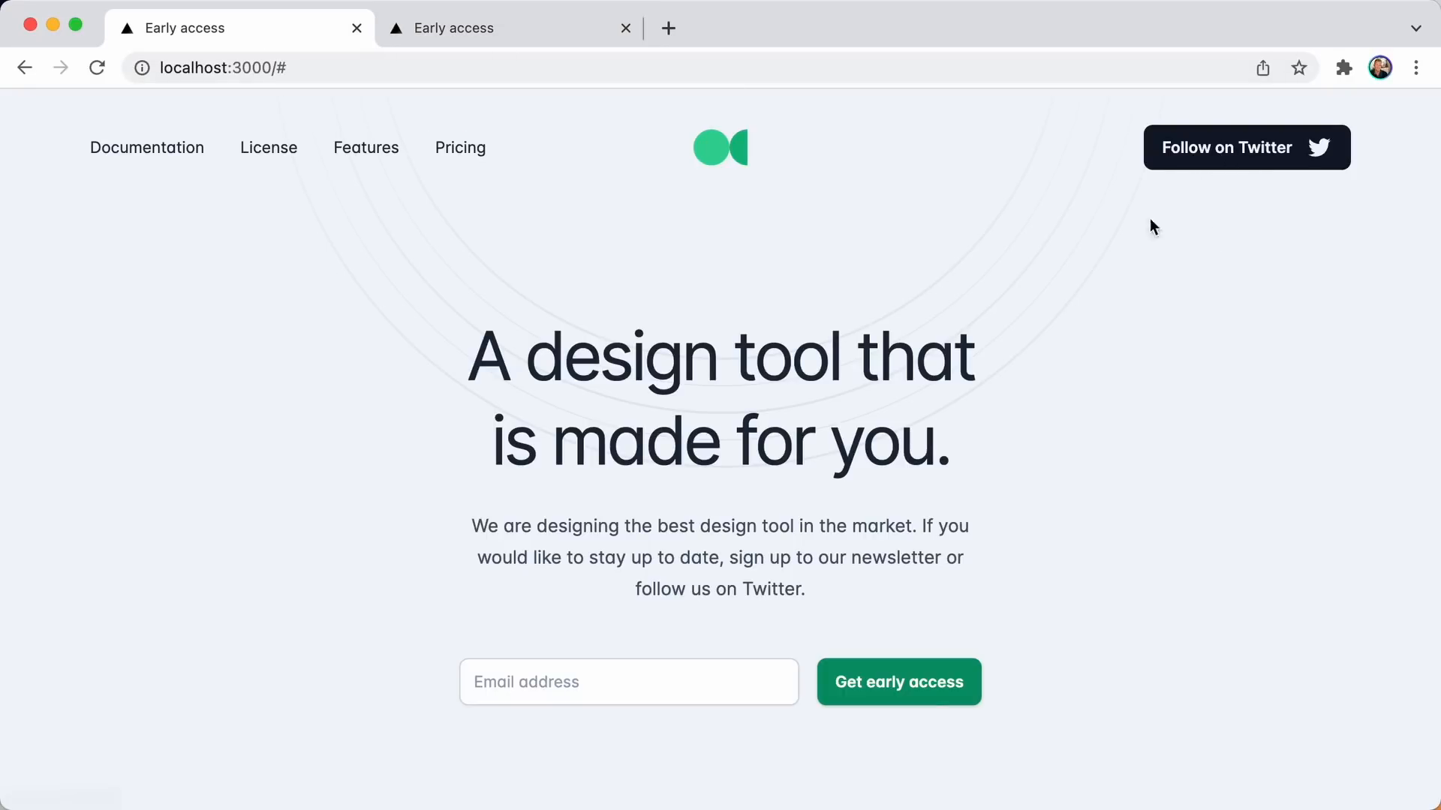
{"action": "left_click", "coordinate": [496, 27]}
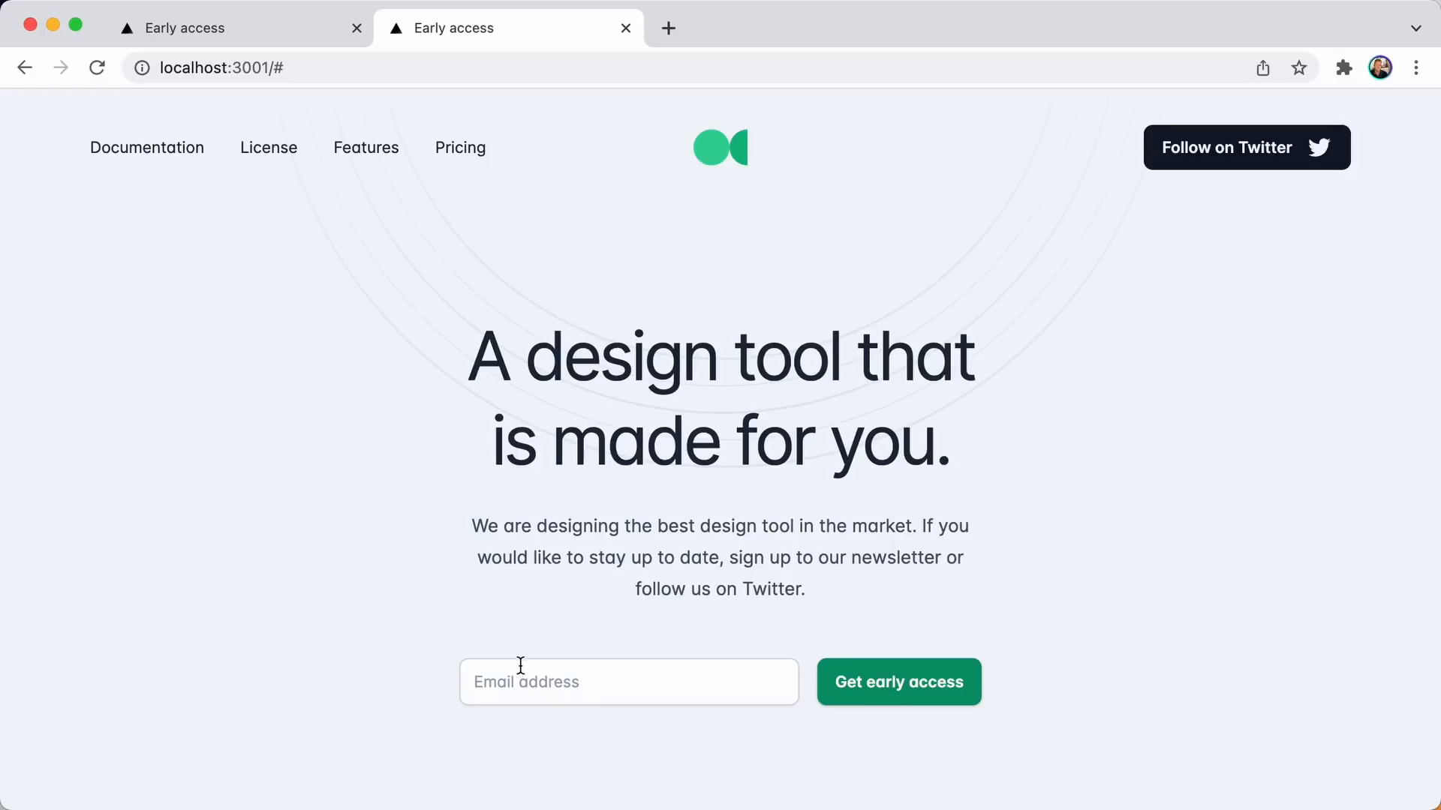
{"action": "left_click", "coordinate": [898, 682]}
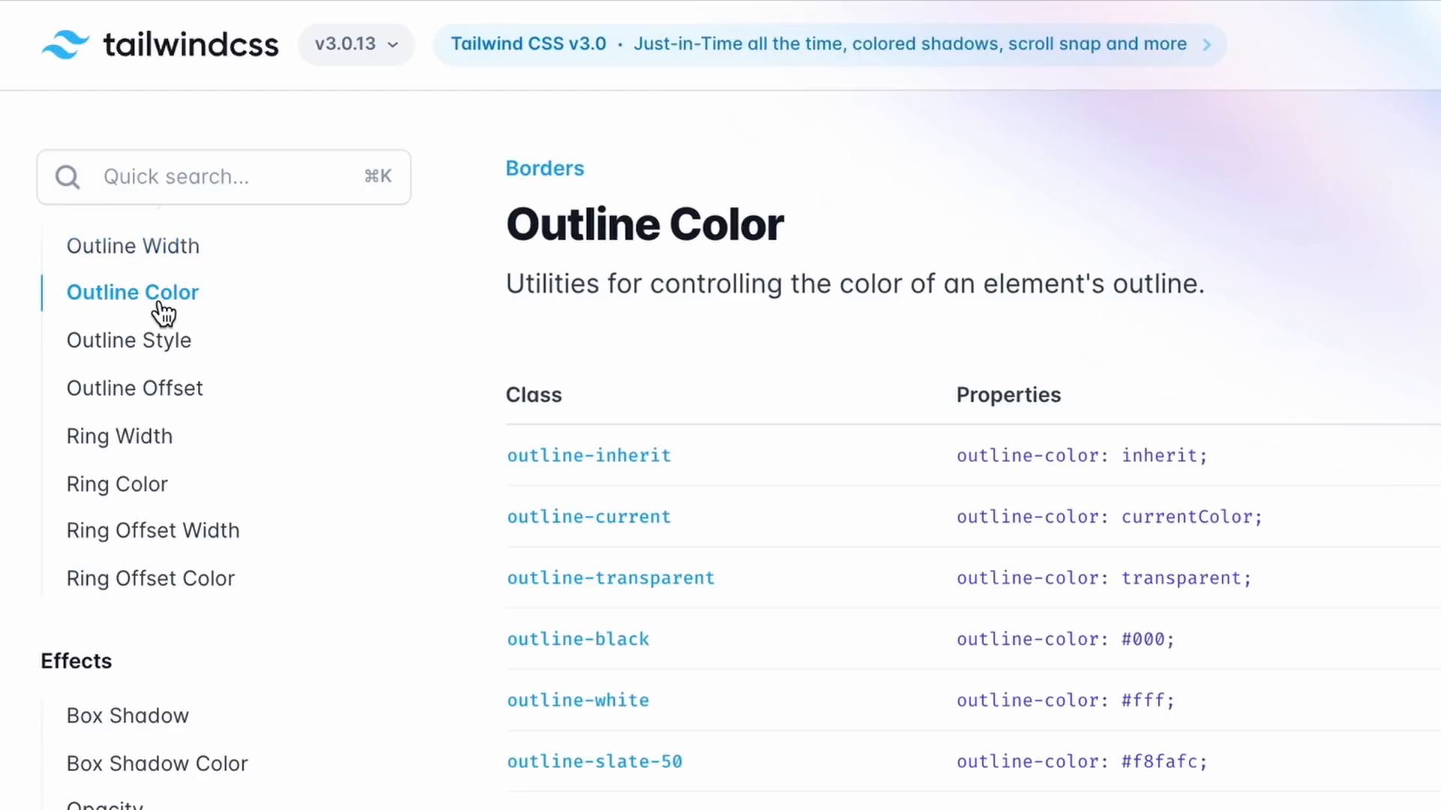
Step: Start typing another focus class after focus:outline-black in the Twitter button's className
{"action": "left_click", "coordinate": [131, 340]}
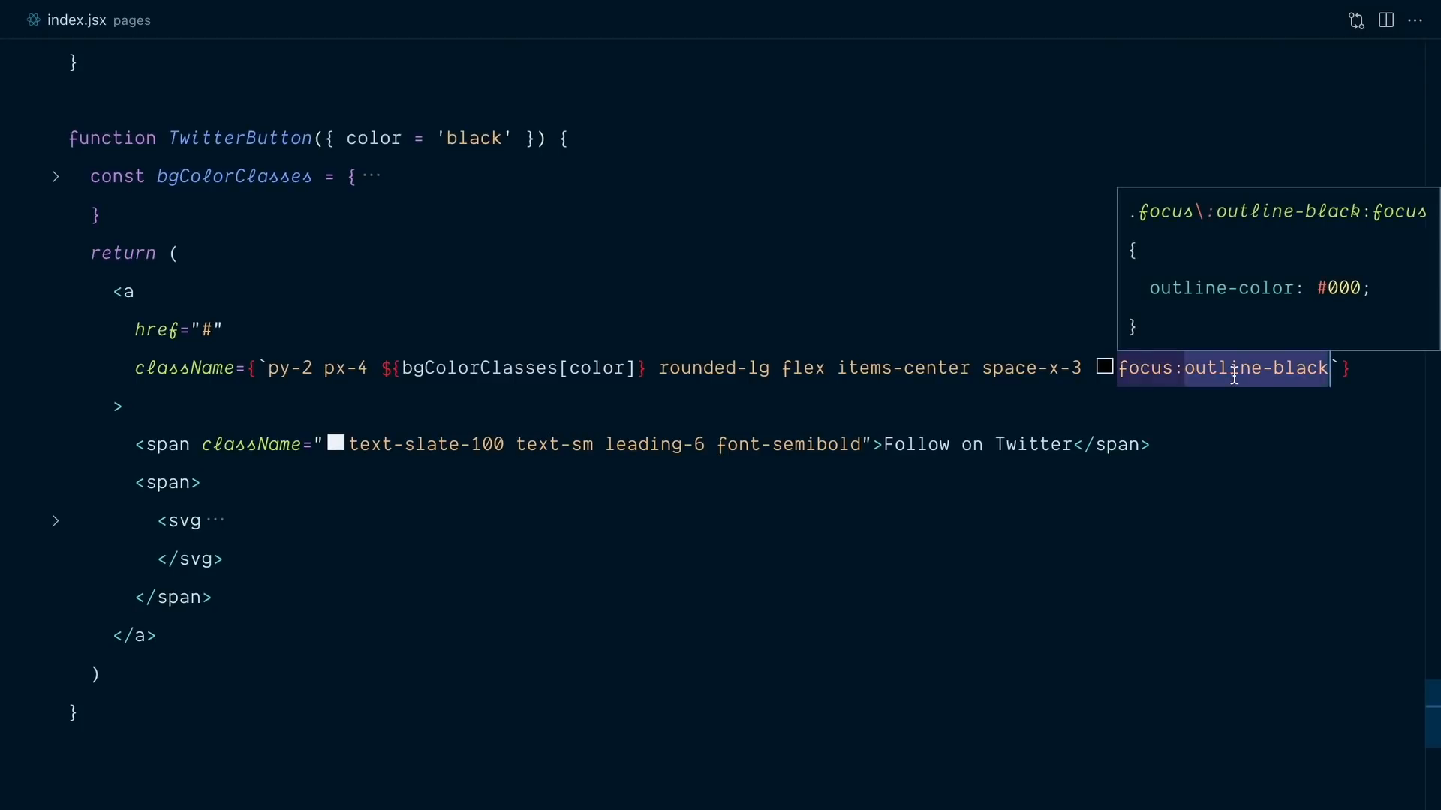
{"action": "mouse_move", "coordinate": [1222, 368]}
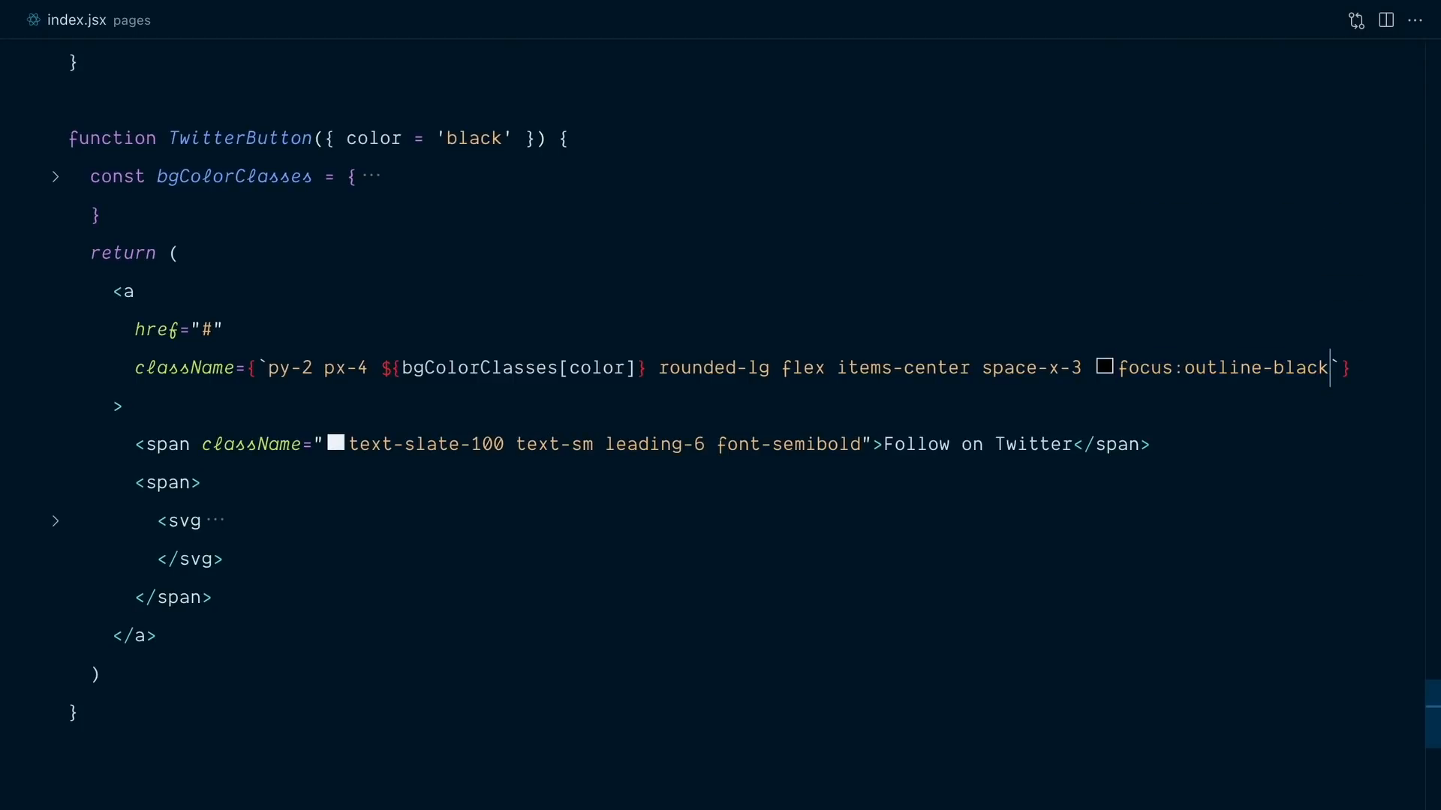
{"action": "type", "text": "f"}
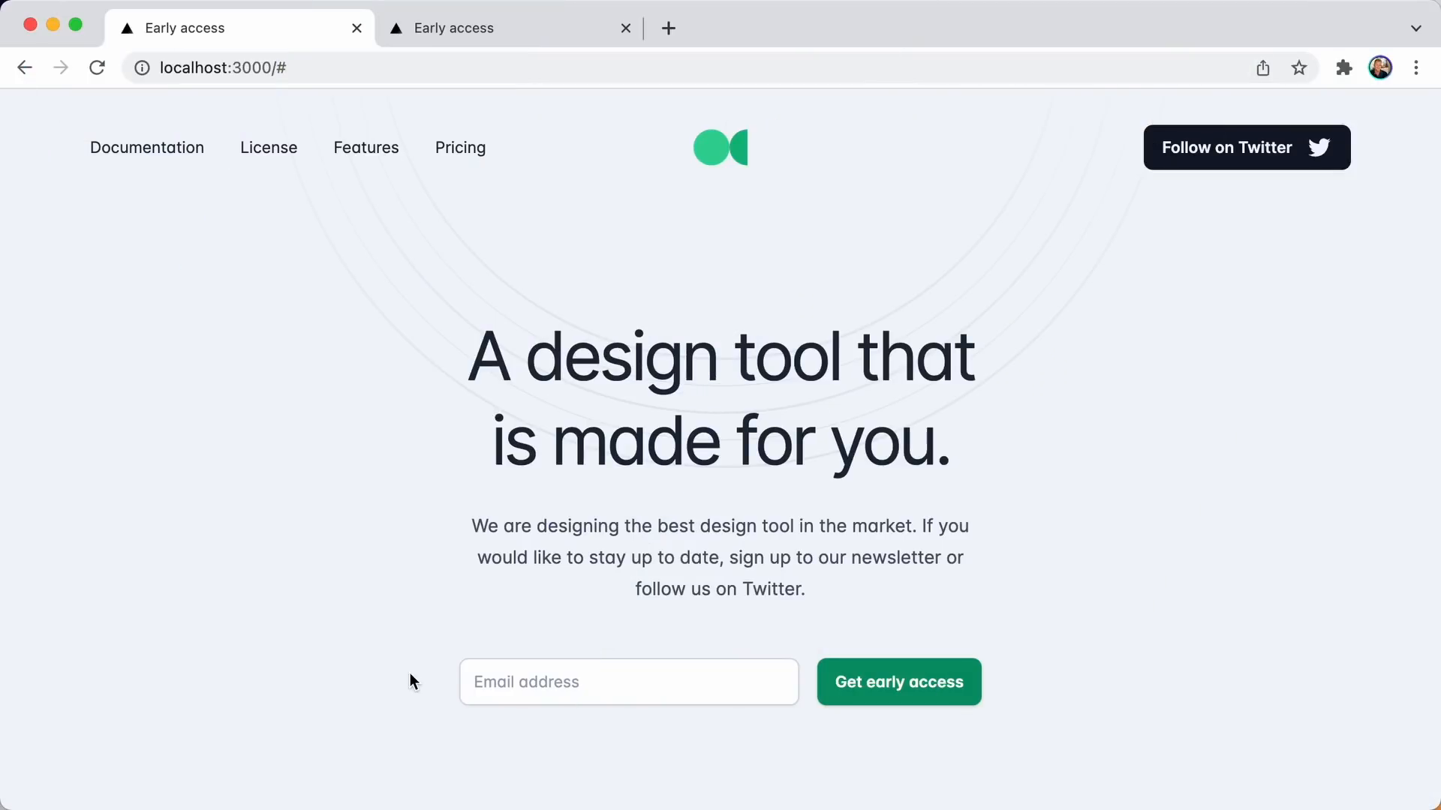
{"action": "mouse_move", "coordinate": [425, 675]}
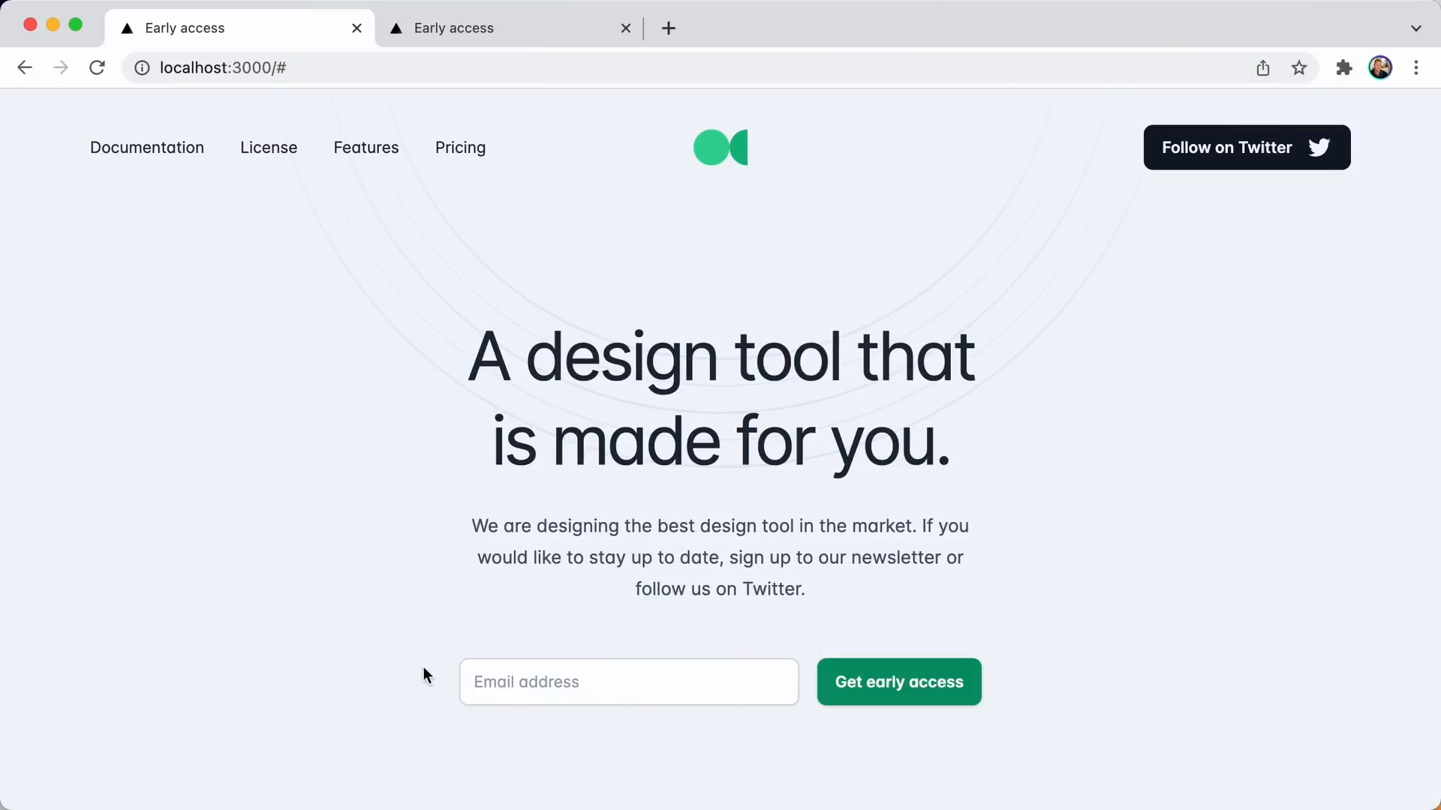
{"action": "mouse_move", "coordinate": [475, 646]}
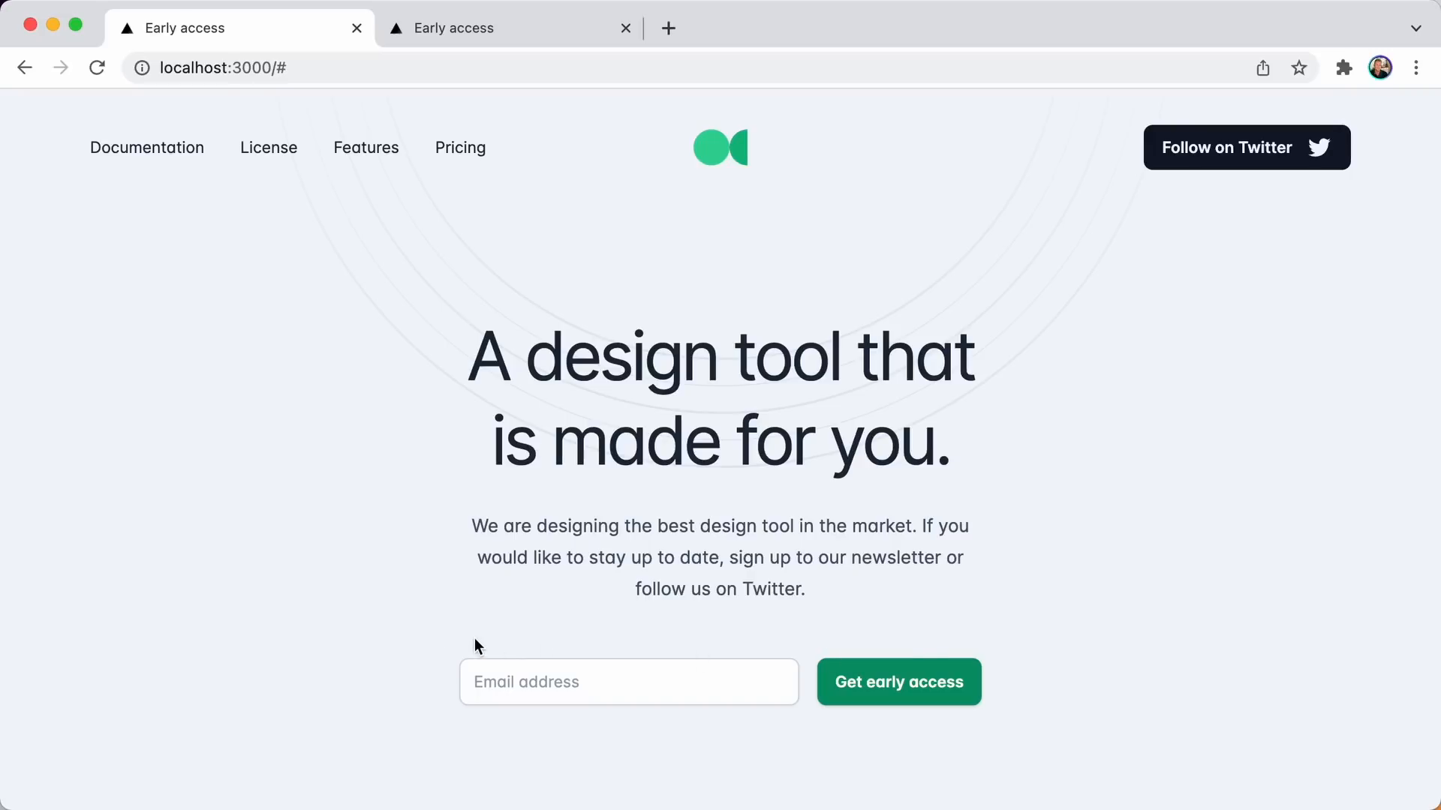
{"action": "mouse_move", "coordinate": [807, 716]}
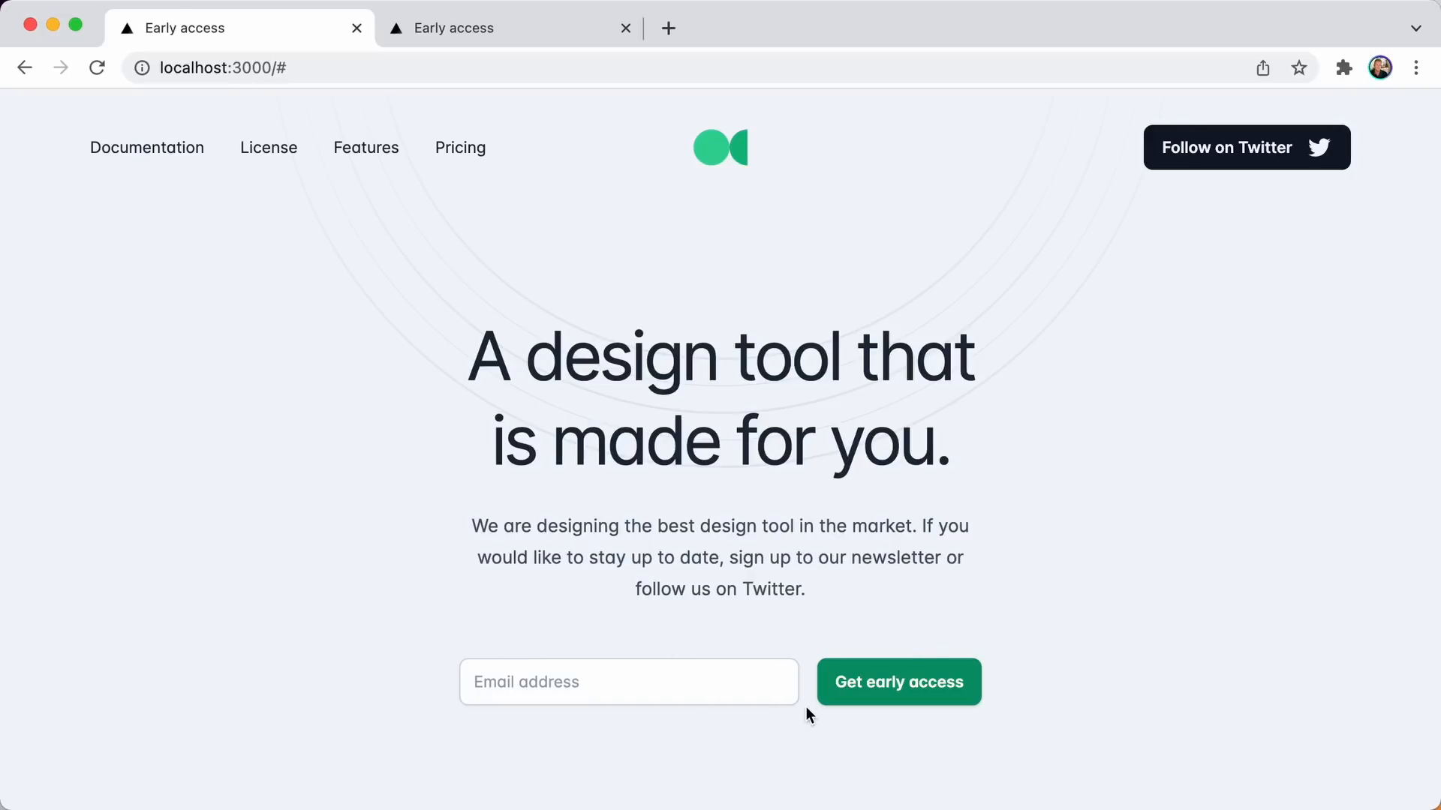
{"action": "mouse_move", "coordinate": [837, 733]}
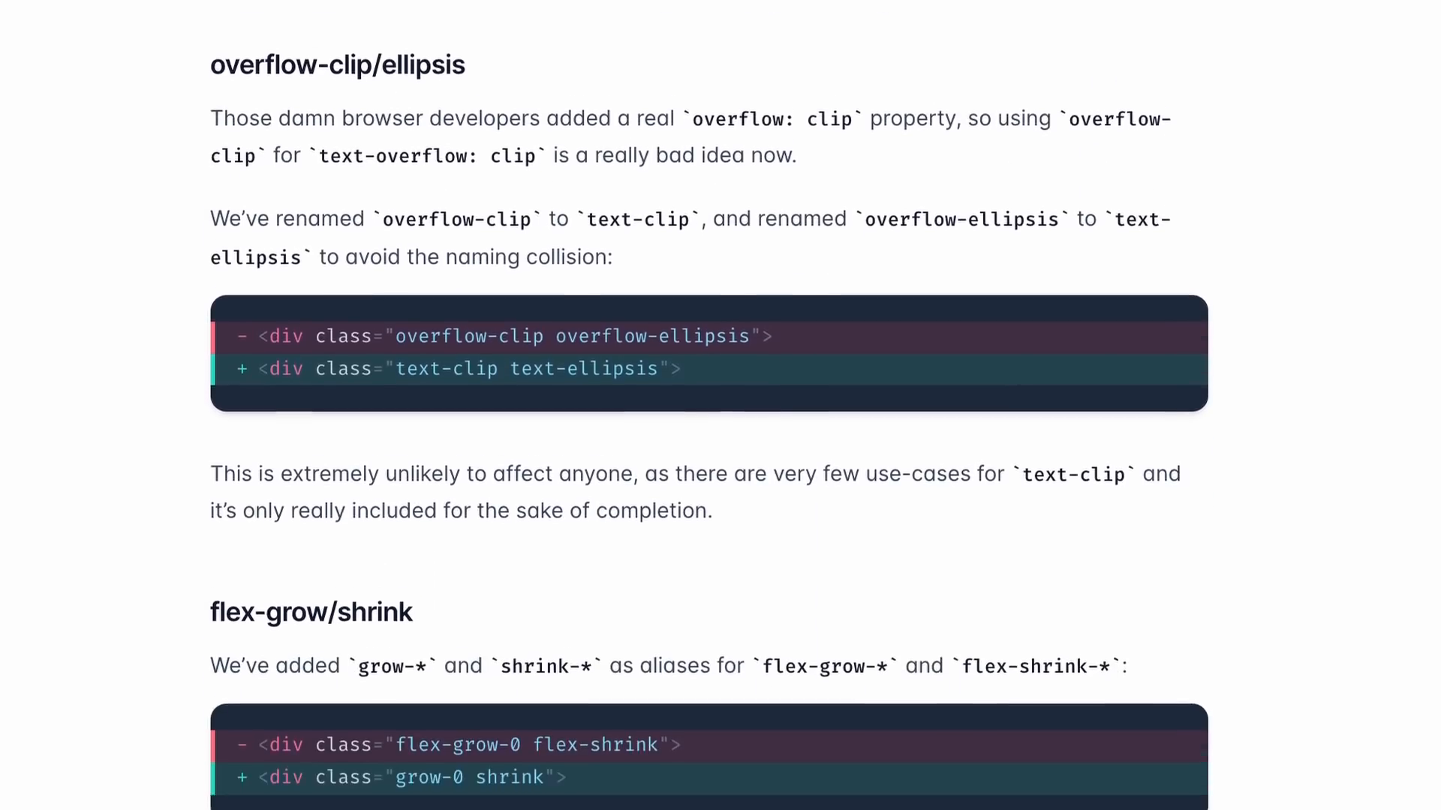
Step: Scroll the Upgrade Guide to the outline-none replacement: outline-2, outline-dotted, outline-offset-2
{"action": "scroll", "scroll_direction": "down", "scroll_amount": 3}
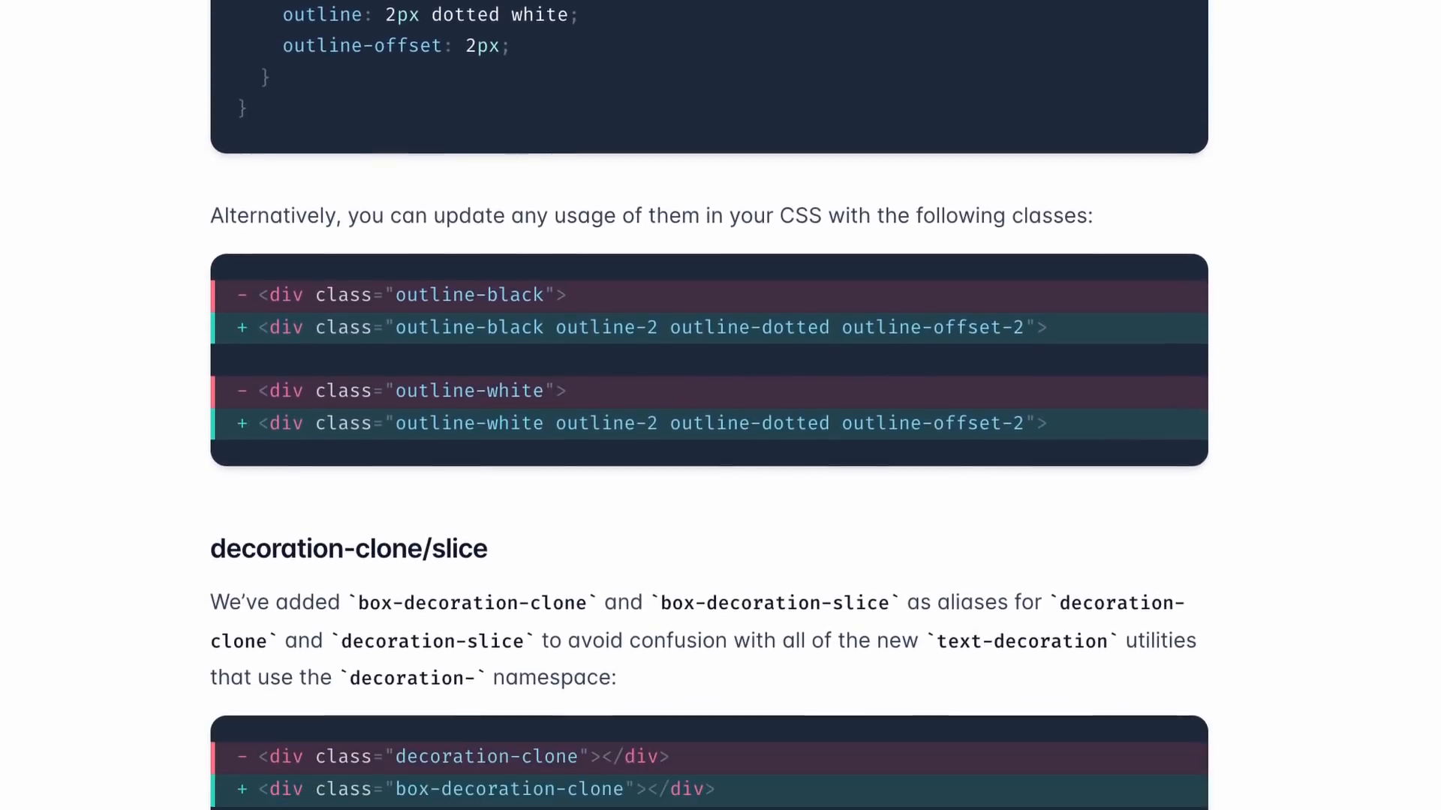
{"action": "scroll", "scroll_direction": "down", "scroll_amount": 3}
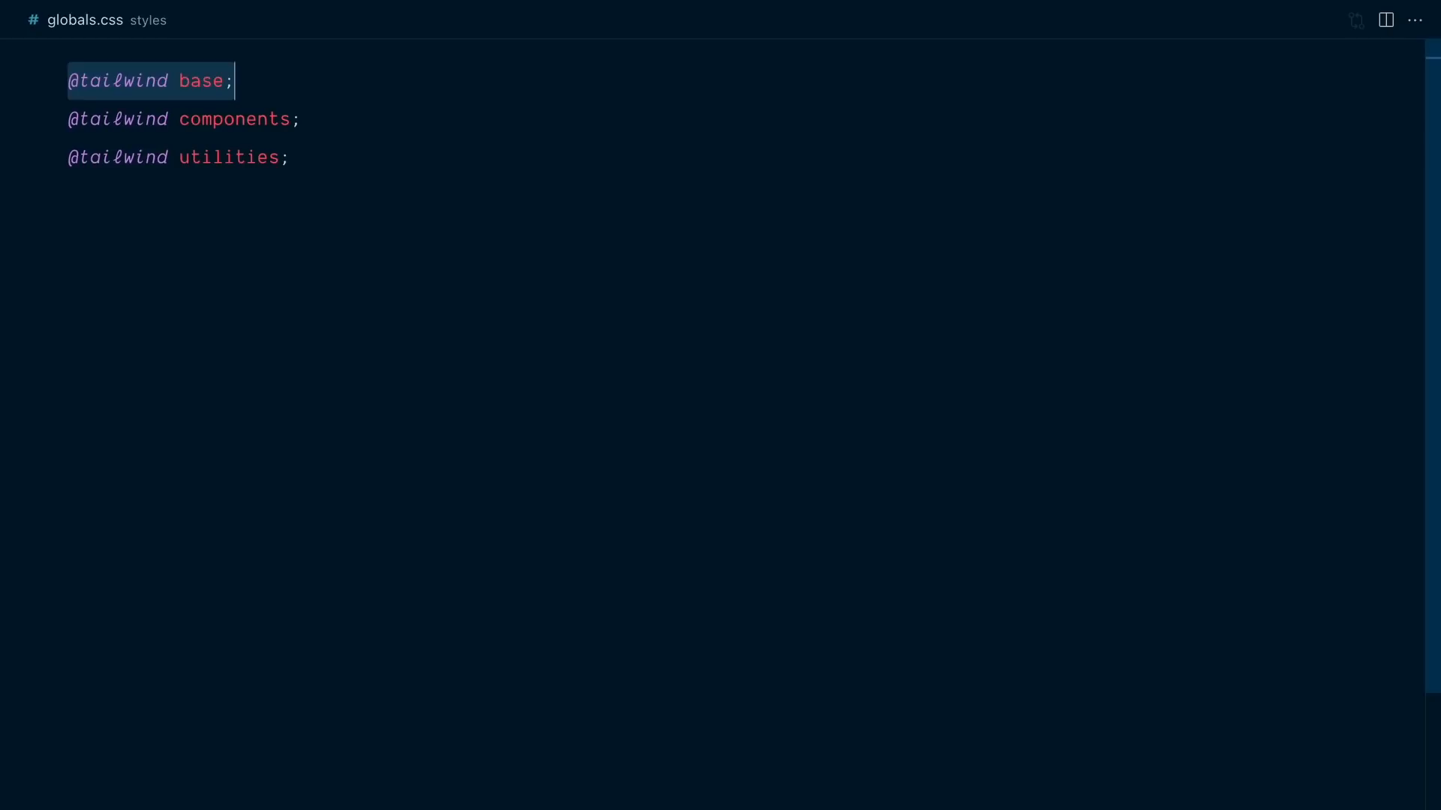
Step: Remove the green and gray colors block from theme.extend in tailwind.config.js
{"action": "key", "text": "Ctrl+/"}
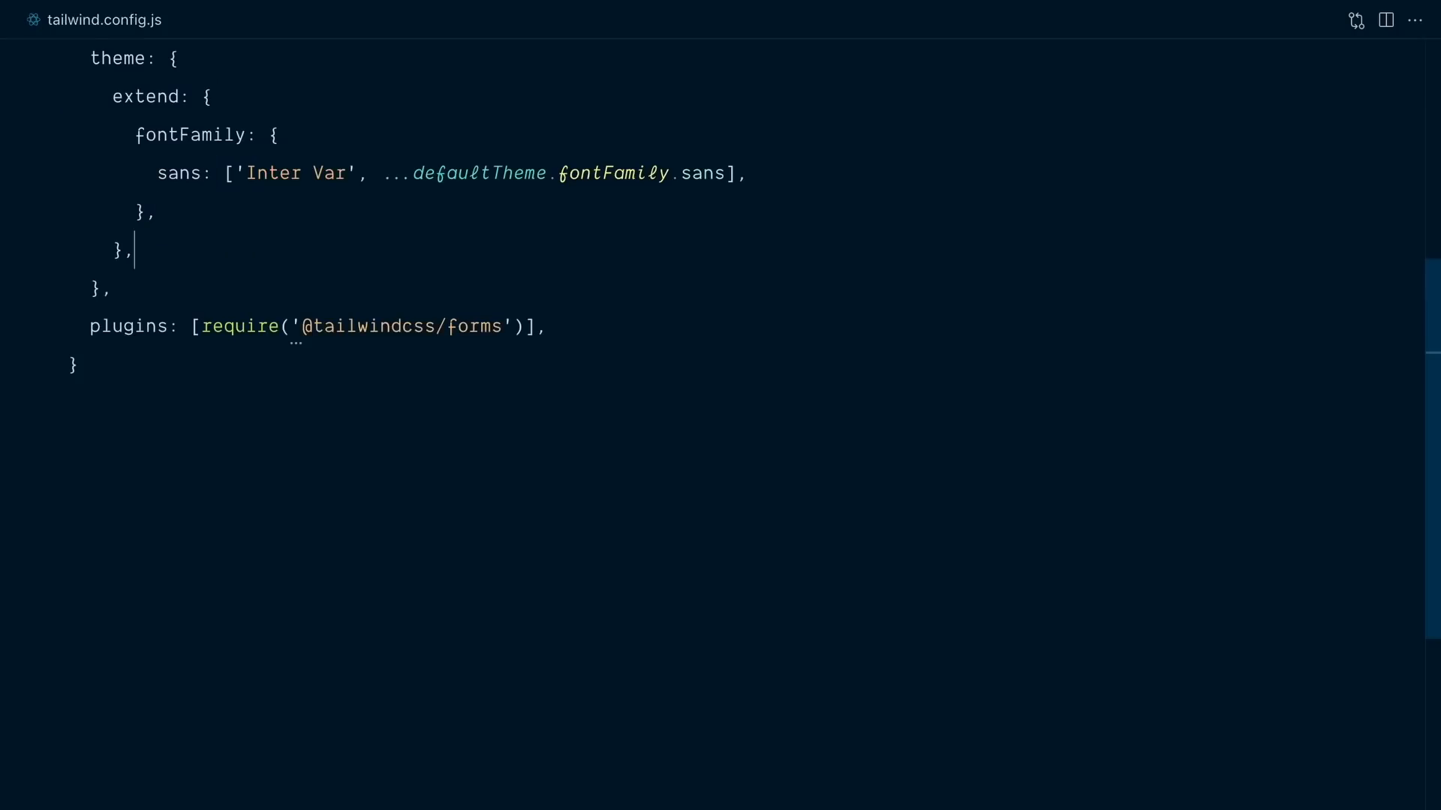
{"action": "type", "text": "corePlu"}
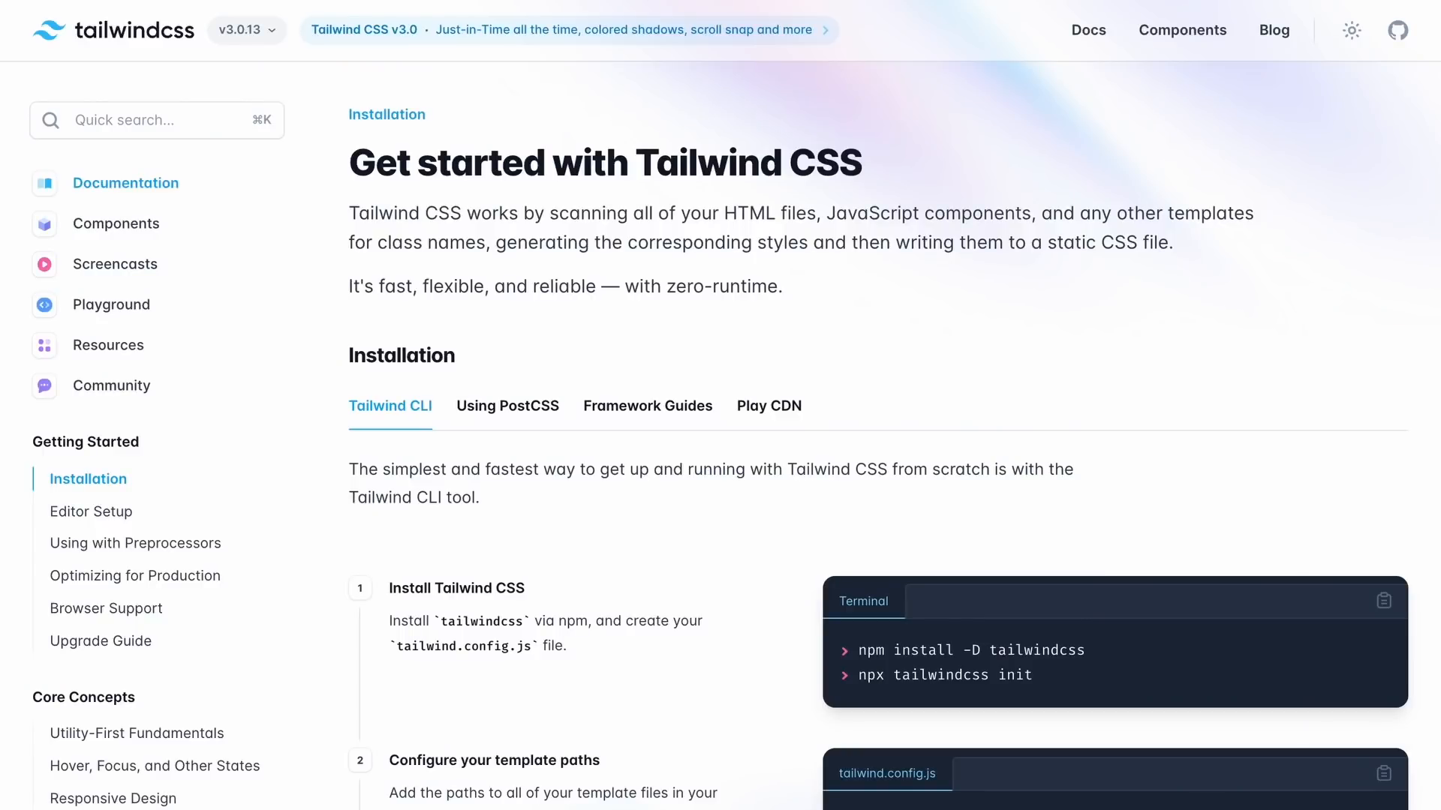
Step: Search the Tailwind docs for 'upgrade' to list the Upgrade Guide and its sections
{"action": "type", "text": "upgrade"}
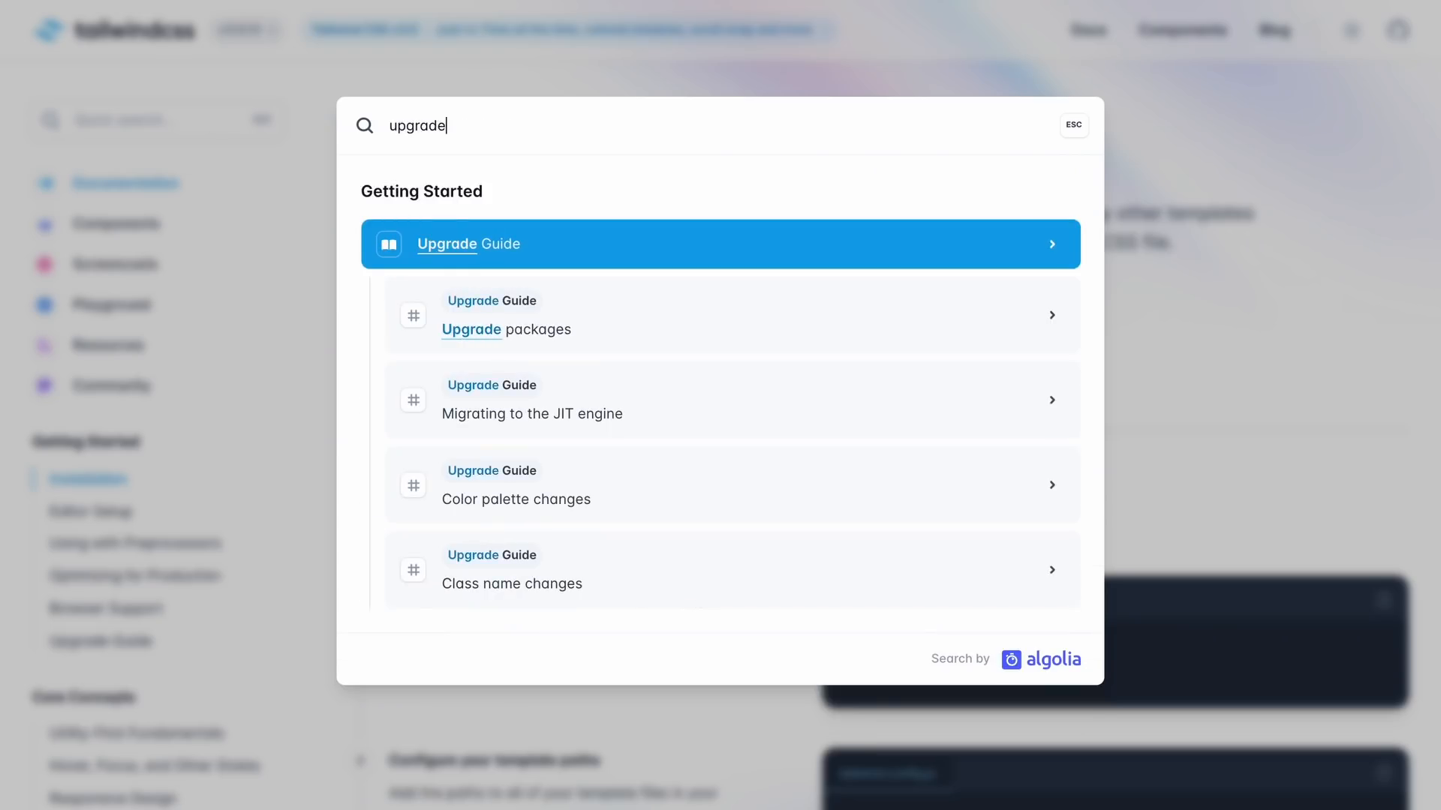